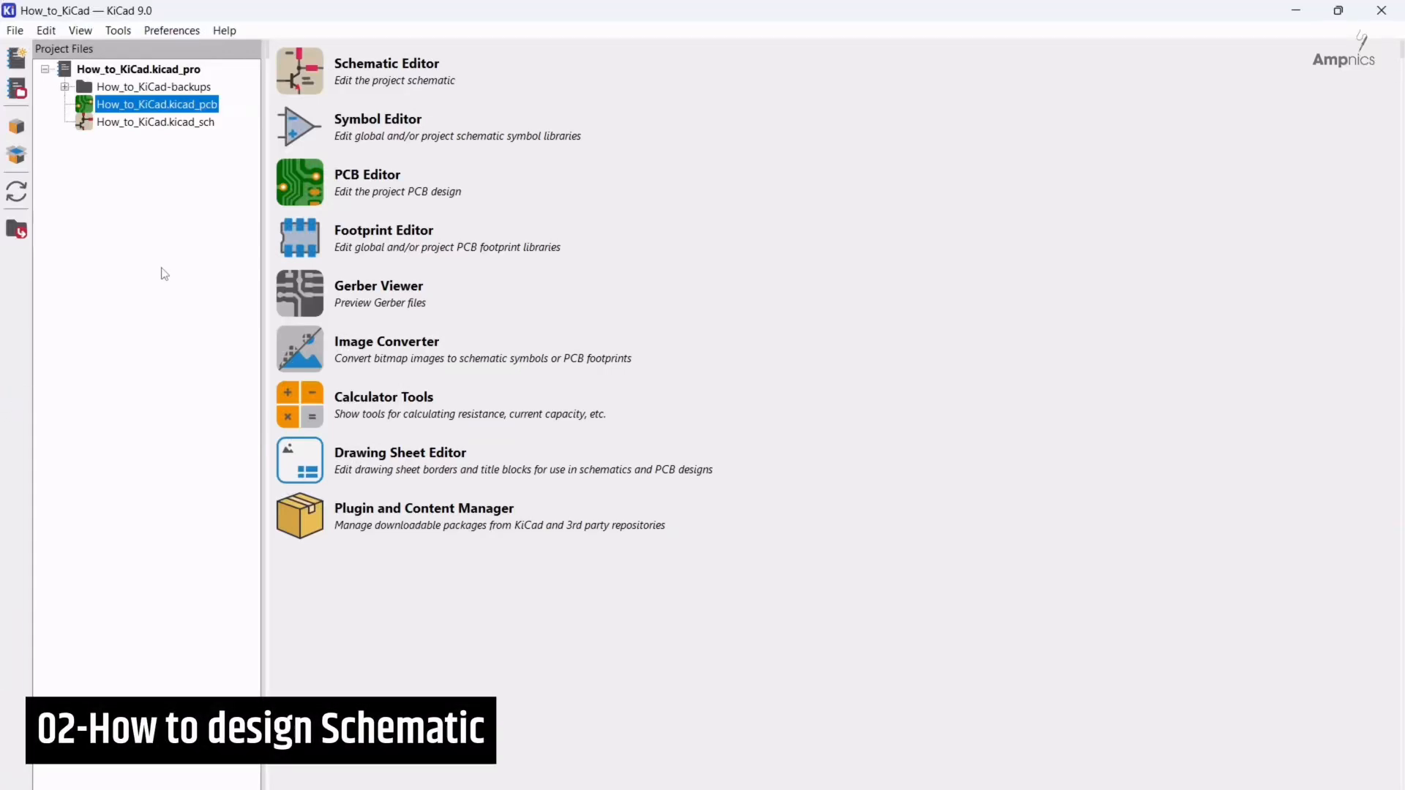
pyautogui.moveTo(150, 275)
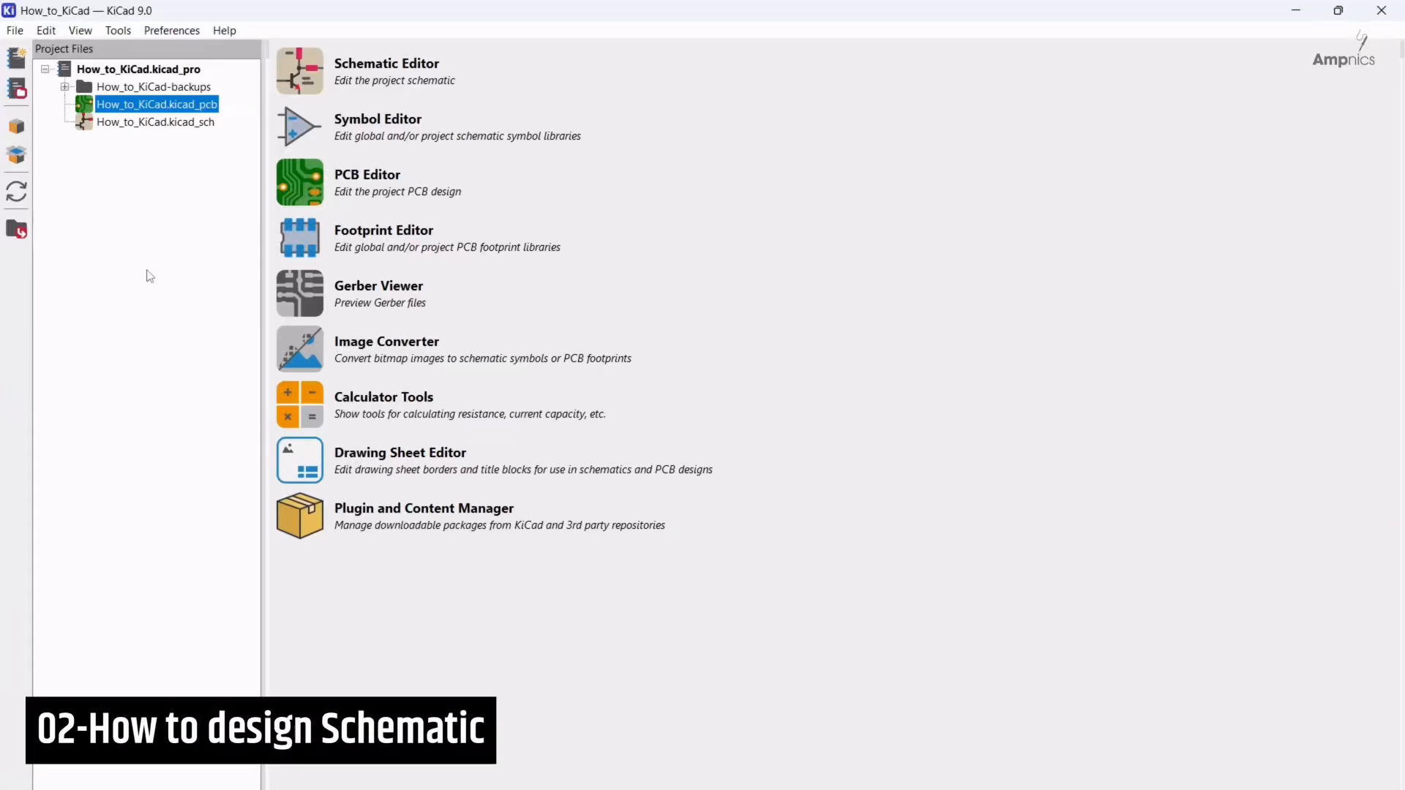
pyautogui.moveTo(154, 214)
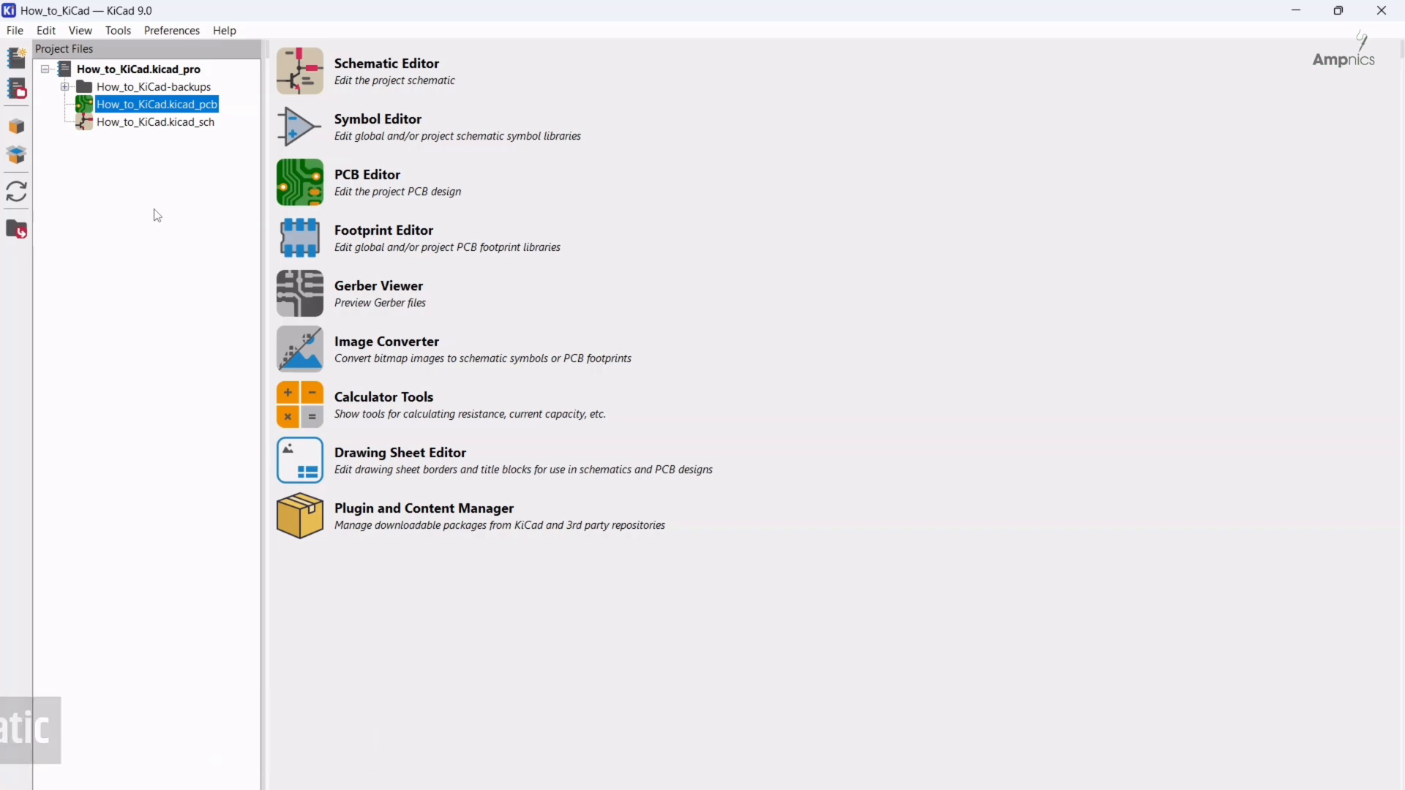
pyautogui.moveTo(129, 185)
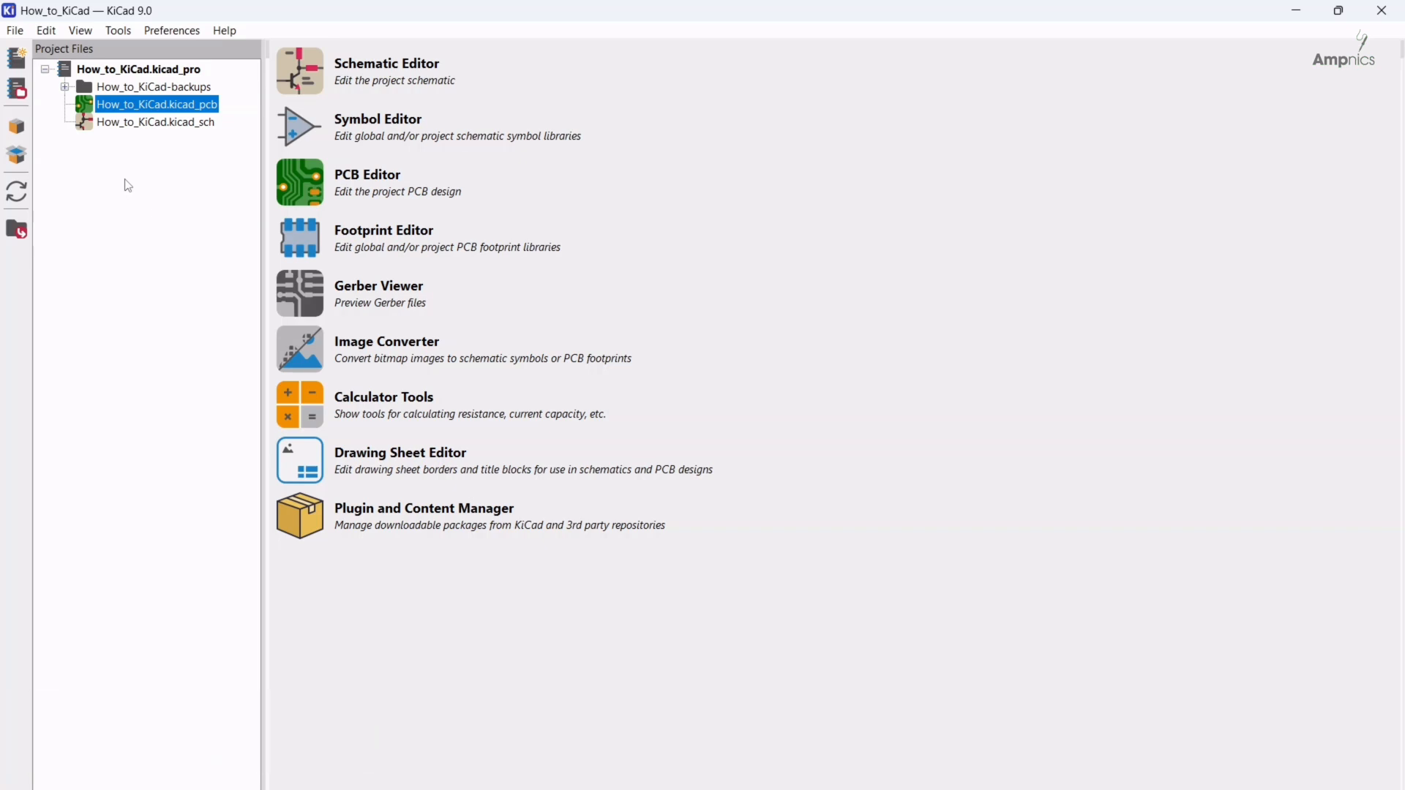
pyautogui.moveTo(161, 134)
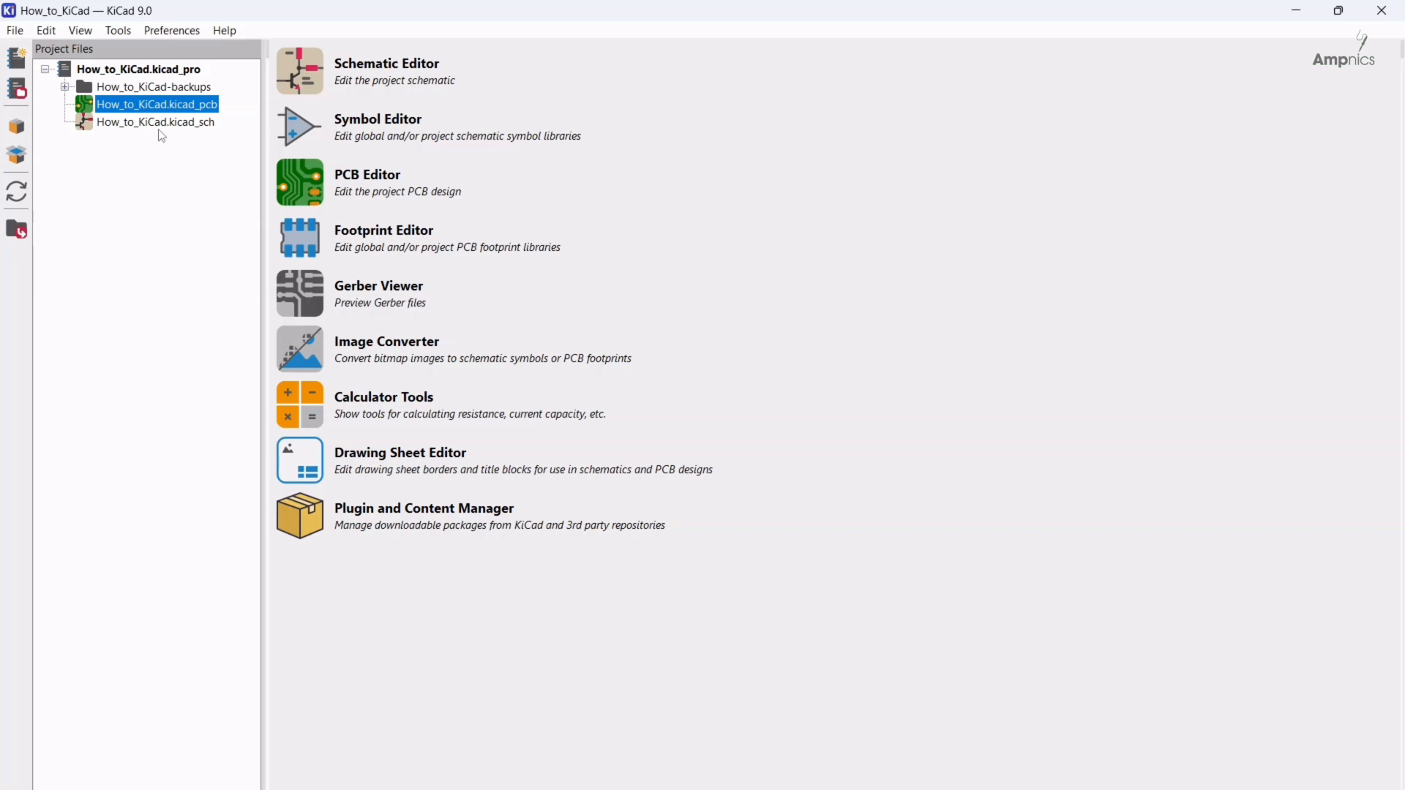
pyautogui.moveTo(151, 132)
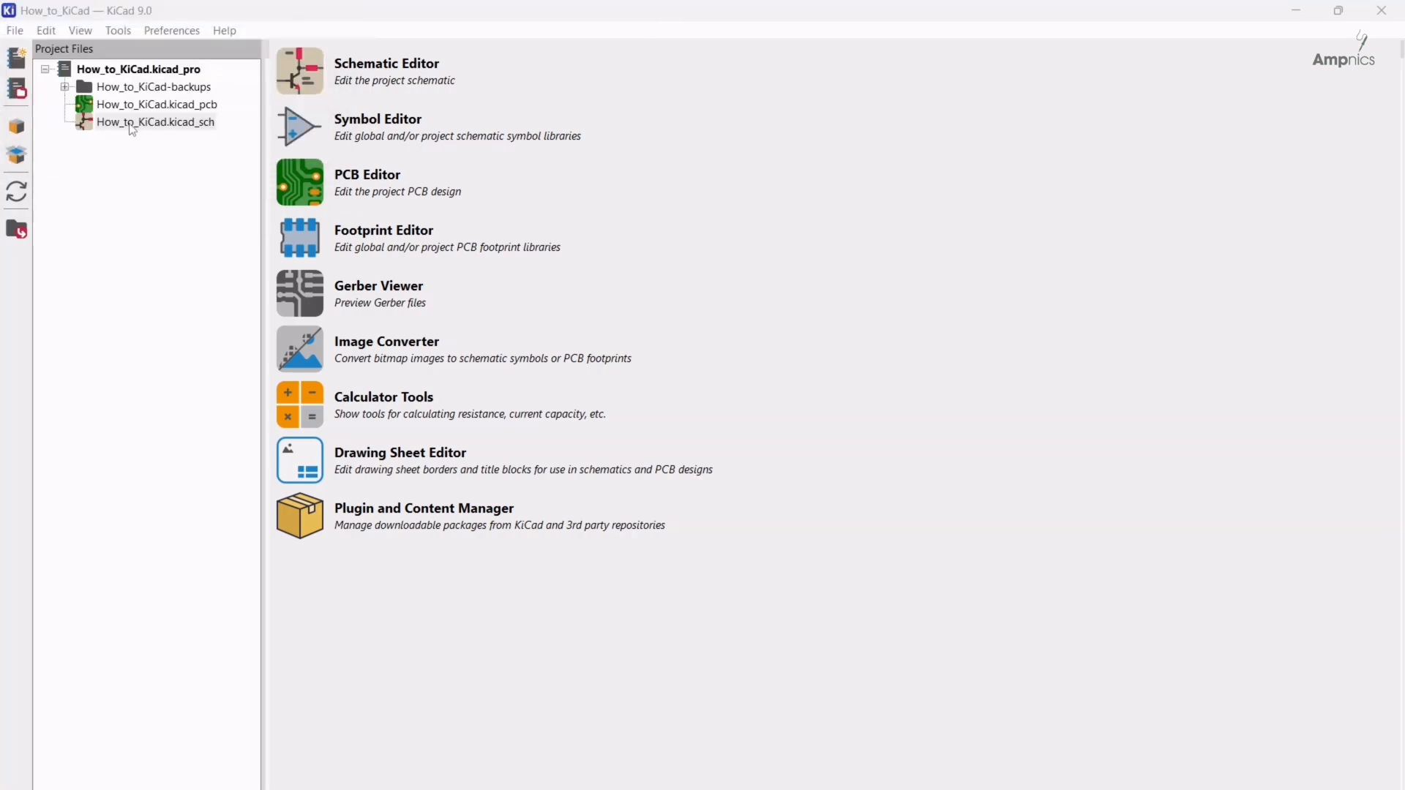
pyautogui.doubleClick(156, 122)
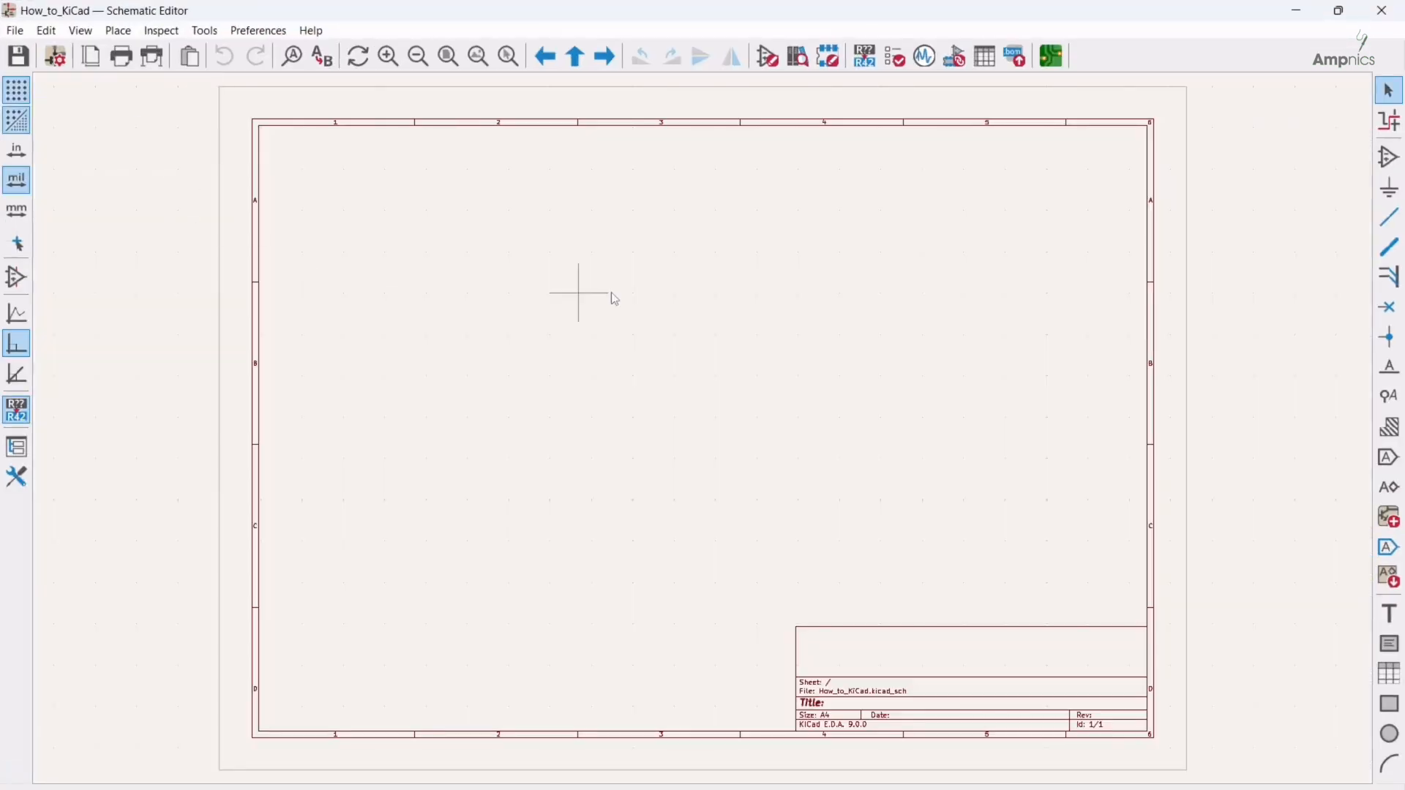
pyautogui.moveTo(700, 275)
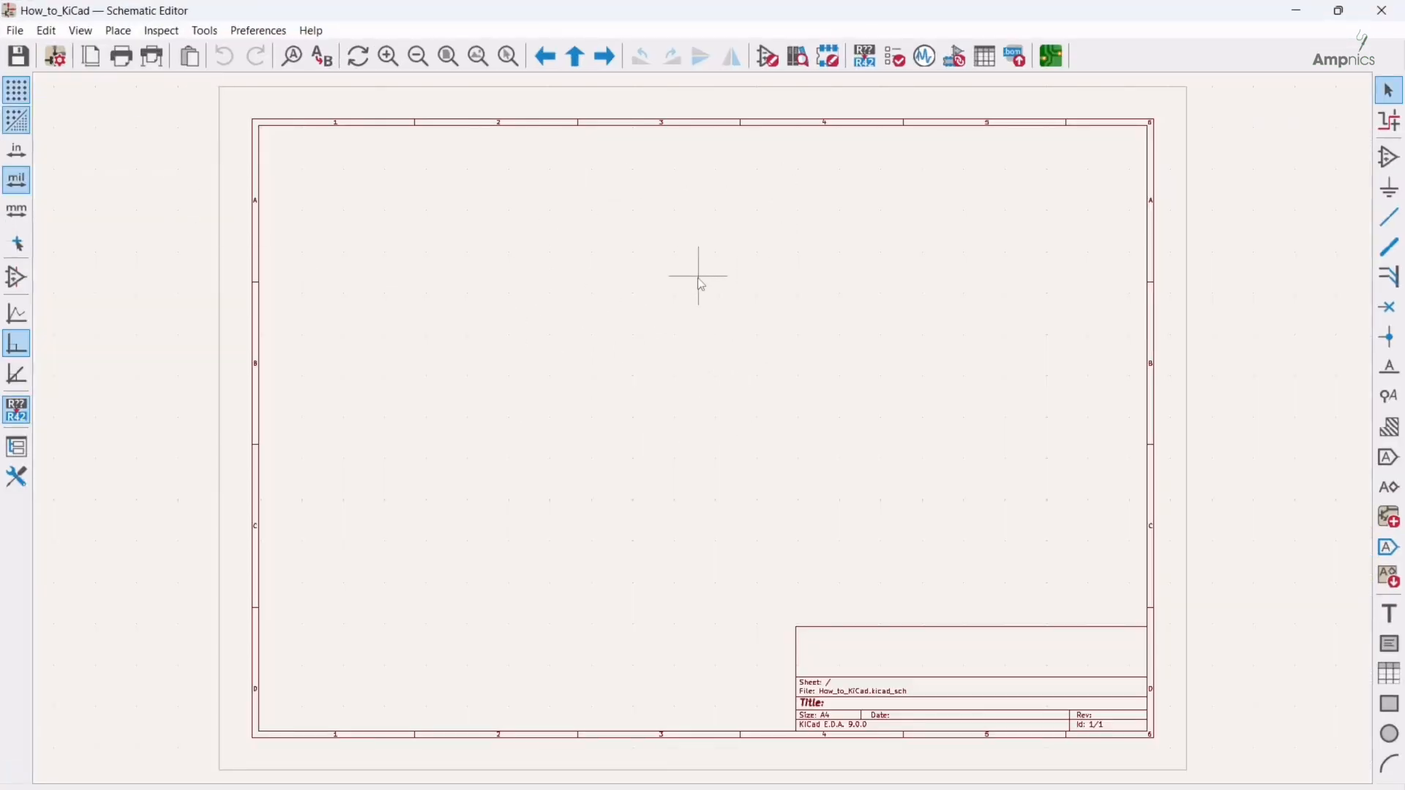
pyautogui.moveTo(722, 385)
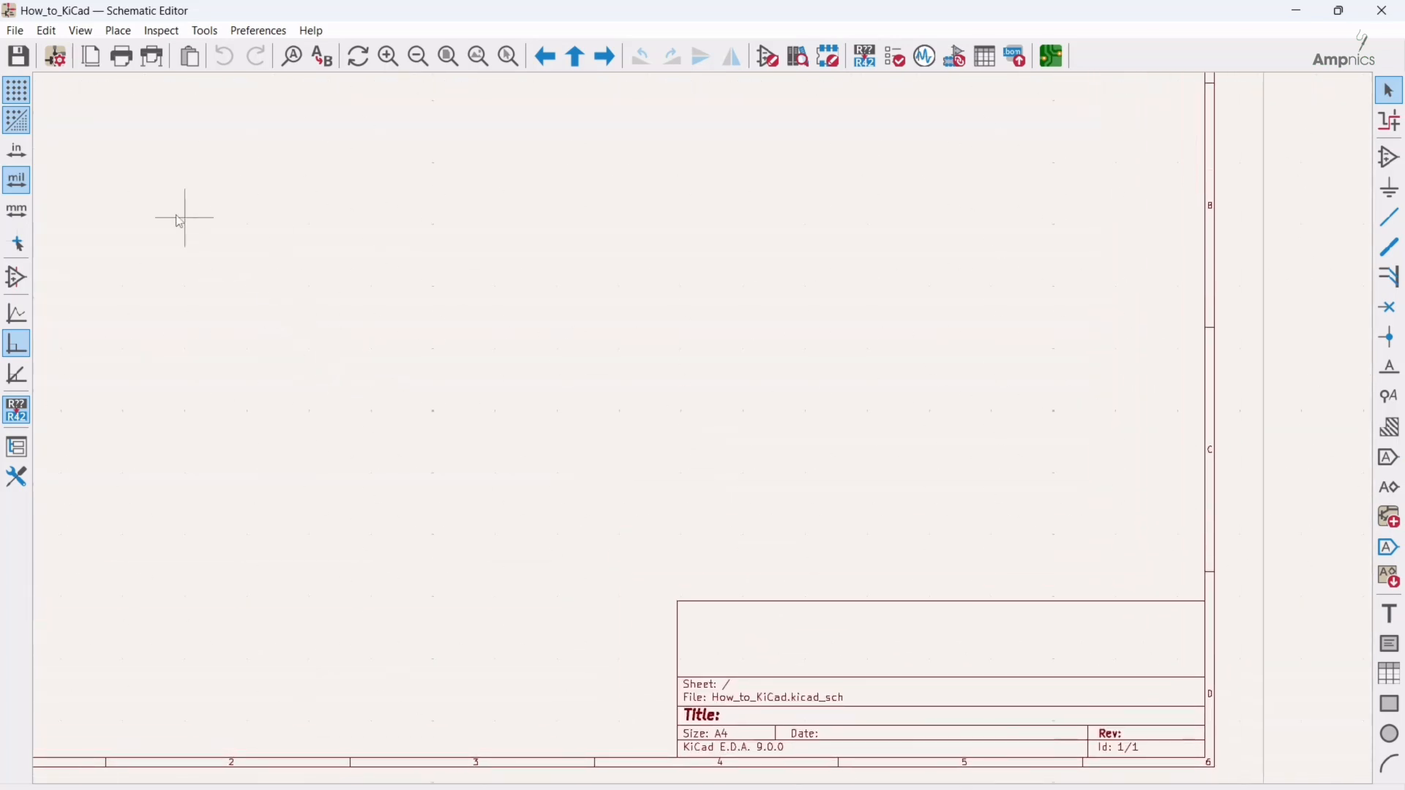
# - In Page Settings, set the issue date to today and revision V0.1
pyautogui.click(15, 30)
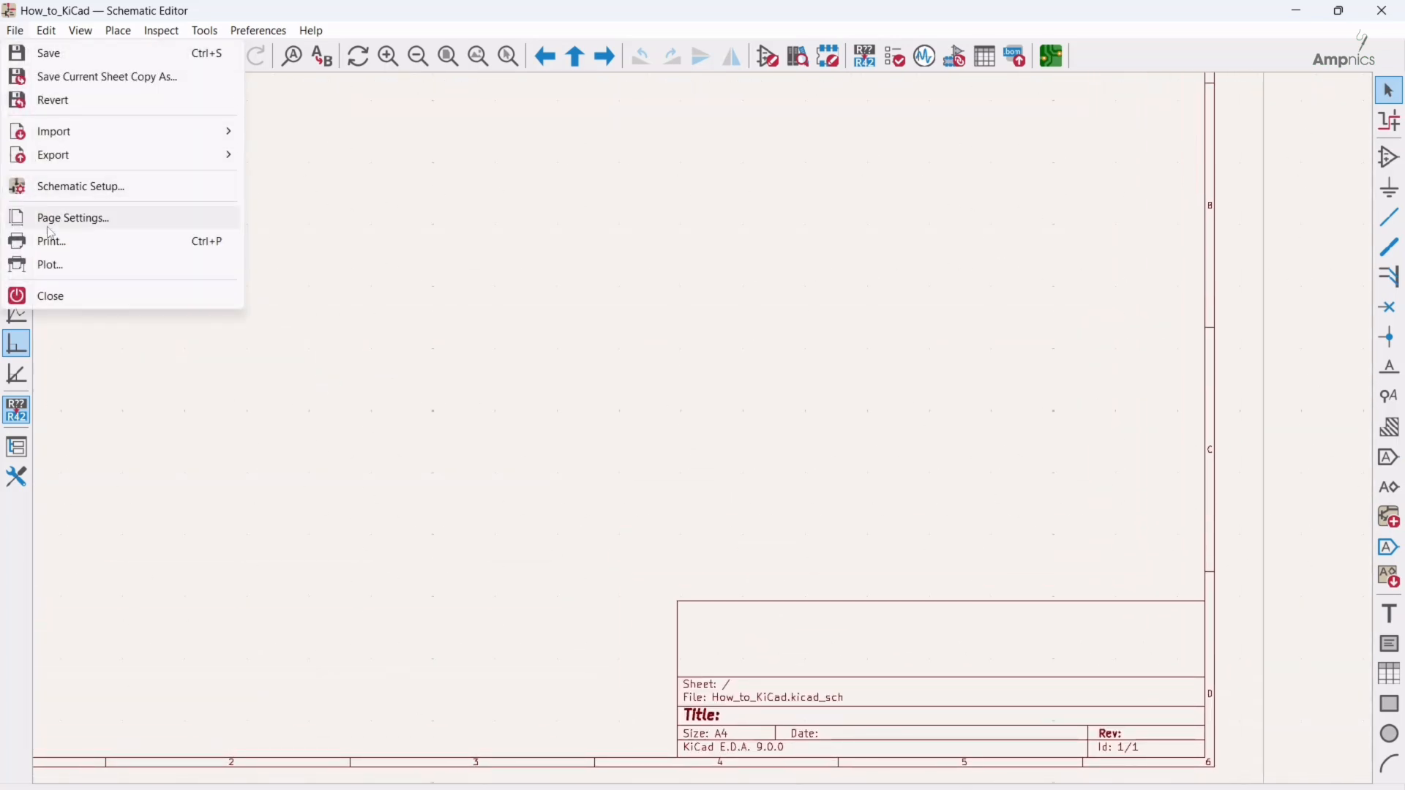
pyautogui.moveTo(74, 217)
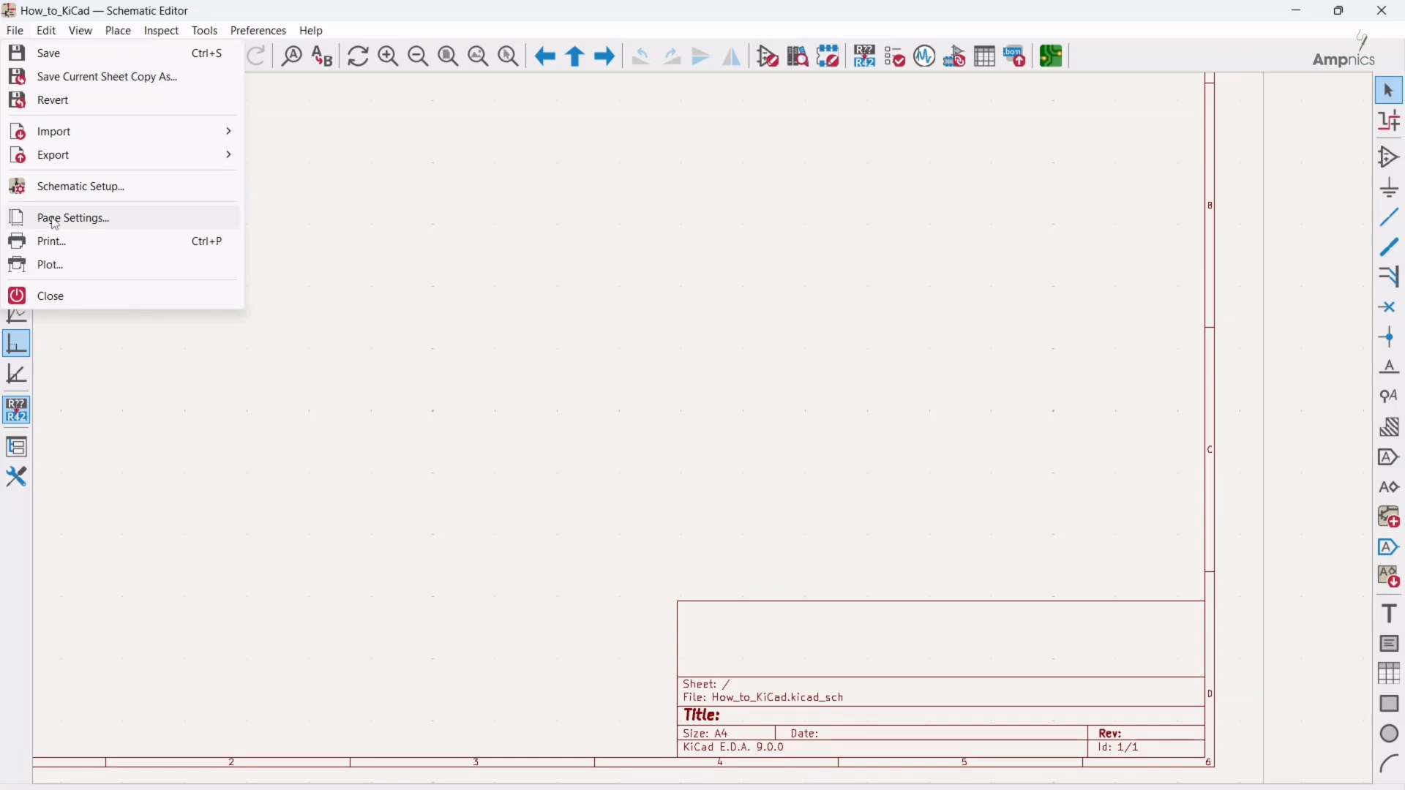
pyautogui.click(74, 218)
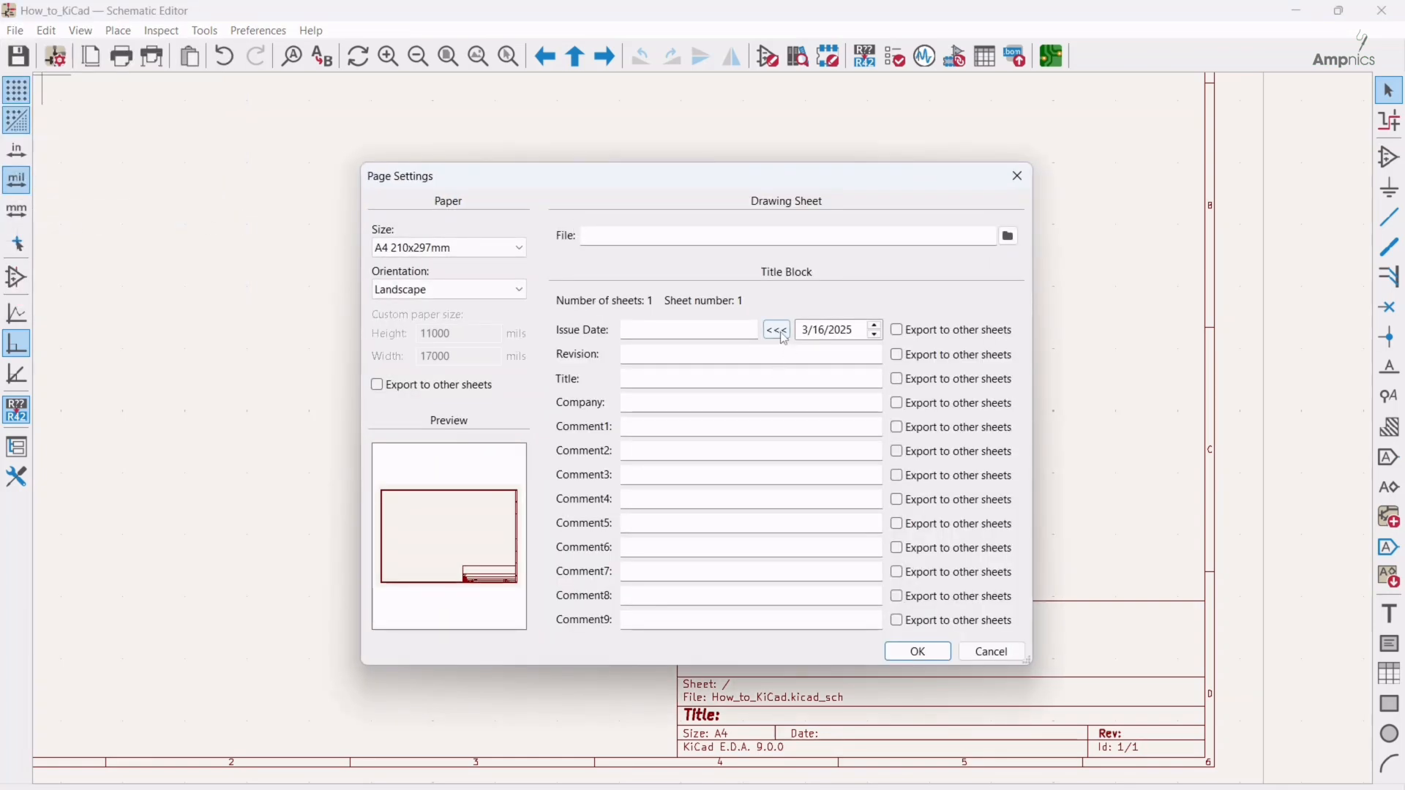
pyautogui.click(775, 329)
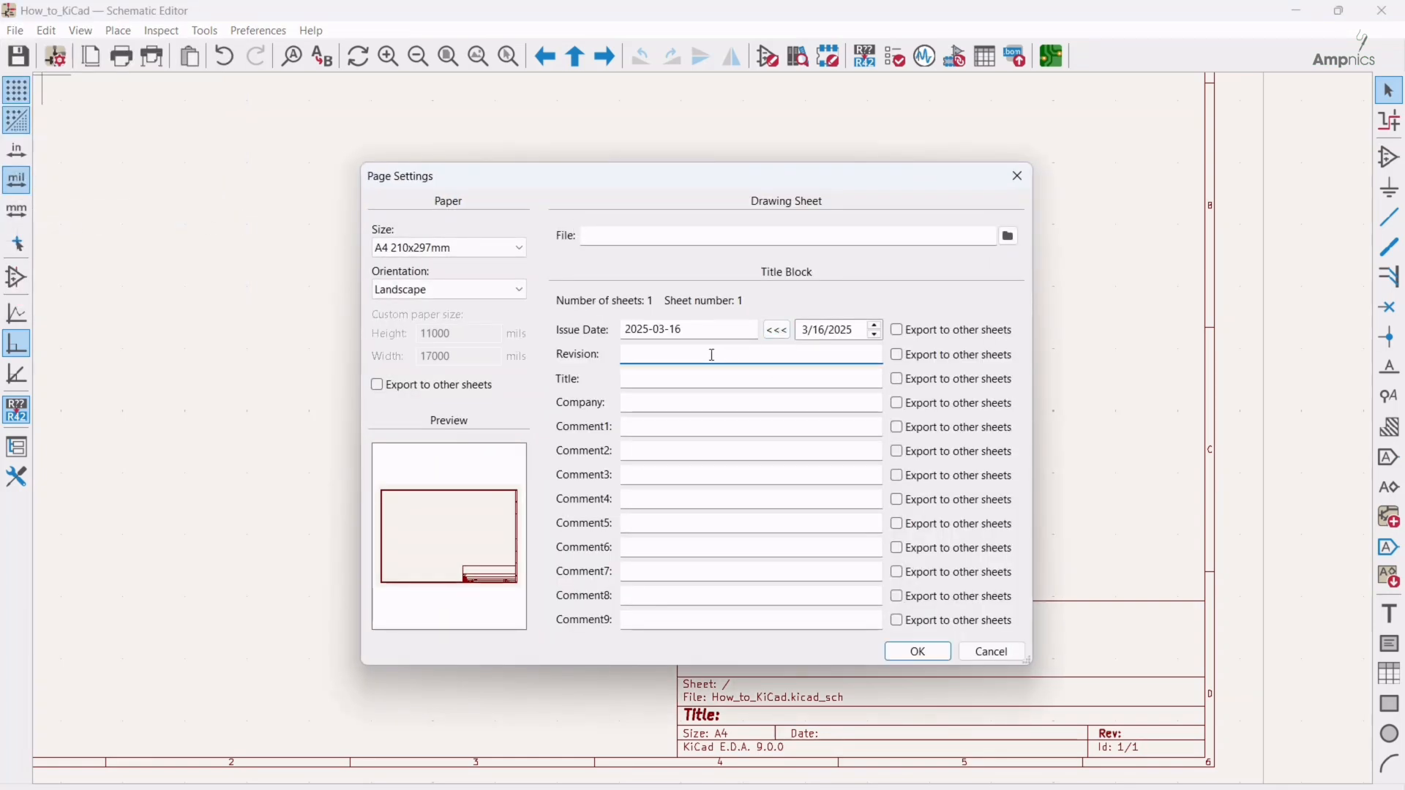
pyautogui.write('V')
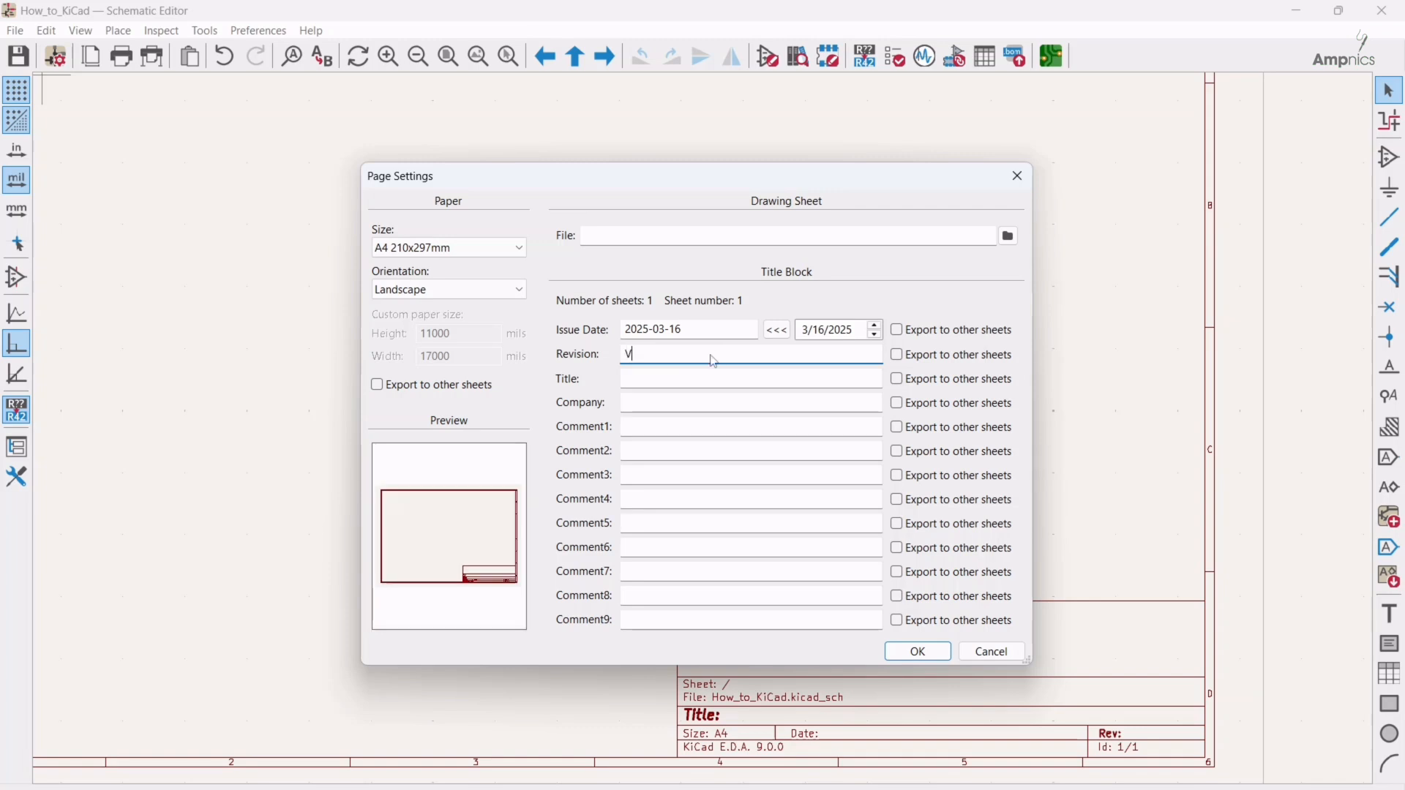
pyautogui.write('0.1')
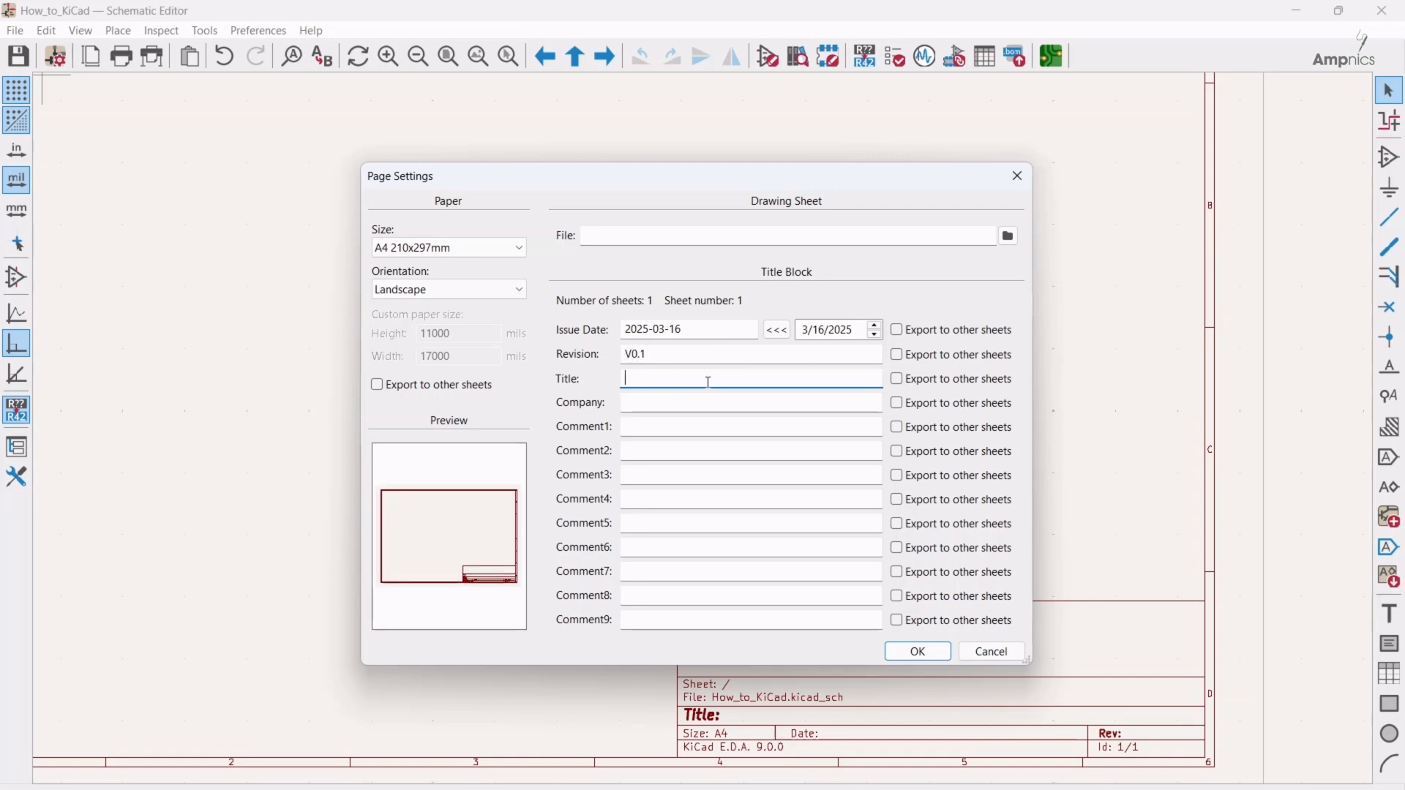
# - Set title 'How To KiCad', company 'Ampnics' and a designer credit comment, then apply
pyautogui.write('How')
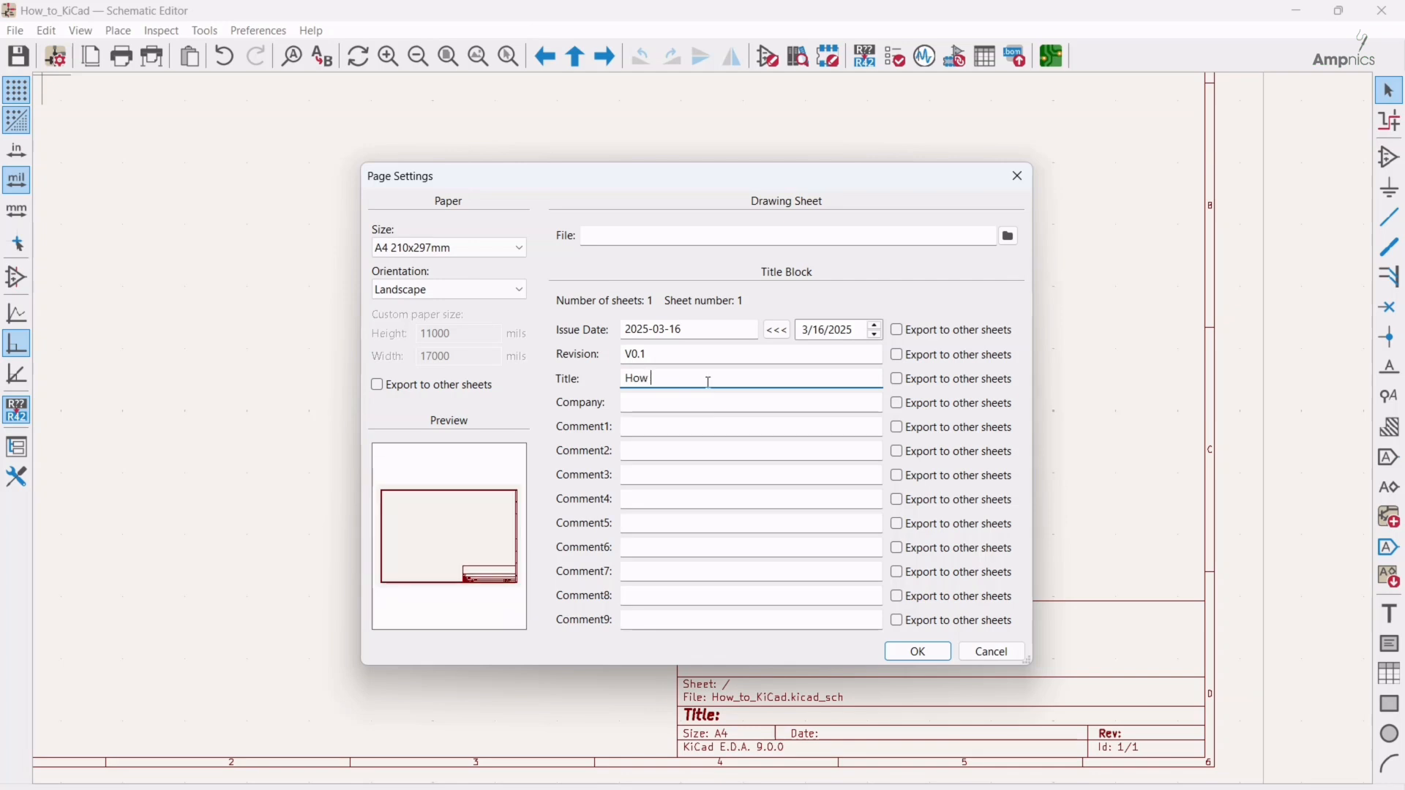
pyautogui.write('To Ki')
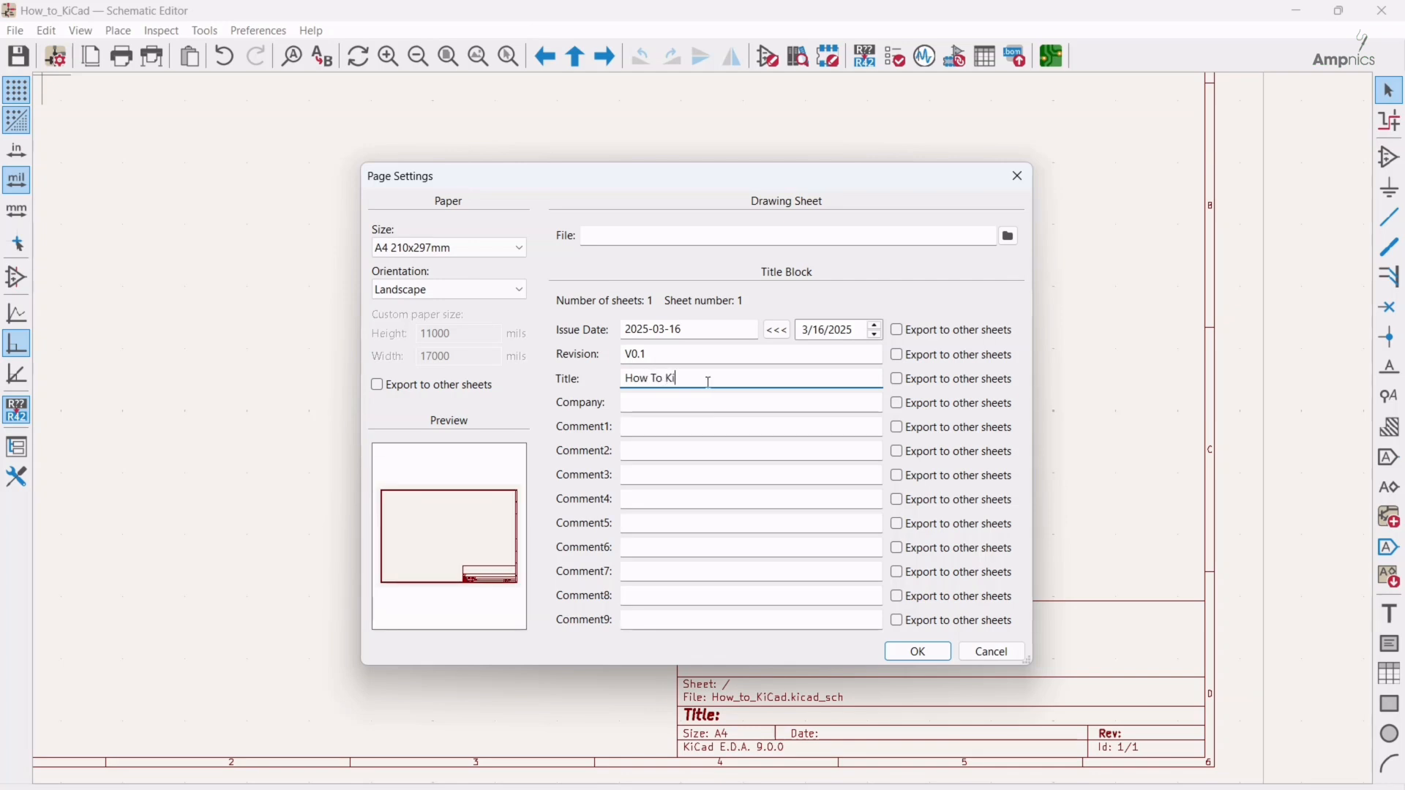
pyautogui.write('Cad')
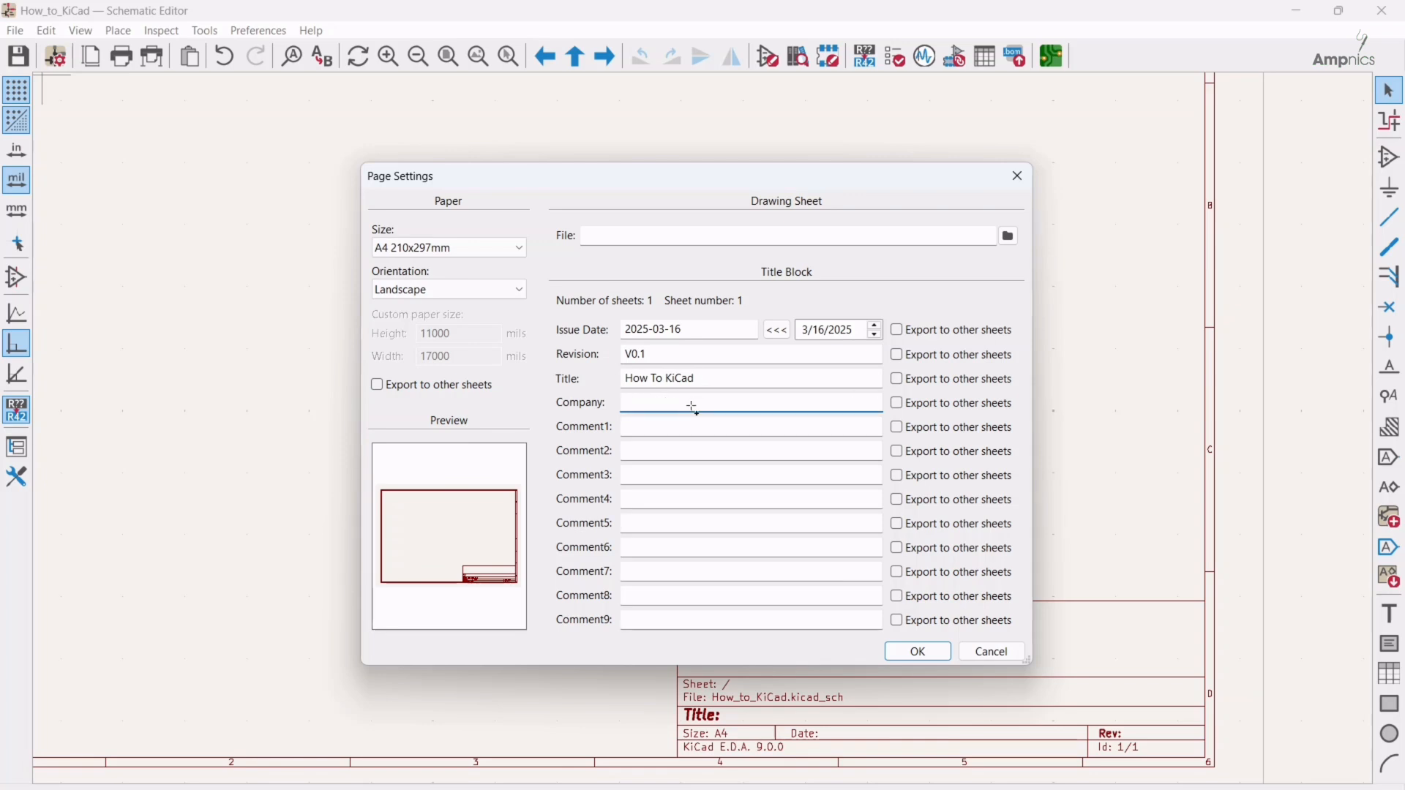
pyautogui.write('Ampnics')
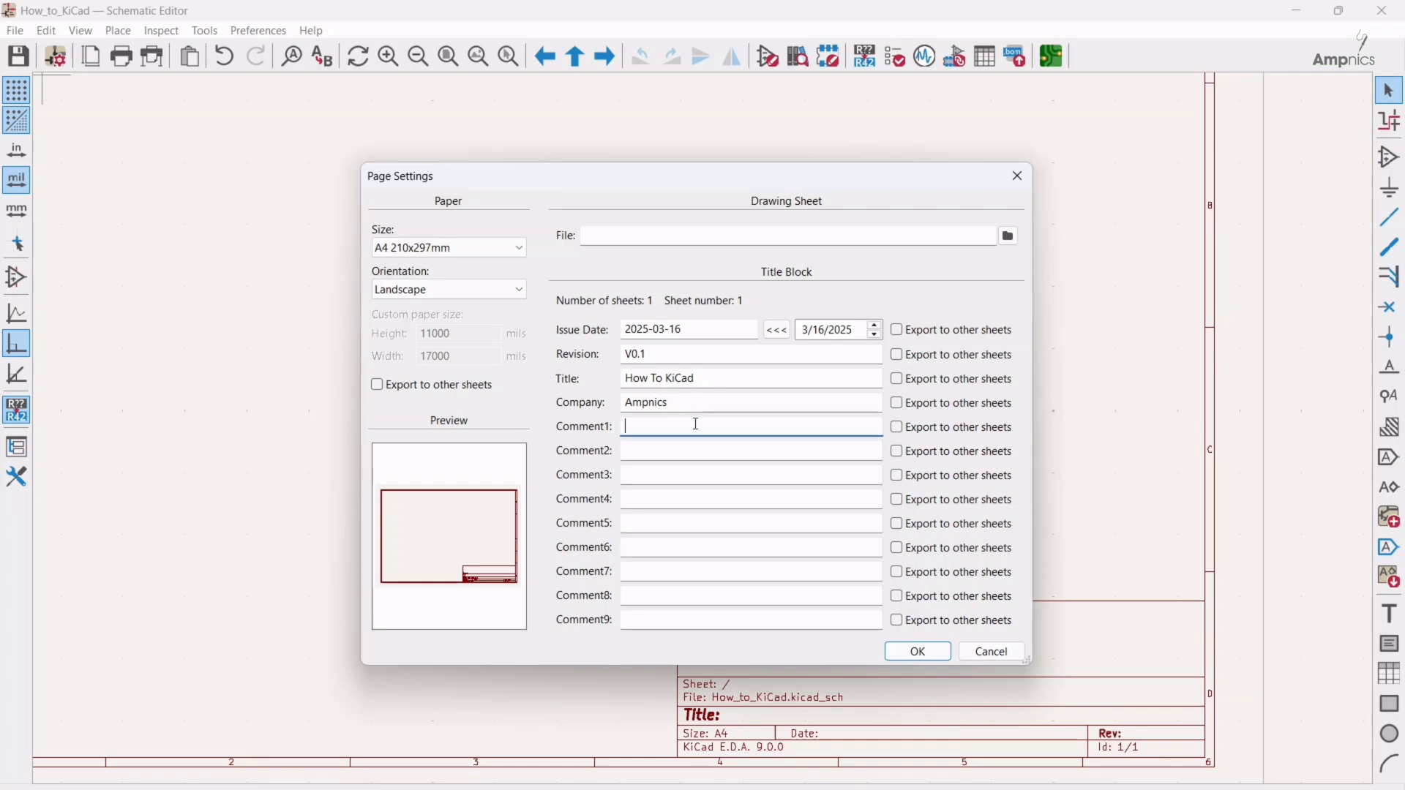
pyautogui.write('Design By -')
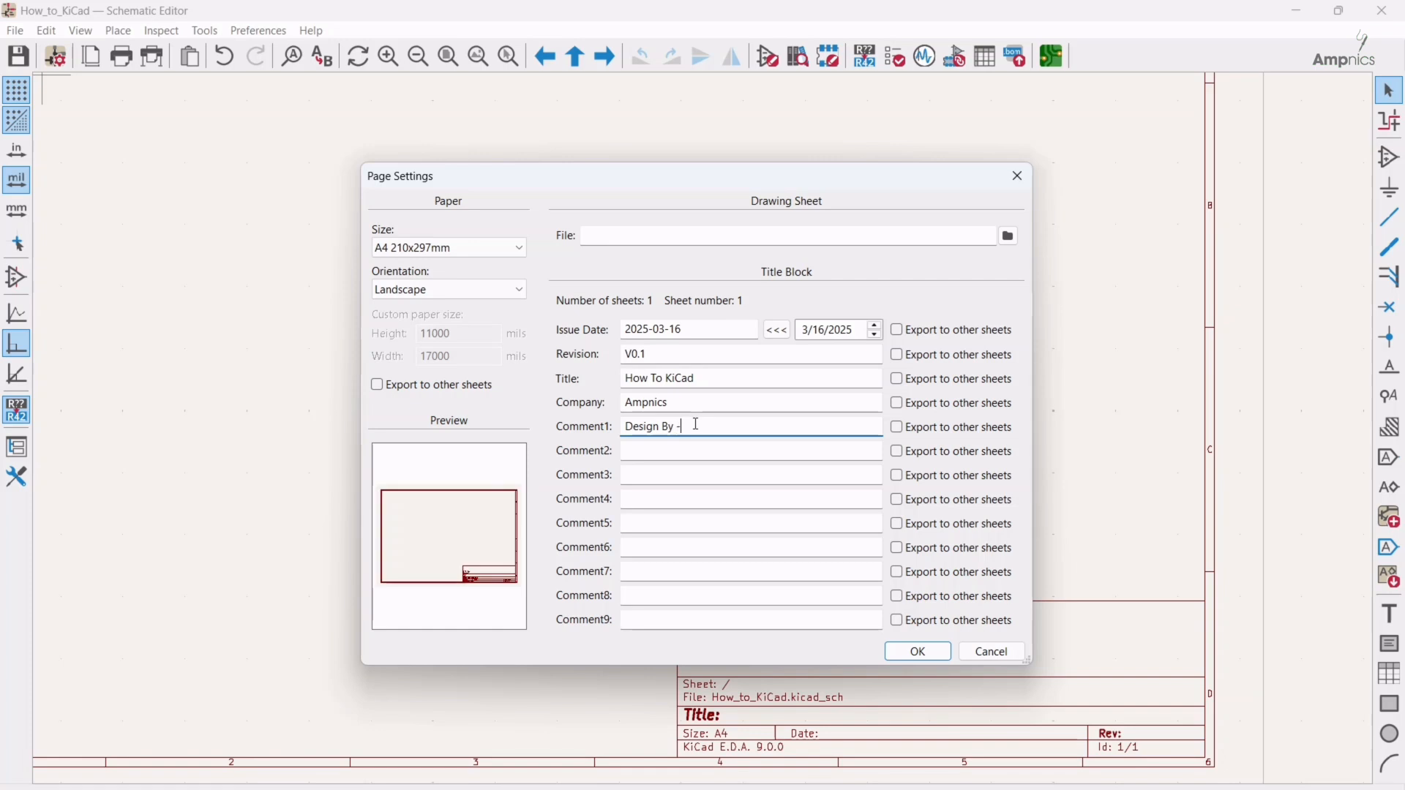
pyautogui.write('Mi')
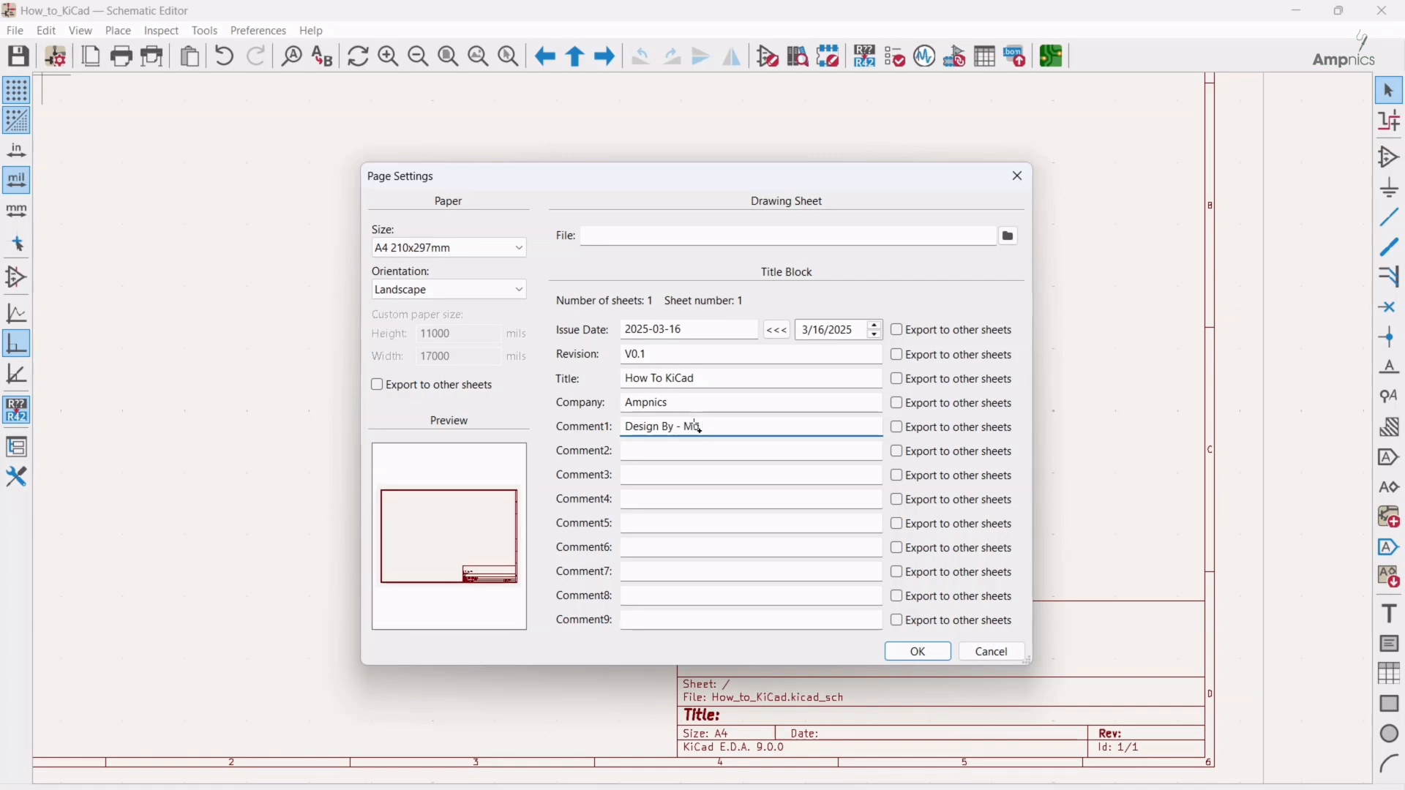
pyautogui.write('Ammar K')
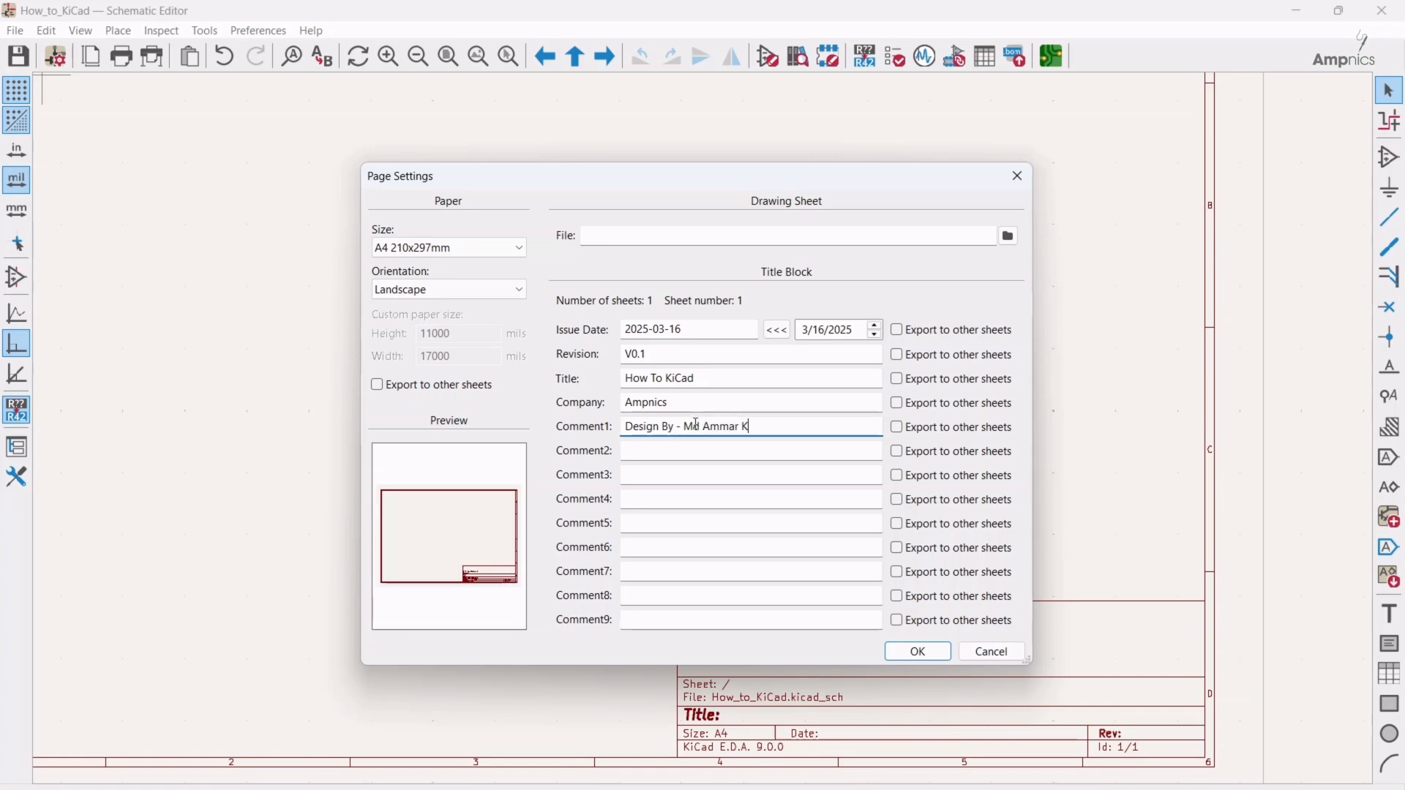
pyautogui.write('aleem')
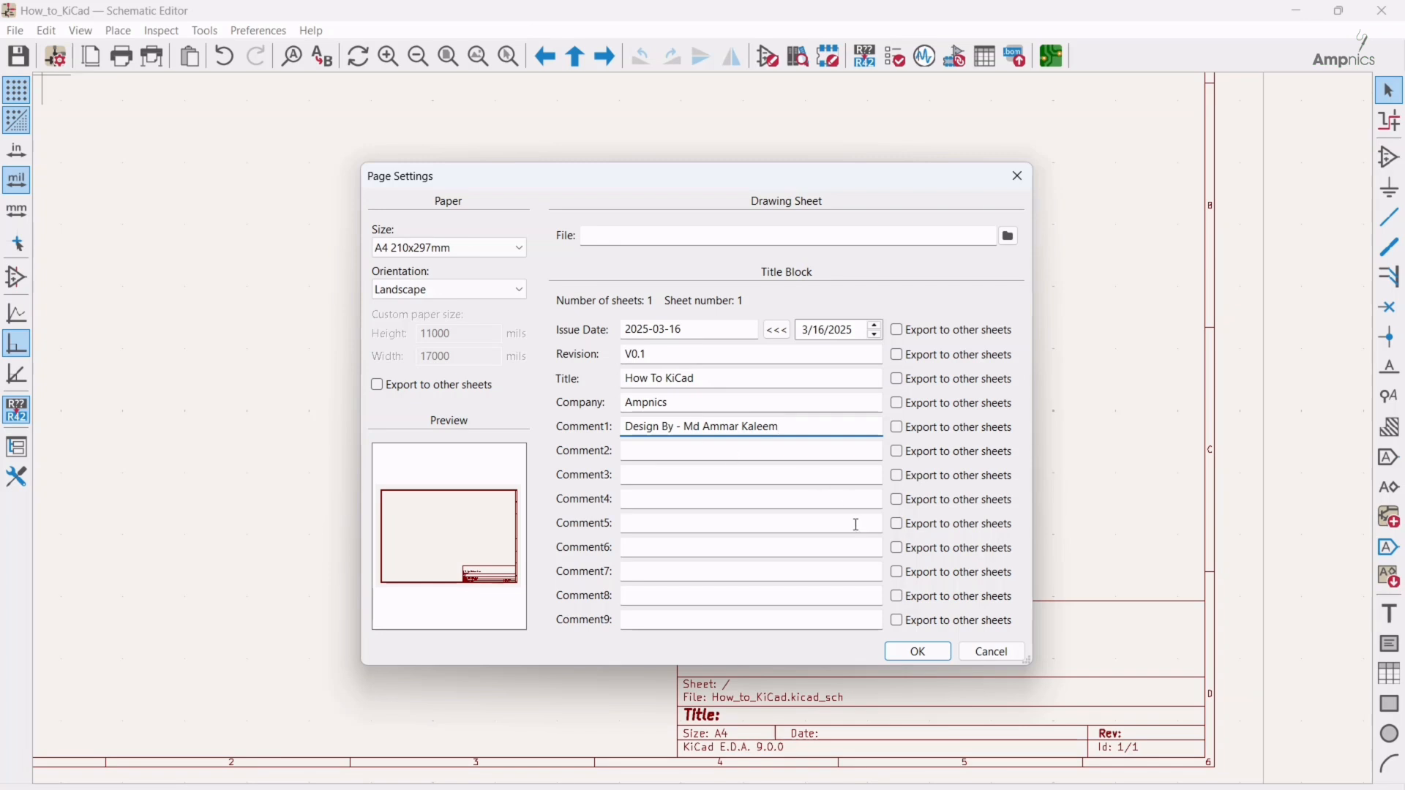
pyautogui.click(915, 652)
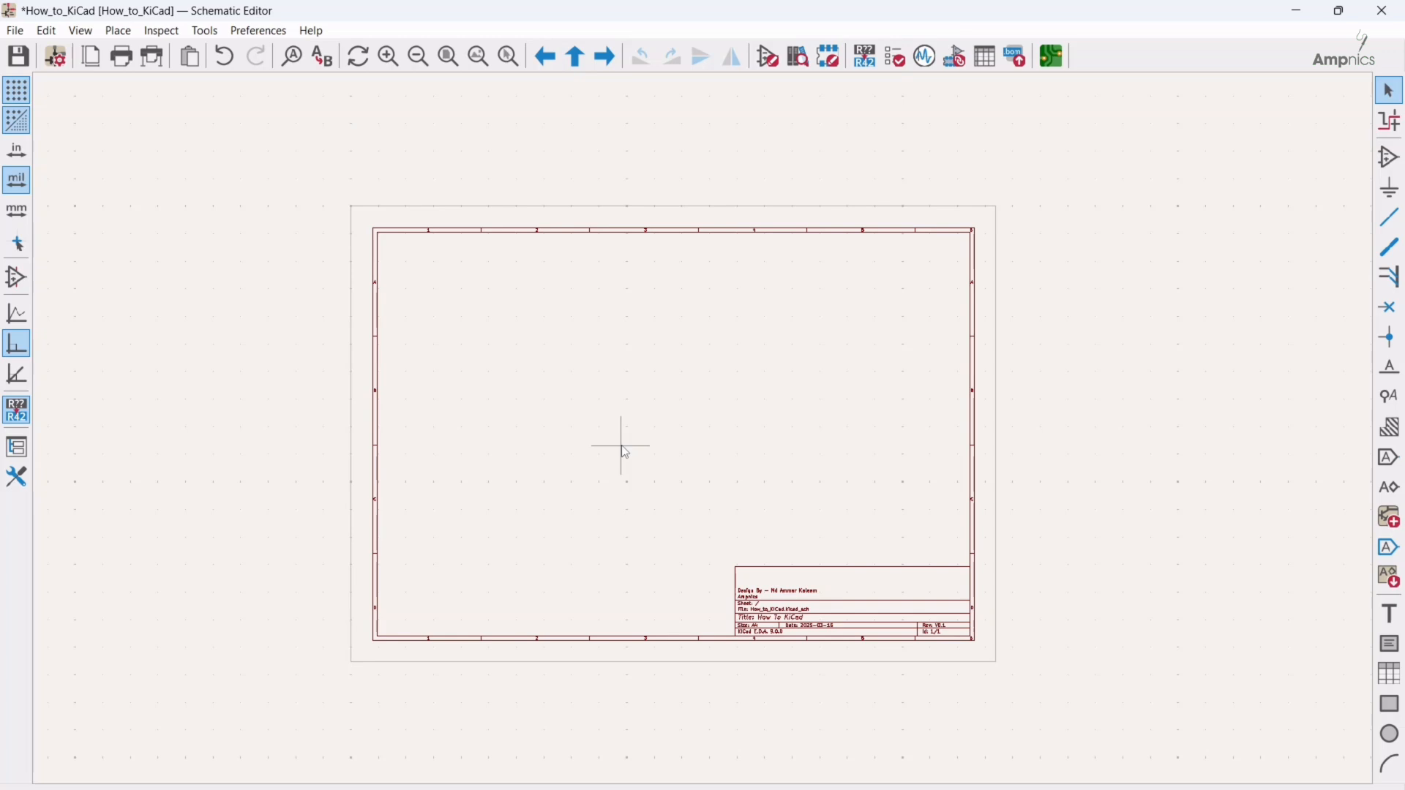
pyautogui.moveTo(704, 401)
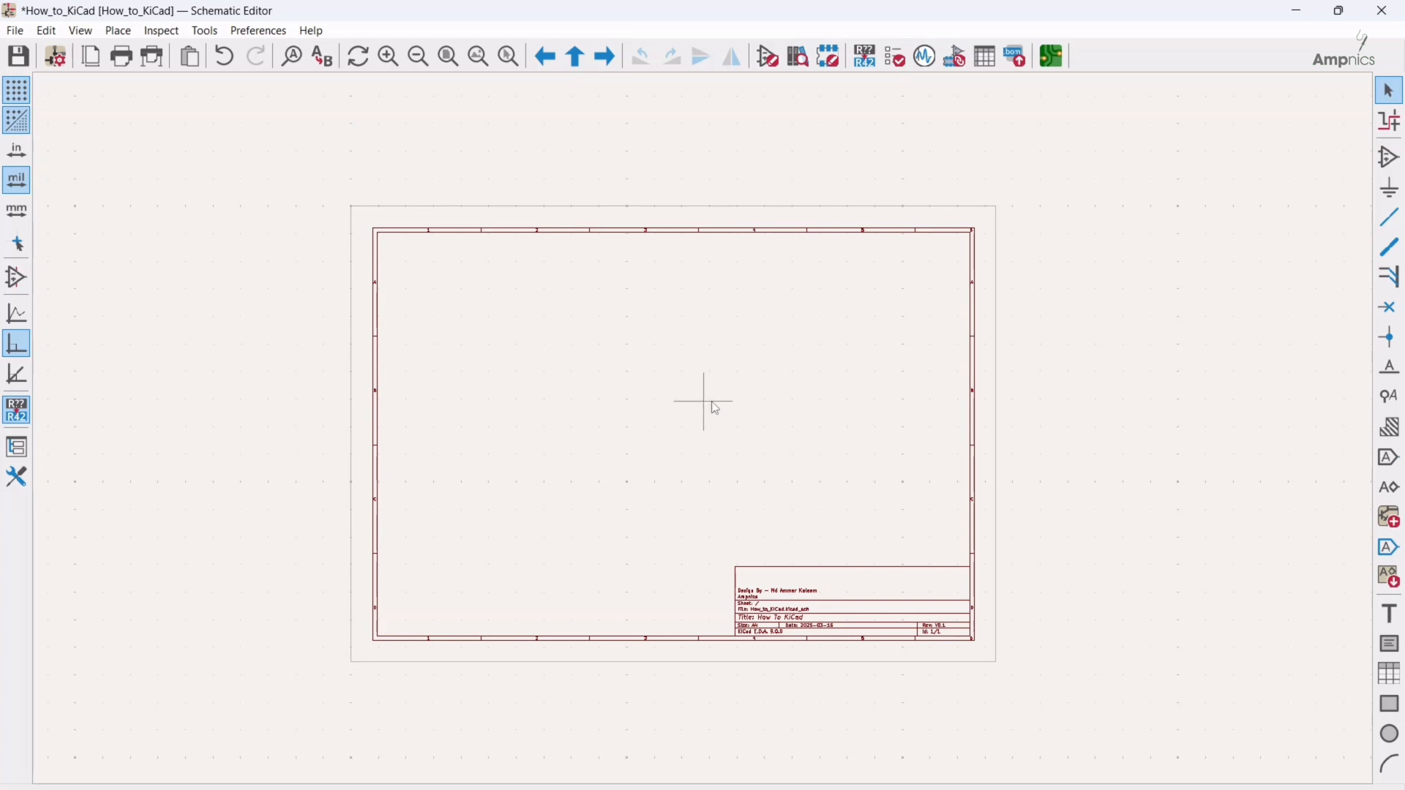
pyautogui.moveTo(679, 332)
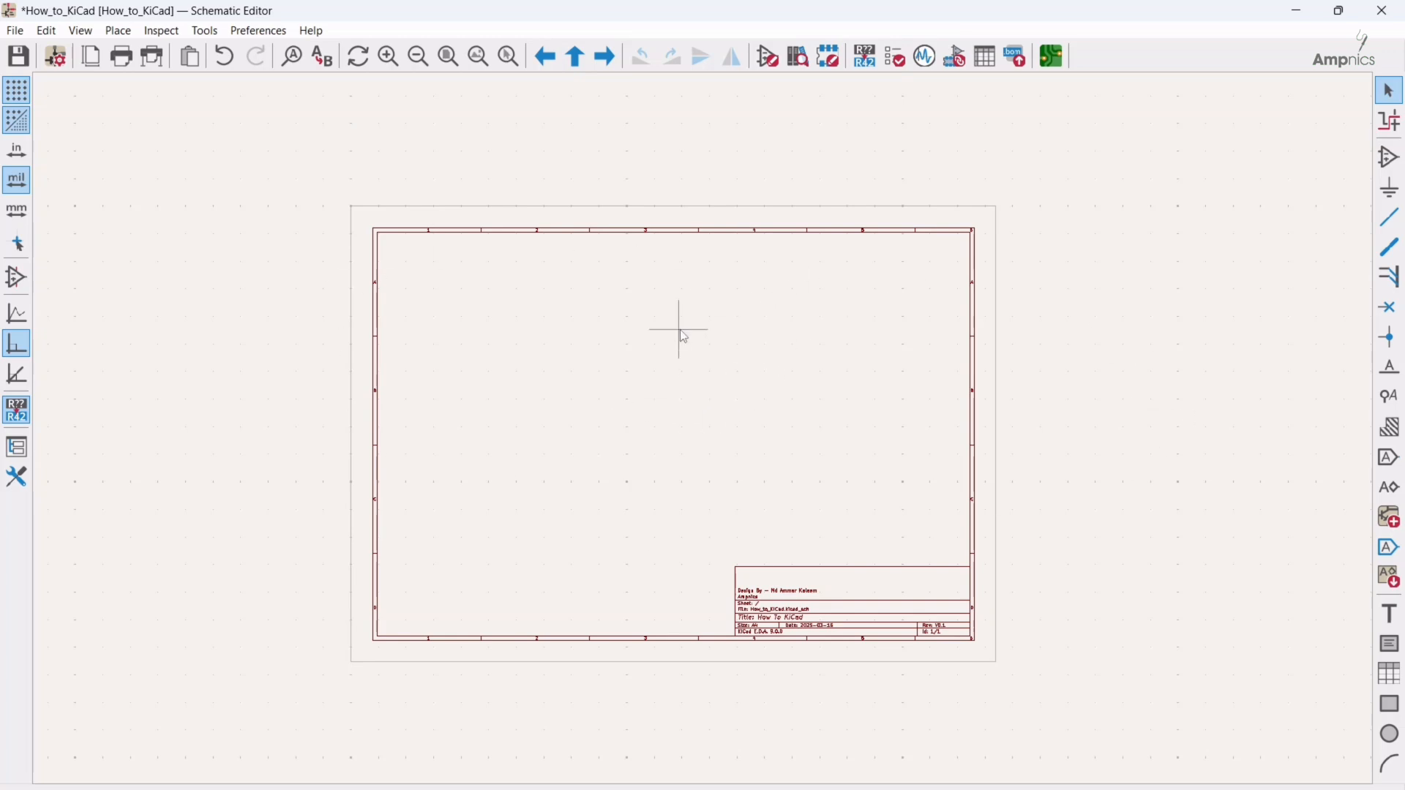
pyautogui.moveTo(806, 305)
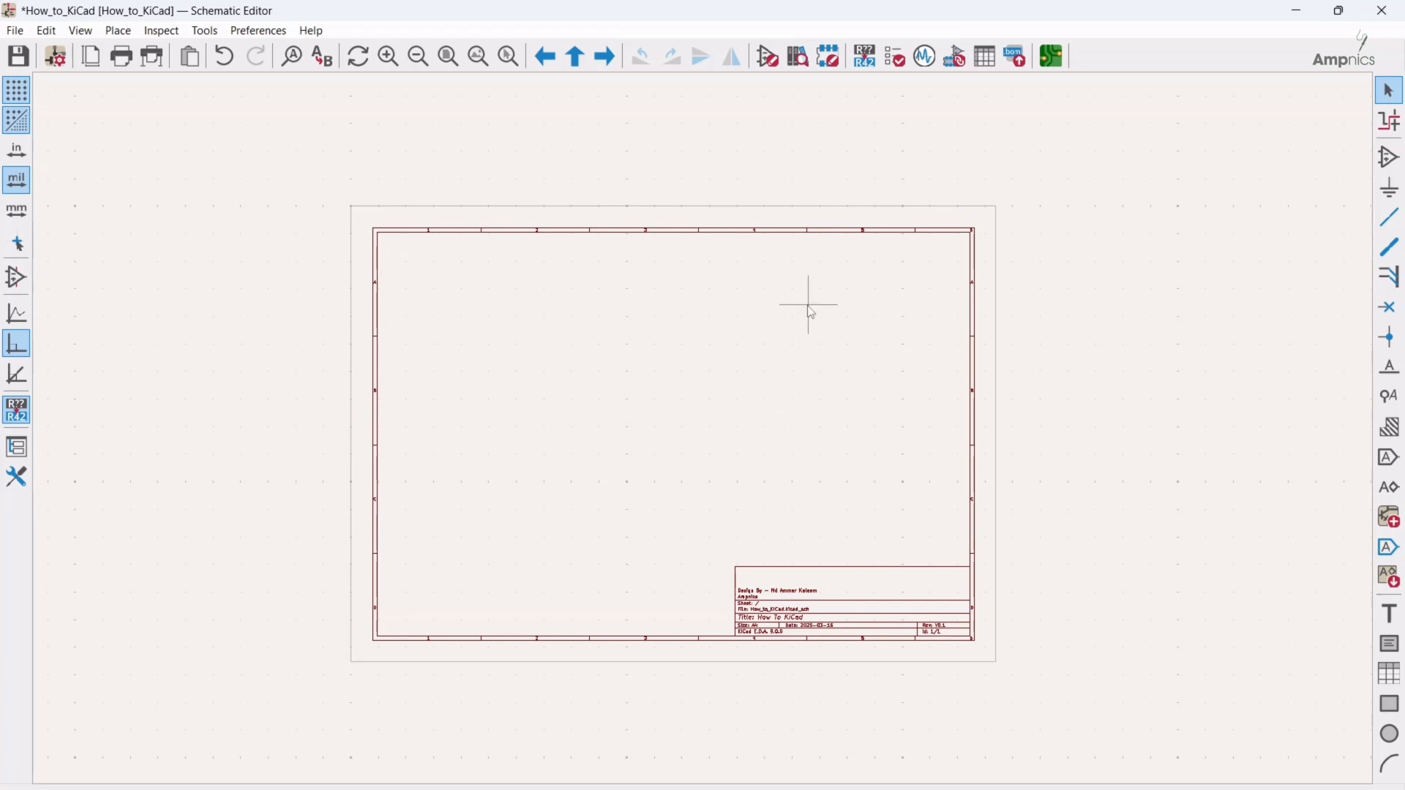
pyautogui.moveTo(13, 33)
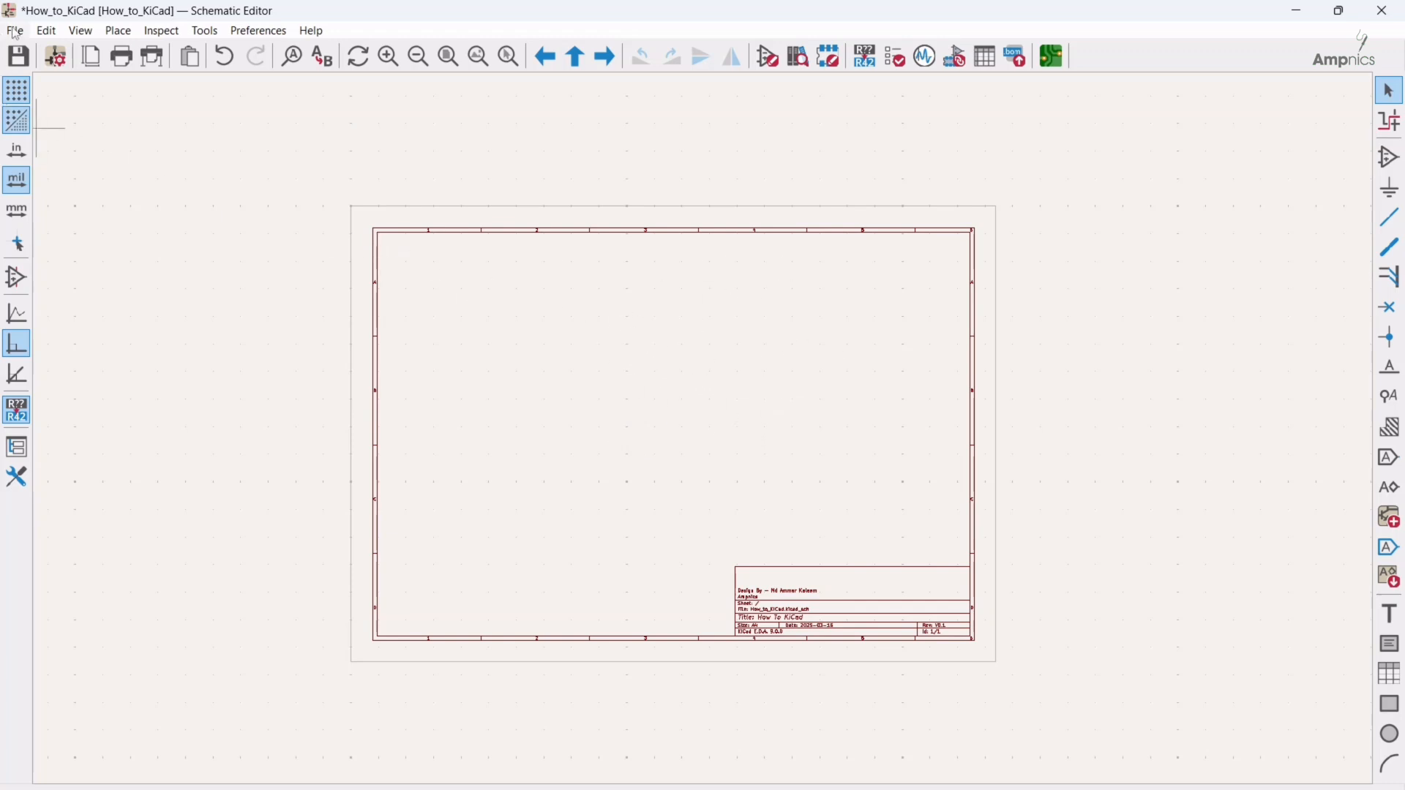
pyautogui.moveTo(16, 216)
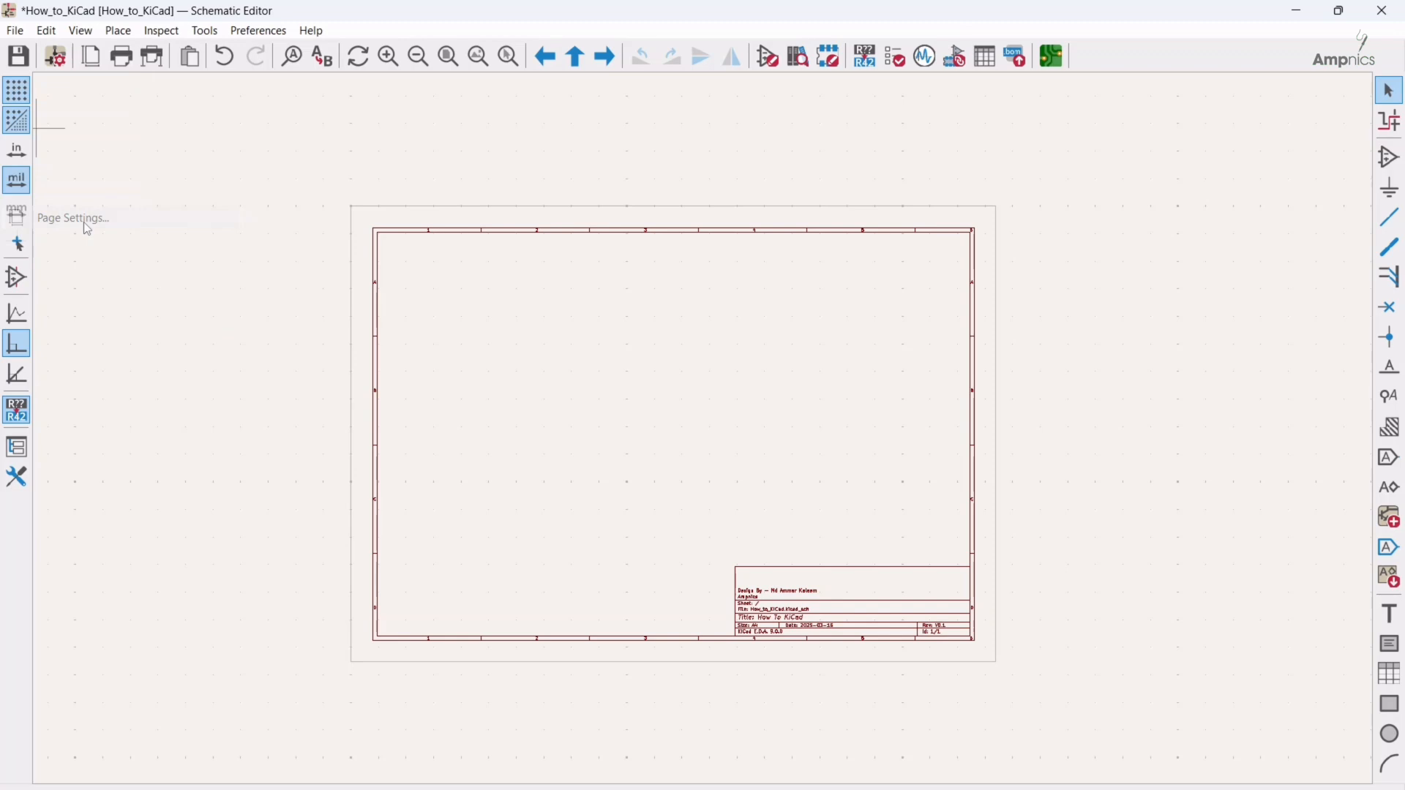
# - Keep the sheet at A4 210x297mm landscape and confirm the page settings
pyautogui.click(71, 218)
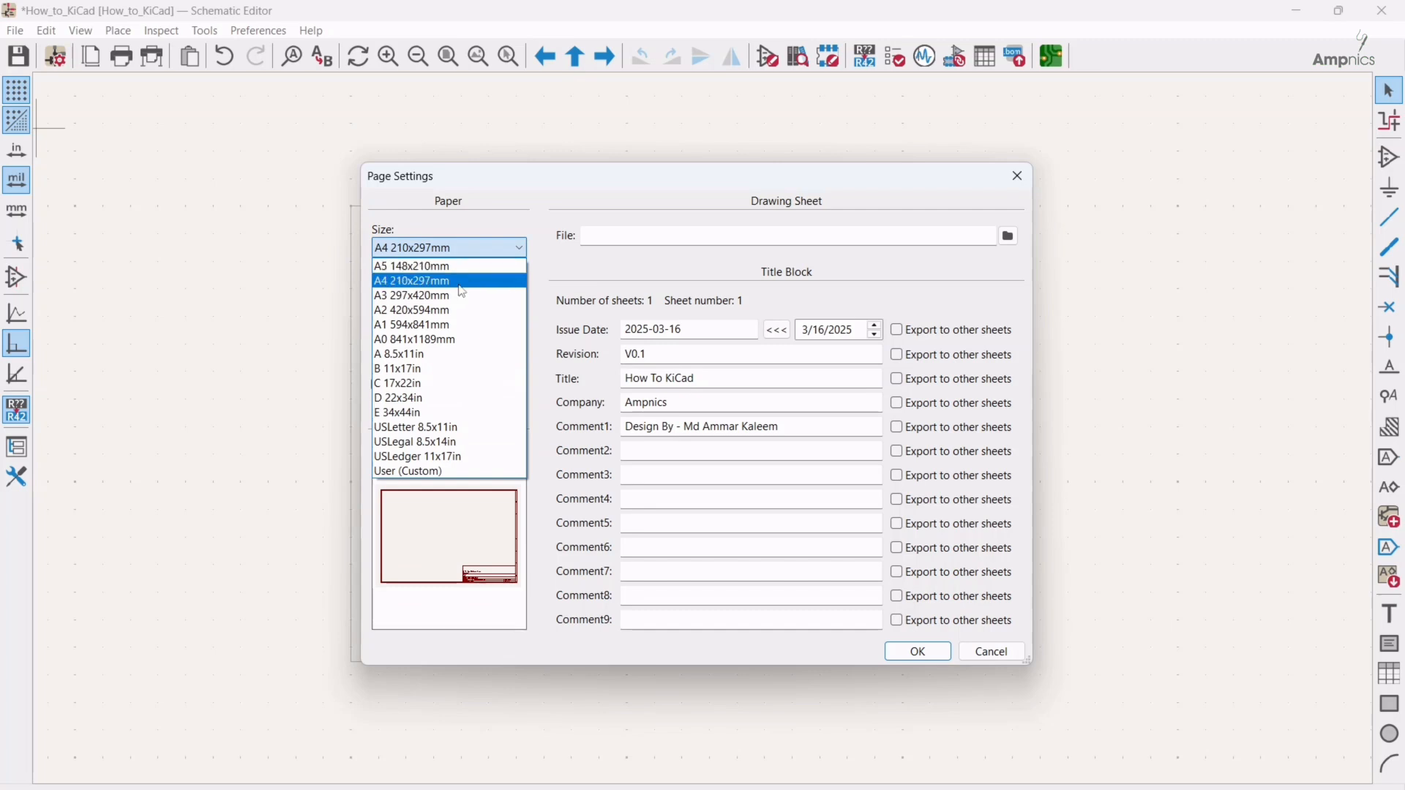
pyautogui.click(411, 280)
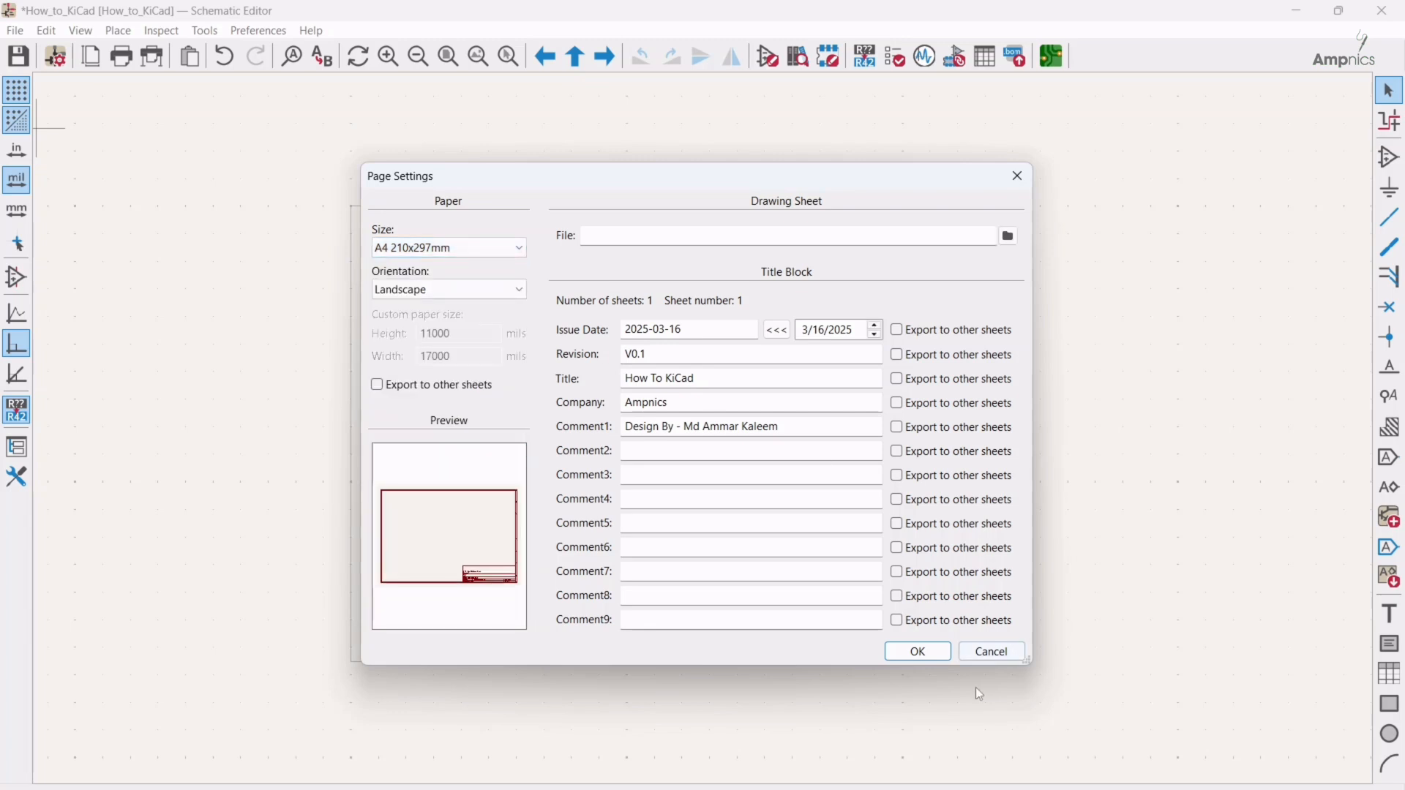
pyautogui.click(916, 651)
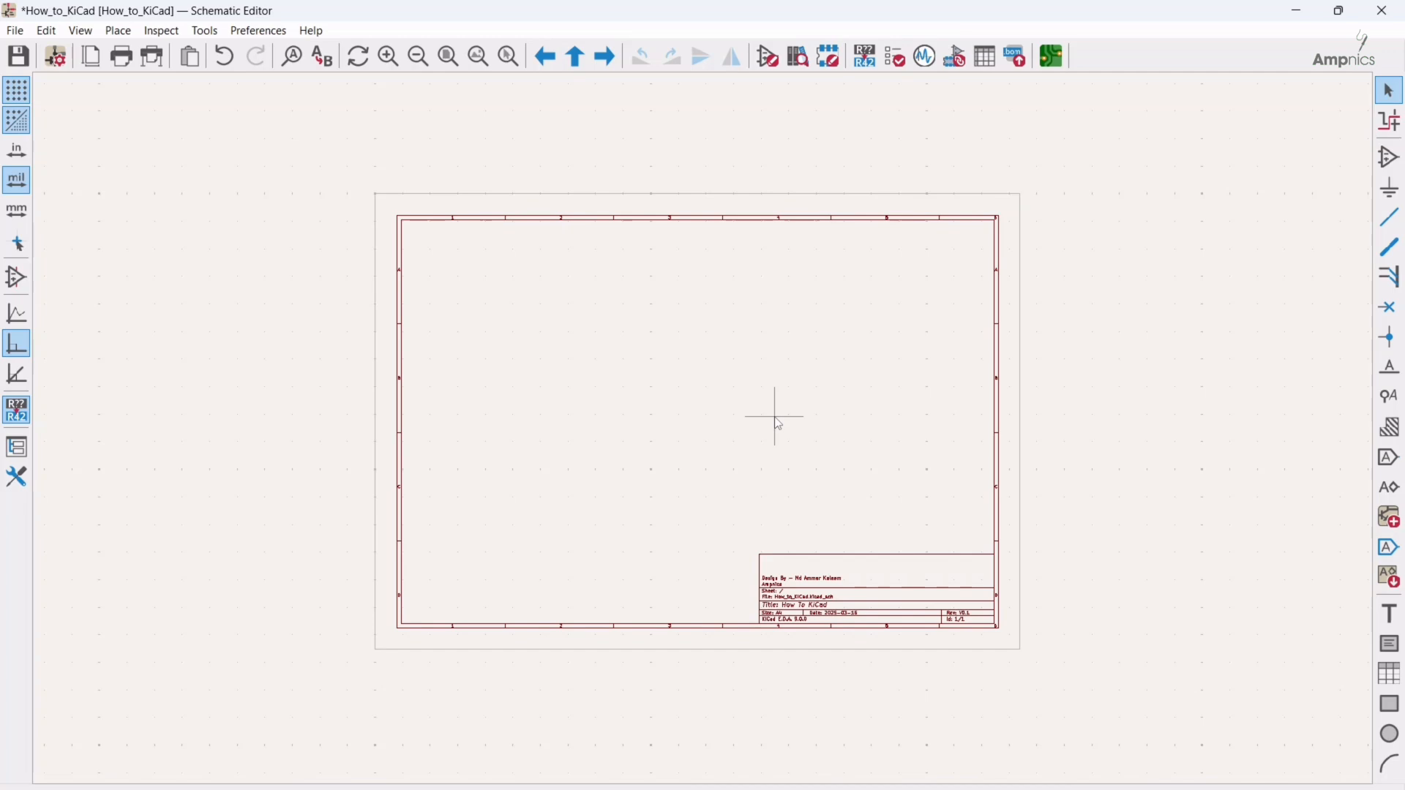
pyautogui.moveTo(1387, 157)
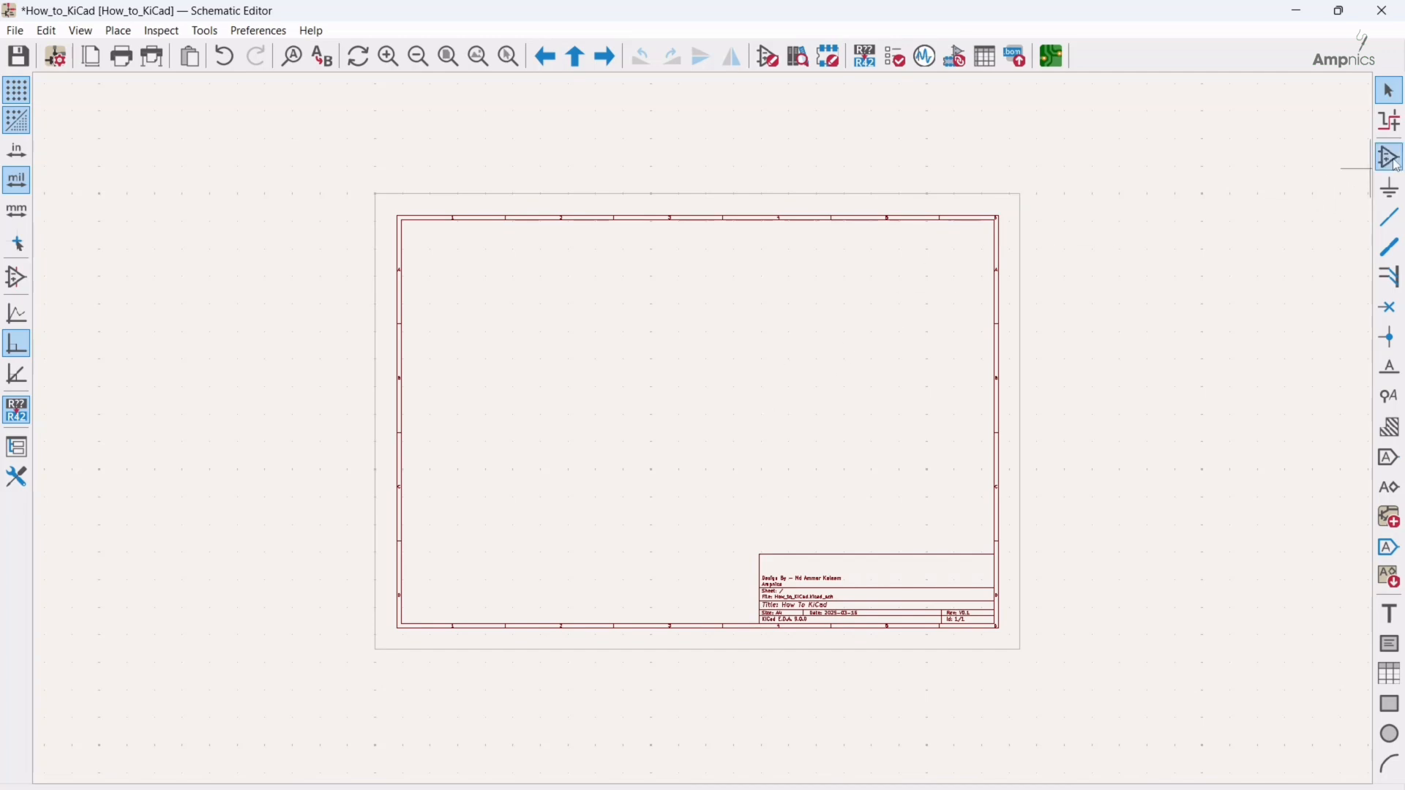
pyautogui.moveTo(1387, 156)
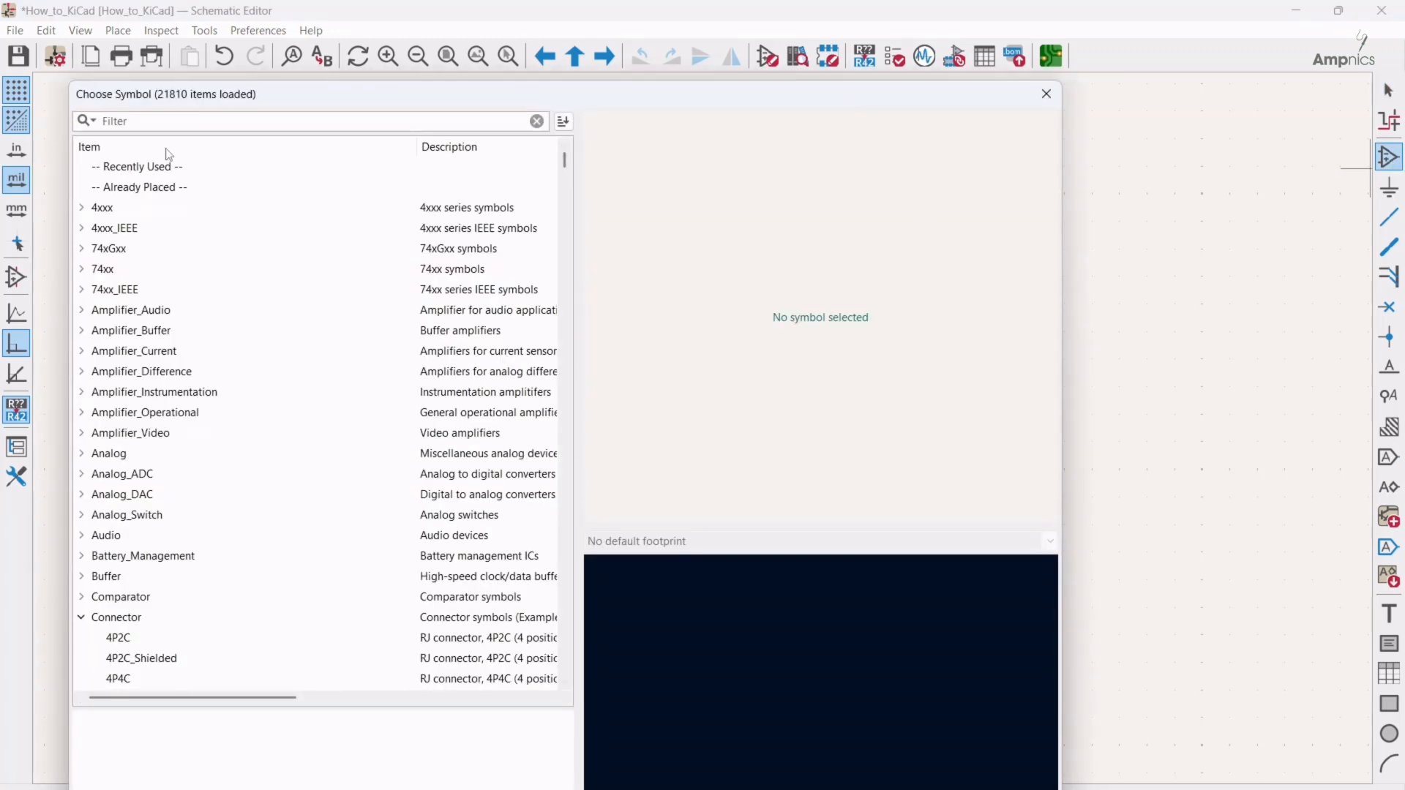
pyautogui.moveTo(329, 336)
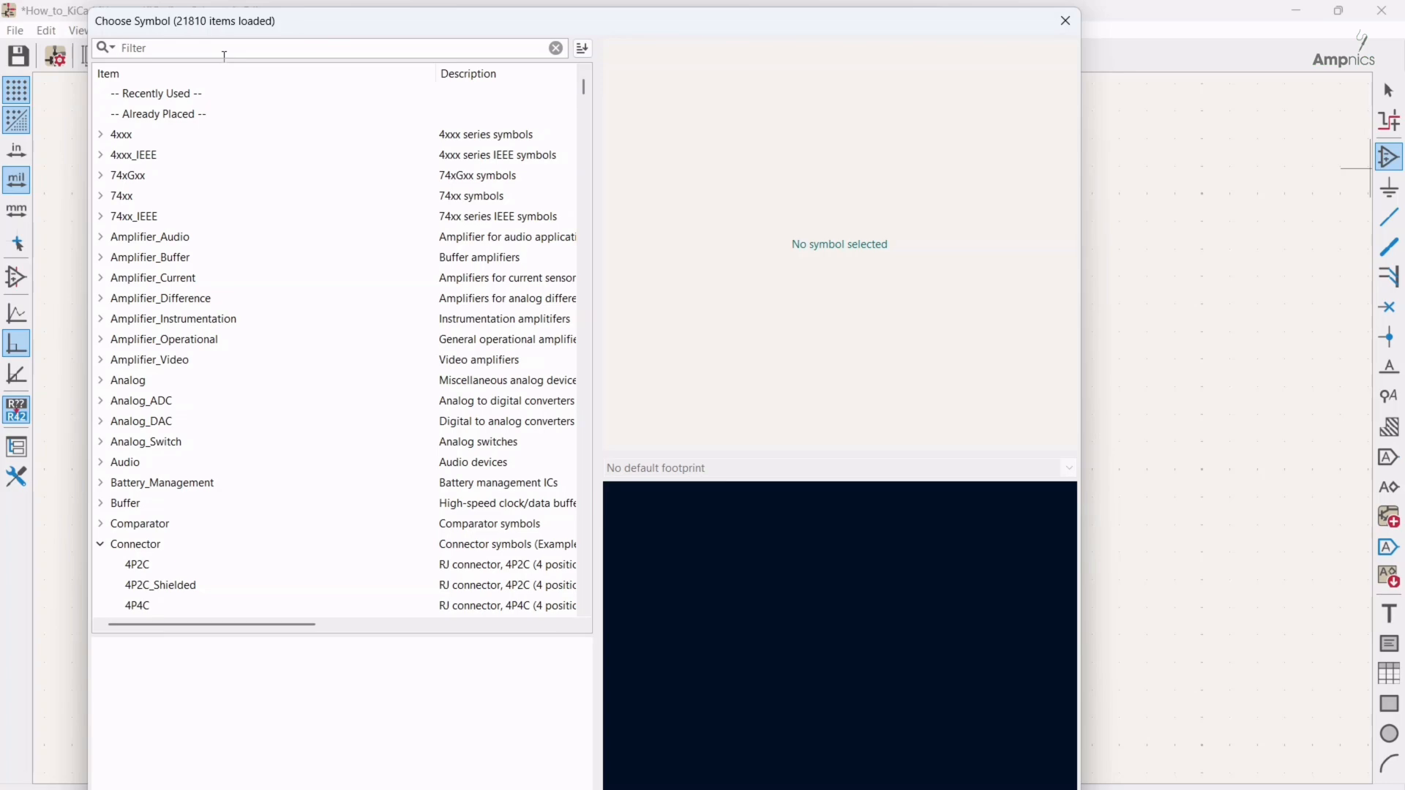
# - Filter the symbol library for ams1117 and pick the AMS1117-3.3 regulator
pyautogui.write('ams11')
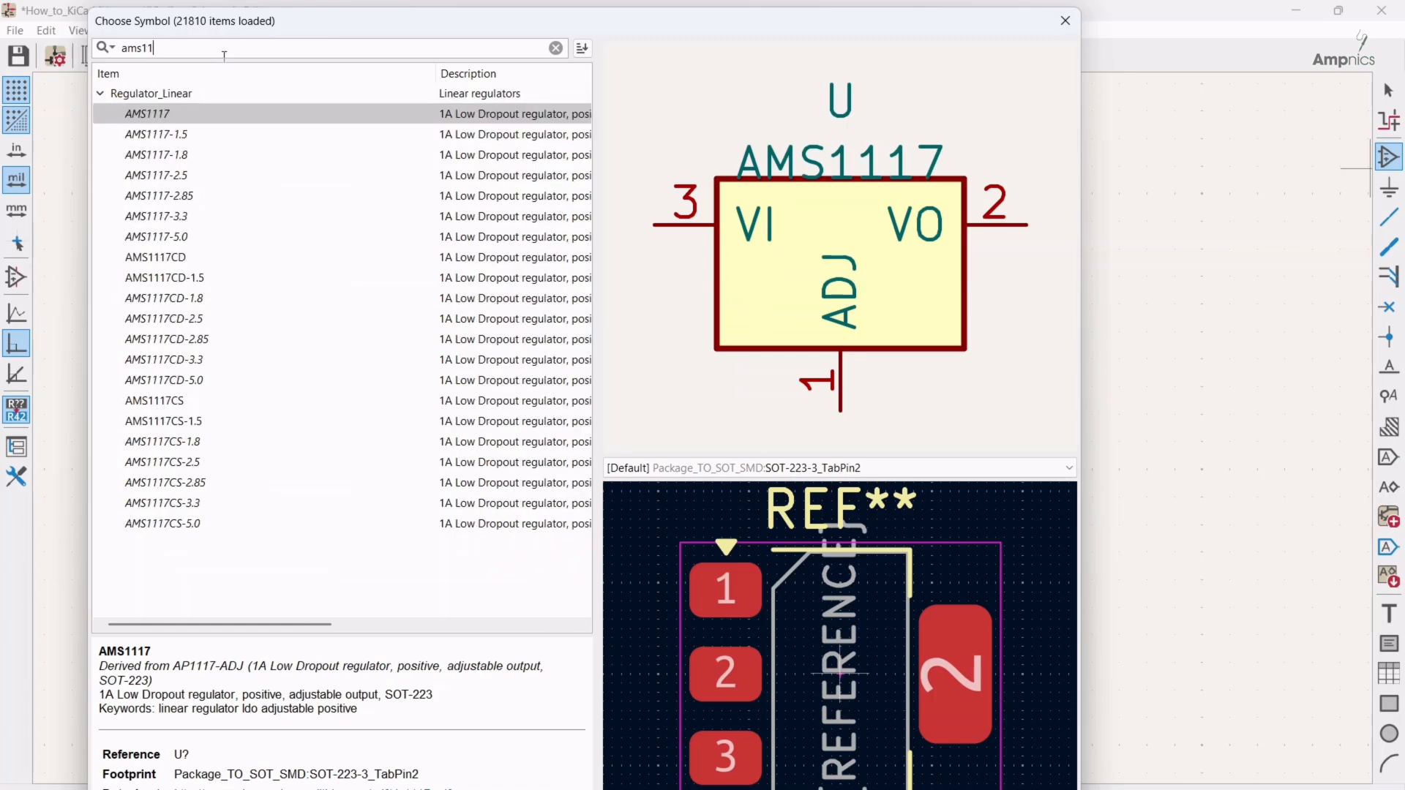
pyautogui.write('7')
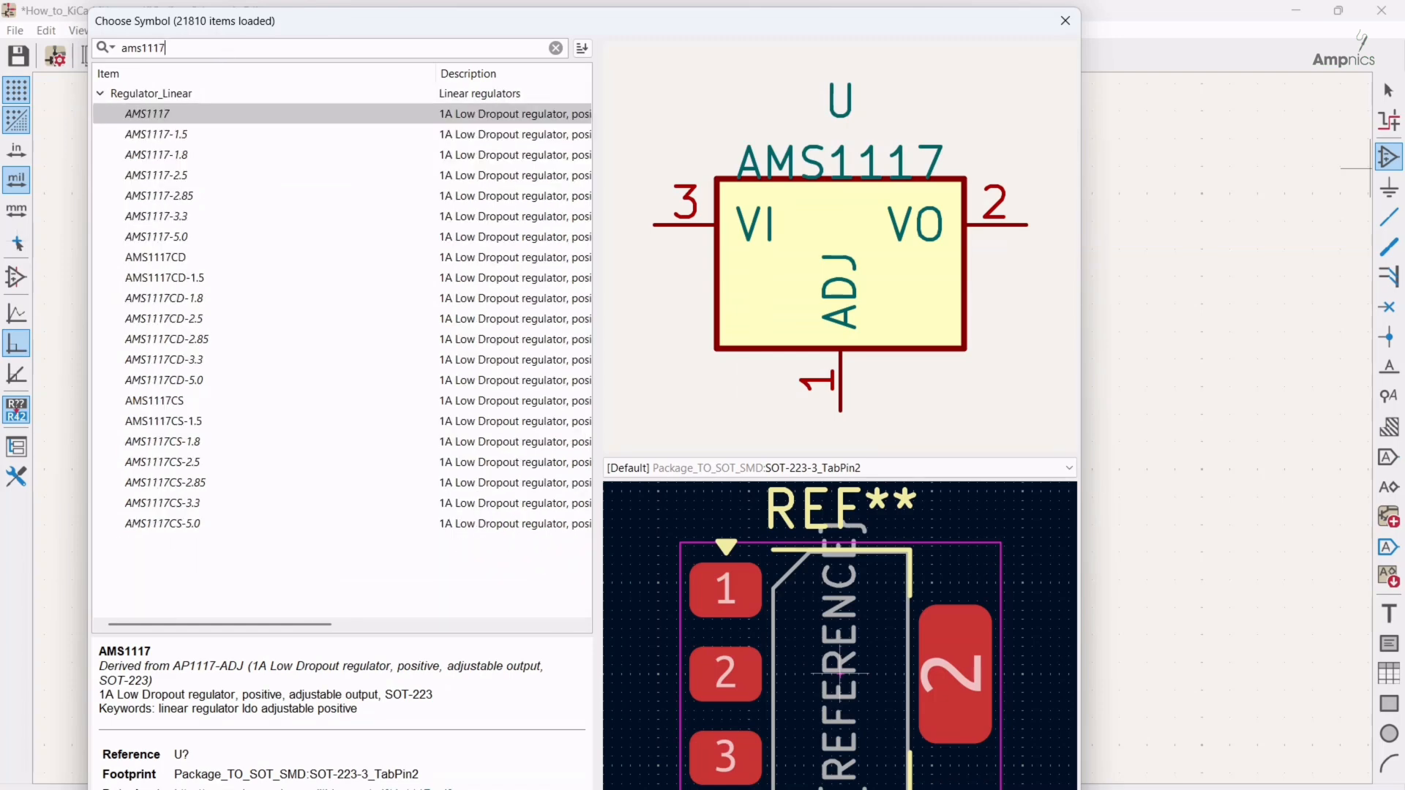
pyautogui.moveTo(170, 239)
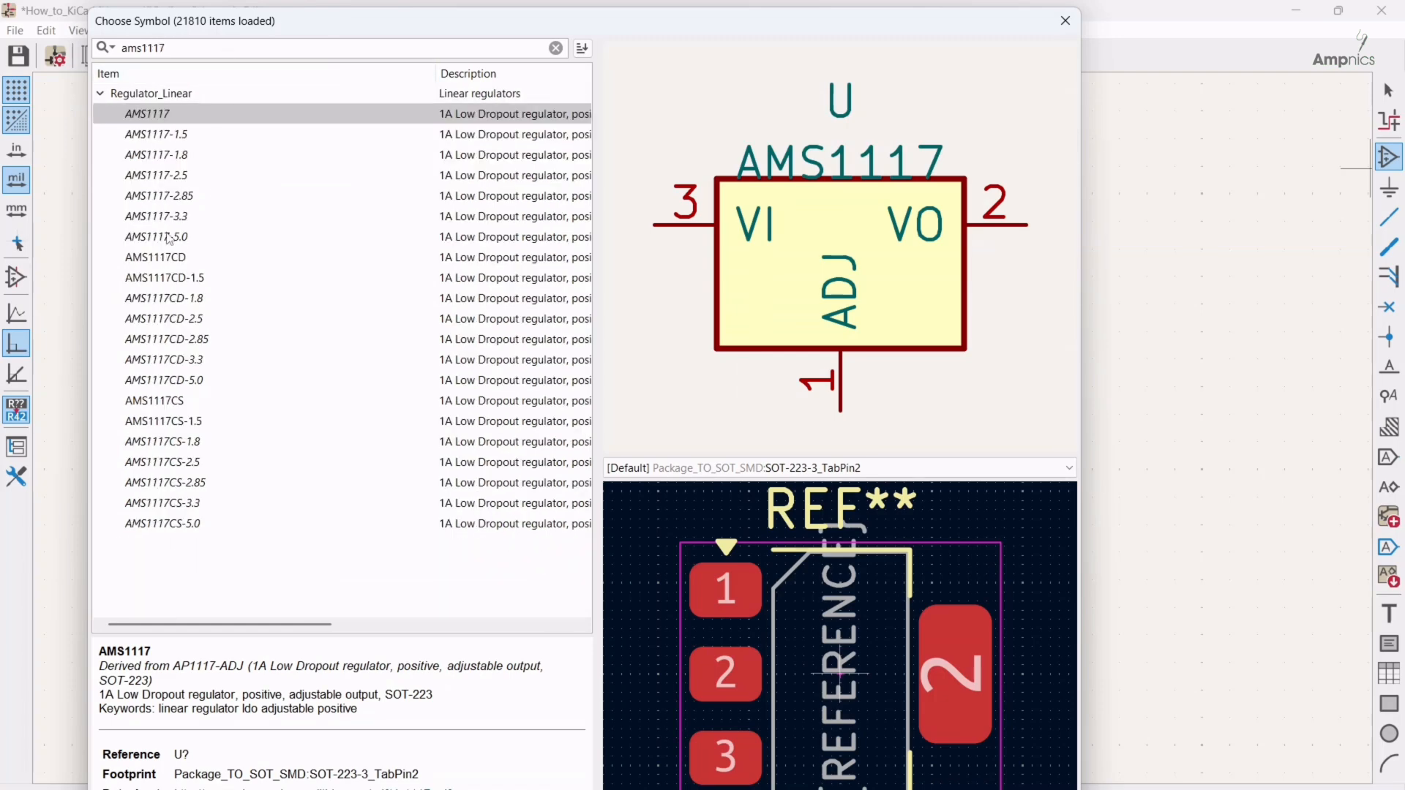
pyautogui.click(157, 217)
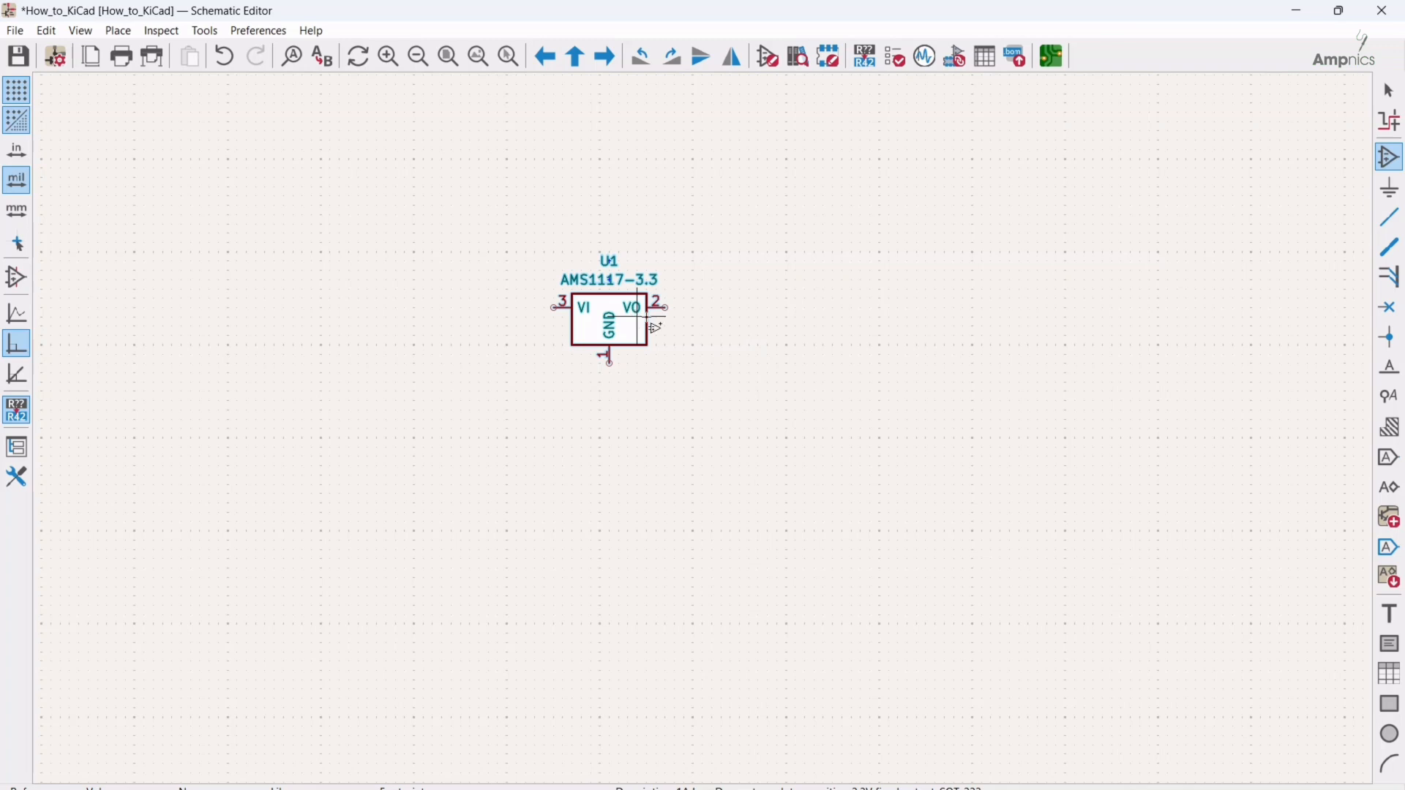
pyautogui.moveTo(860, 309)
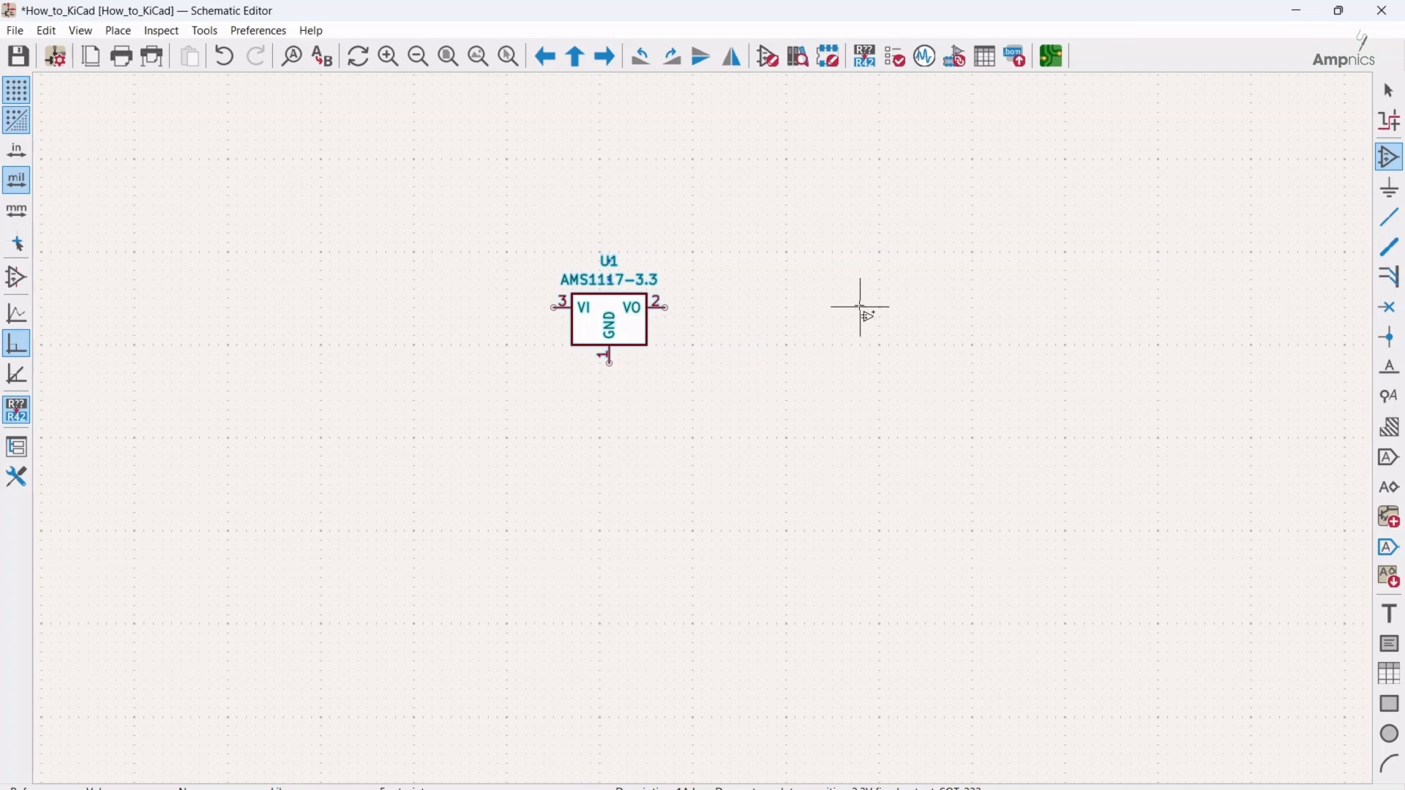
pyautogui.moveTo(869, 300)
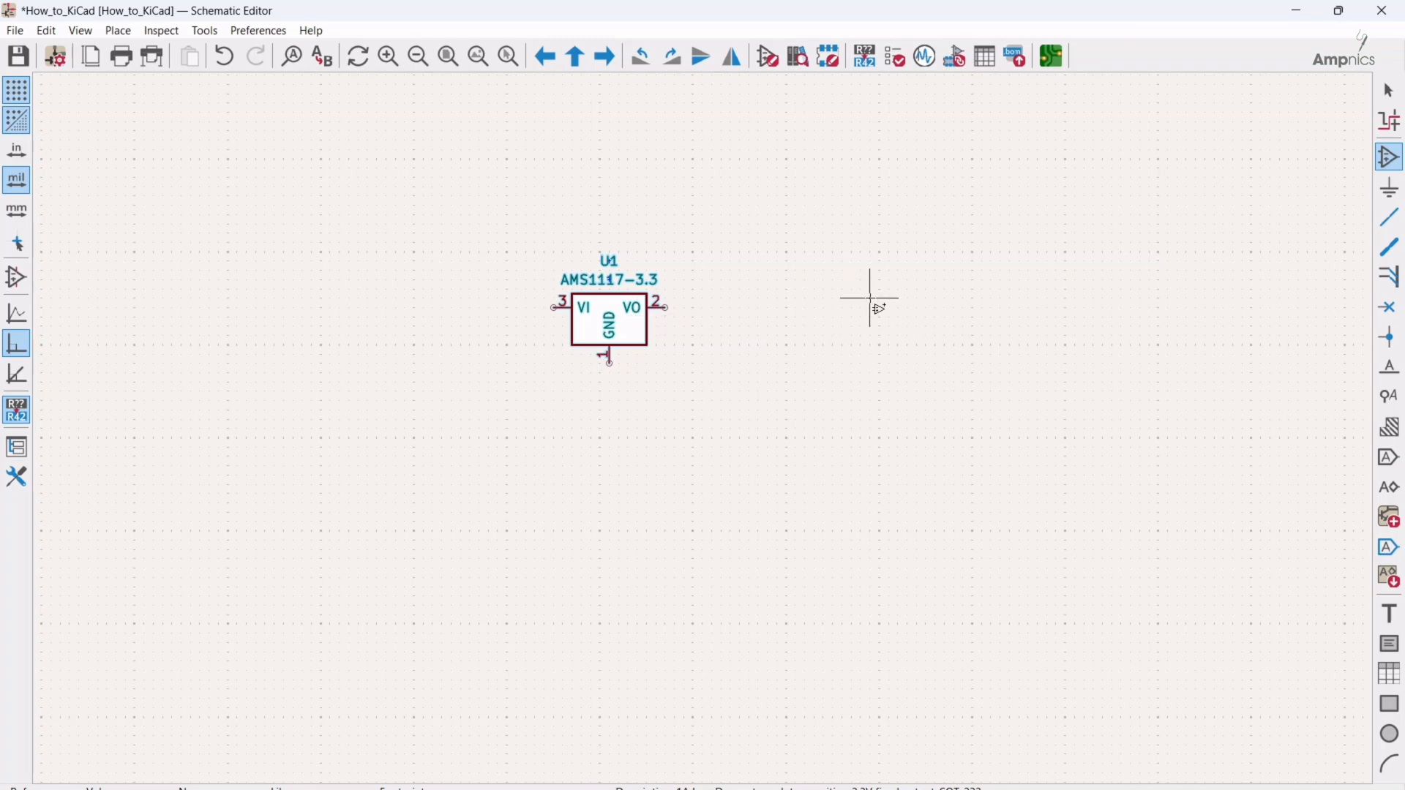
# - Drop regulator U1 on the sheet and bring up the symbol chooser again
pyautogui.click(607, 322)
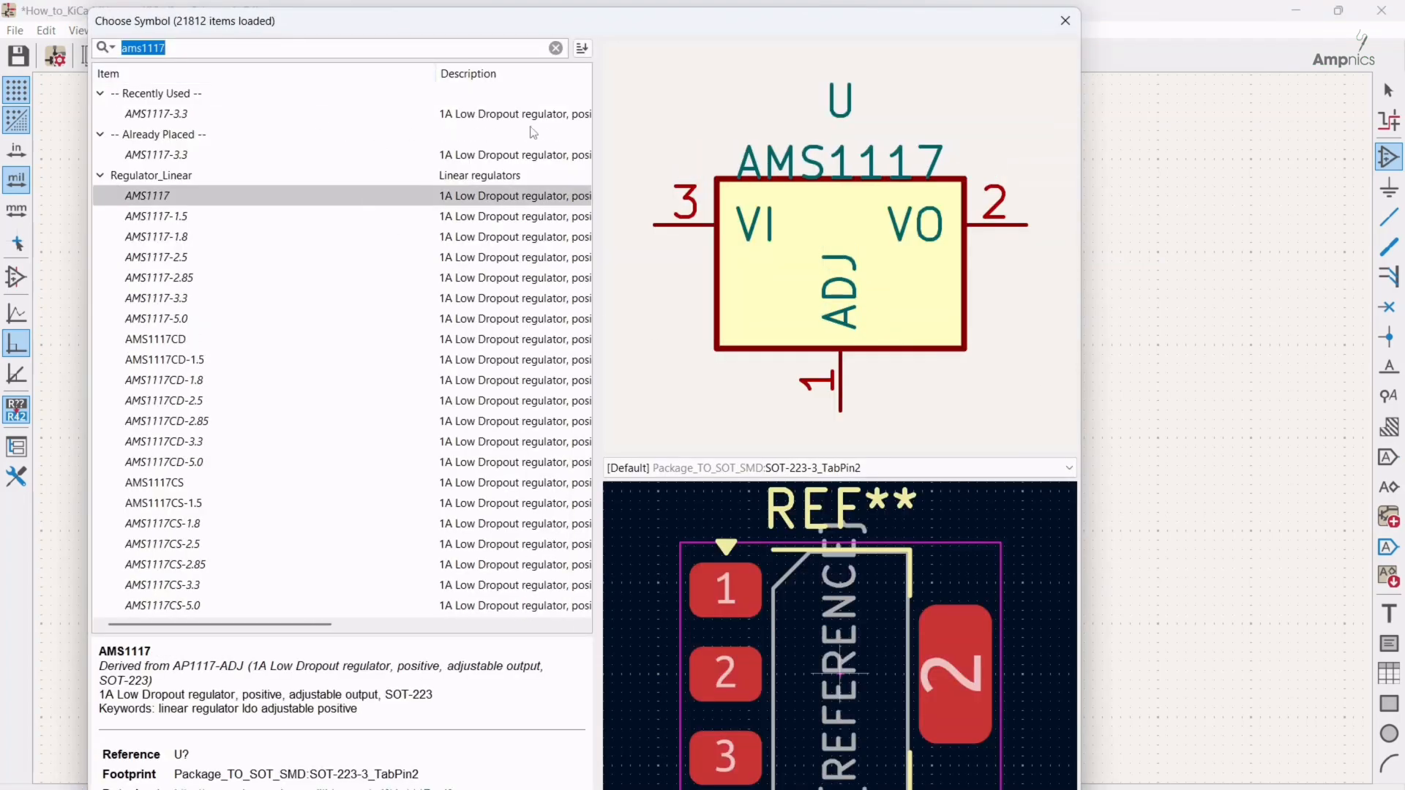
pyautogui.moveTo(409, 54)
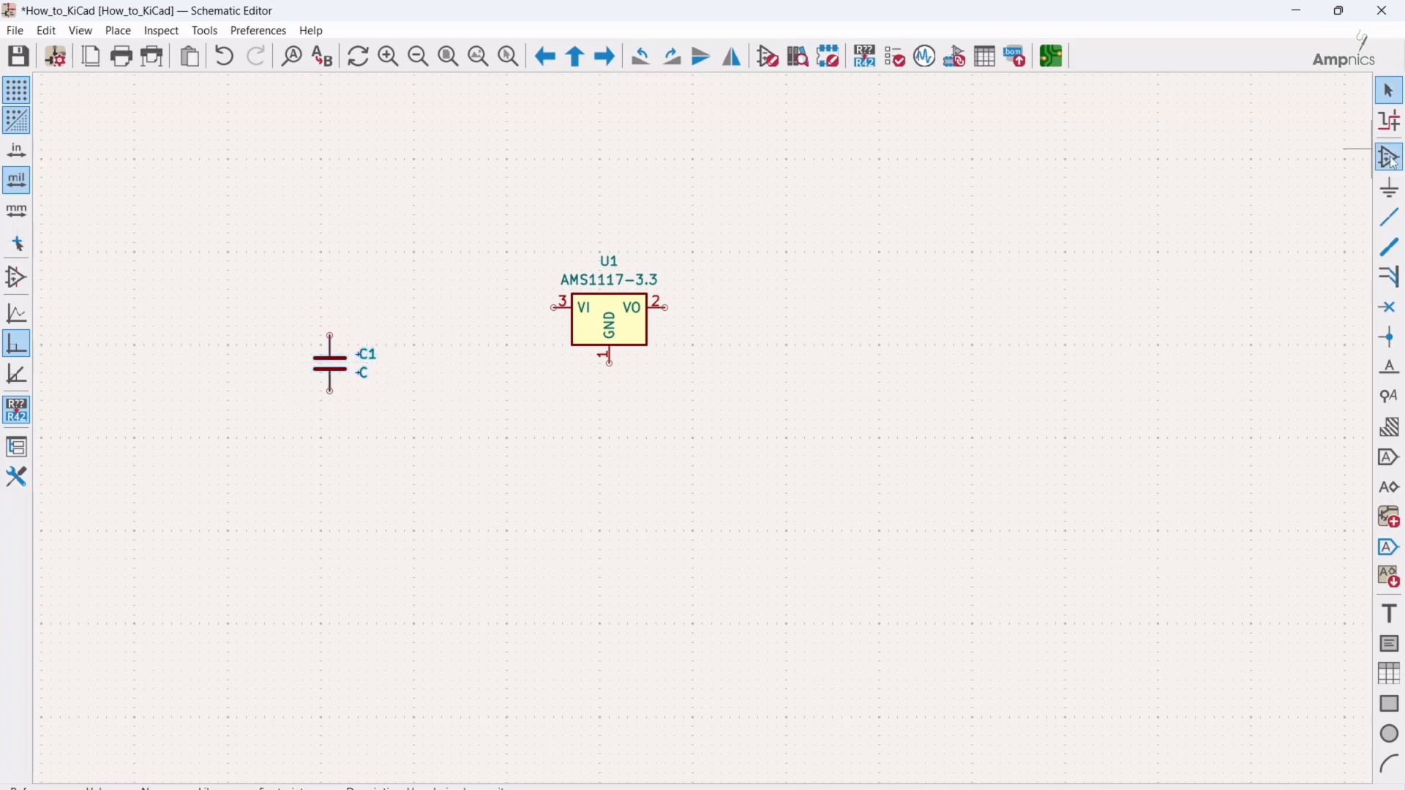
pyautogui.moveTo(1387, 157)
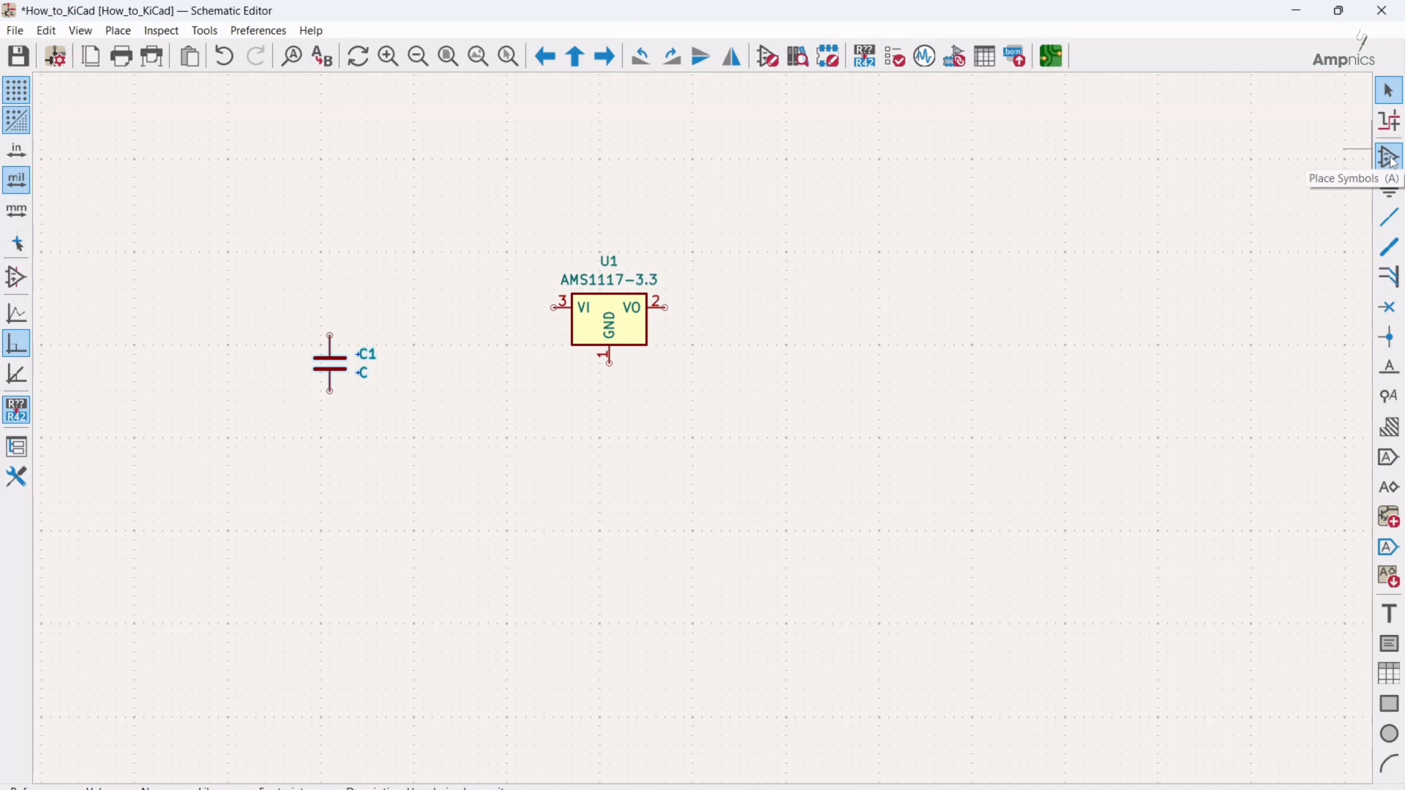
pyautogui.moveTo(646, 413)
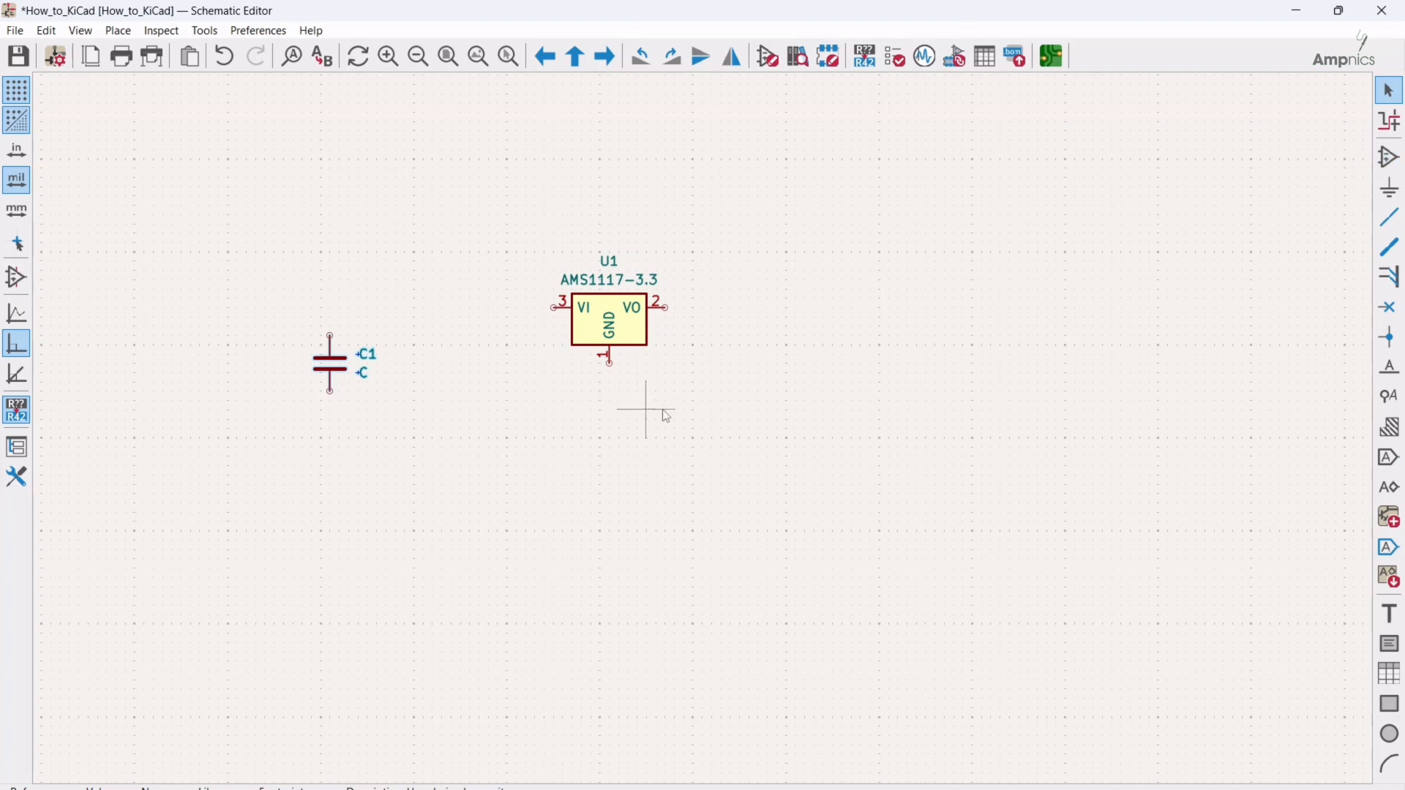
pyautogui.moveTo(350, 381)
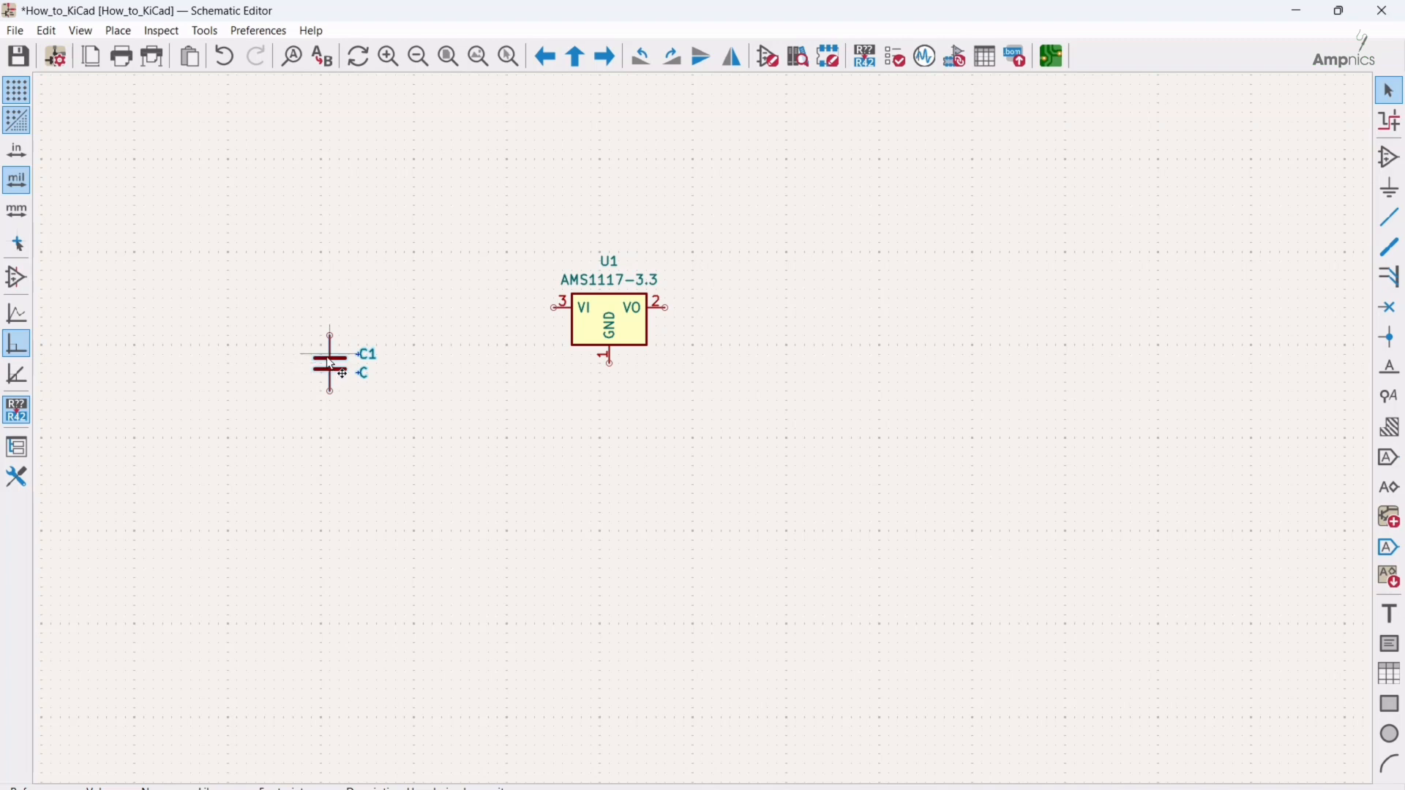
# - Copy capacitor C1 into C2–C4 and arrange two capacitors on each side of U1
pyautogui.click(394, 365)
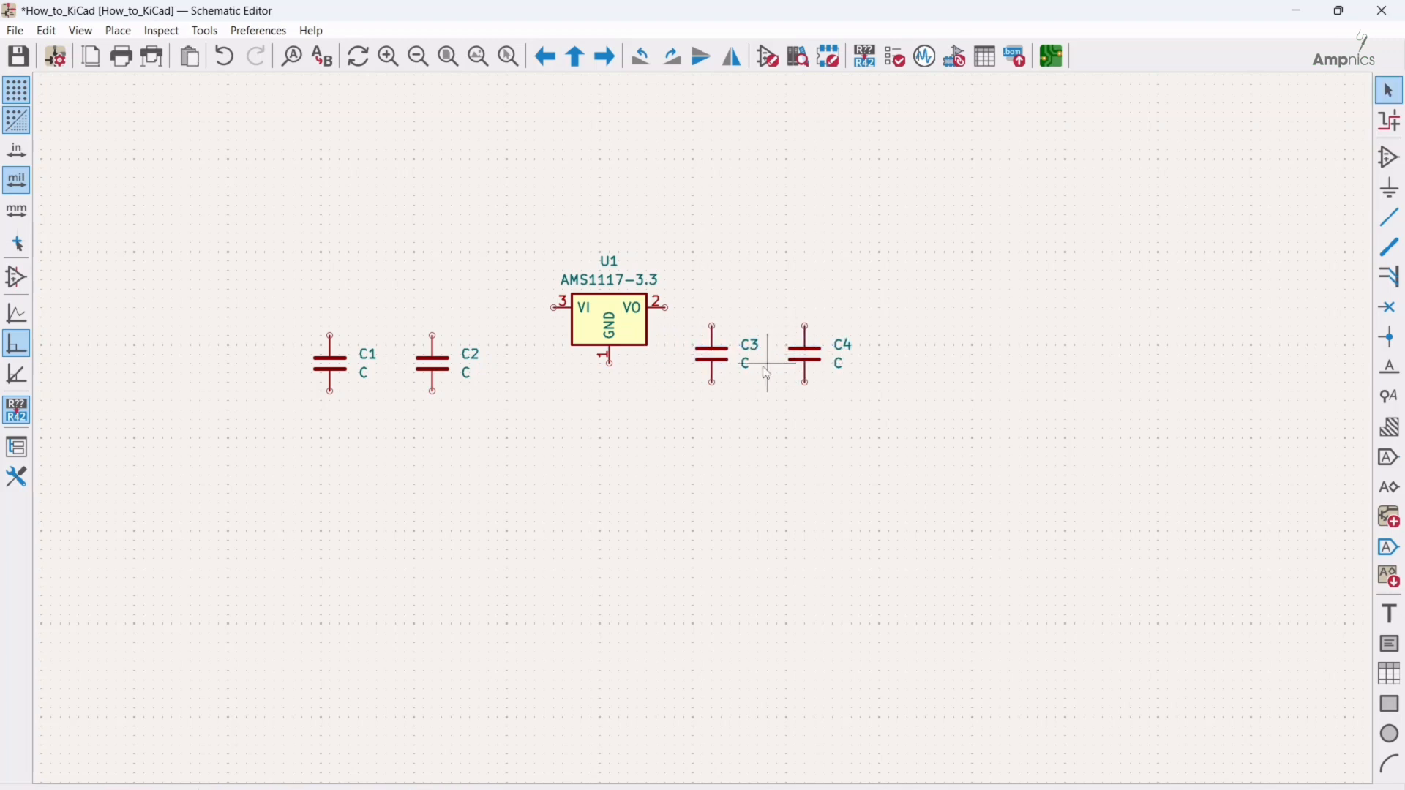
pyautogui.click(802, 357)
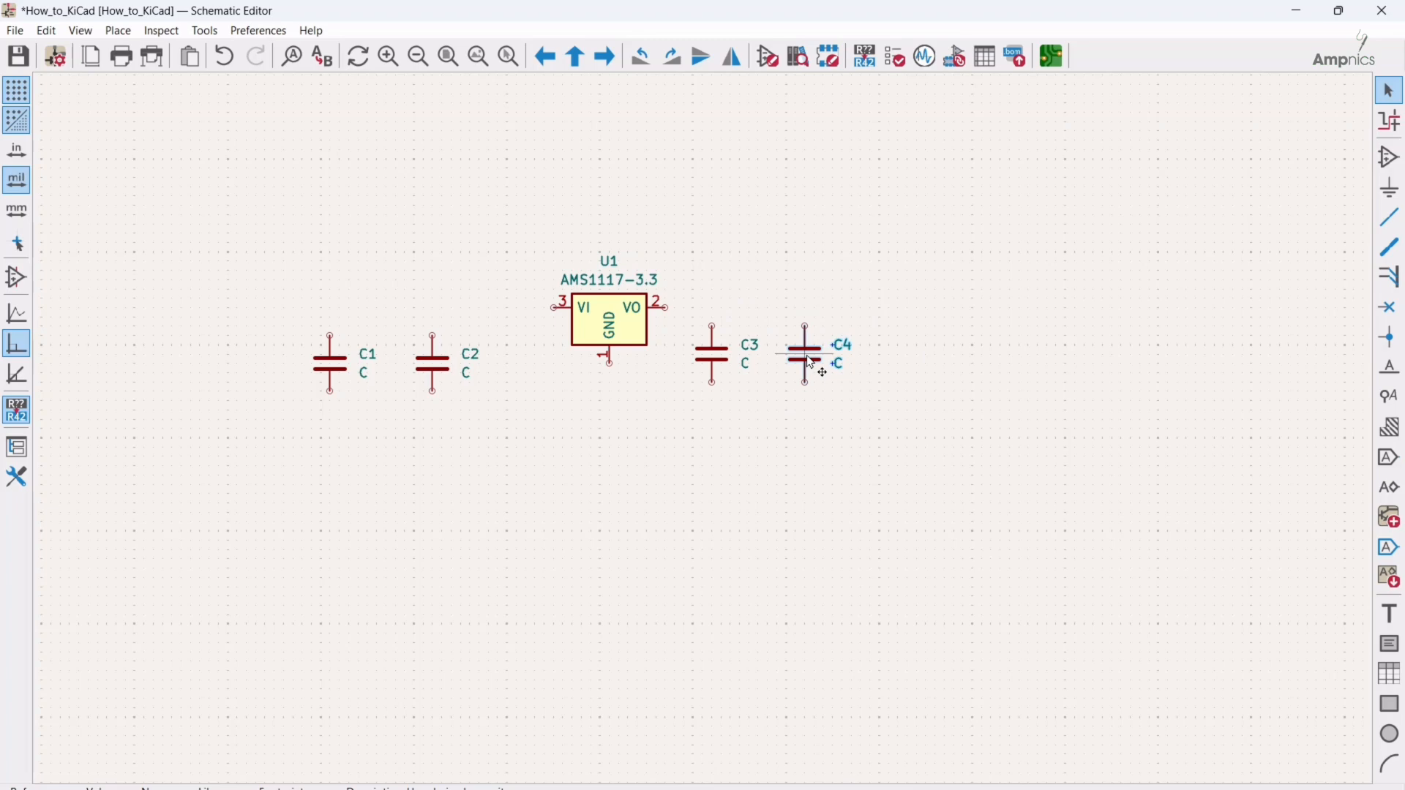
pyautogui.click(803, 349)
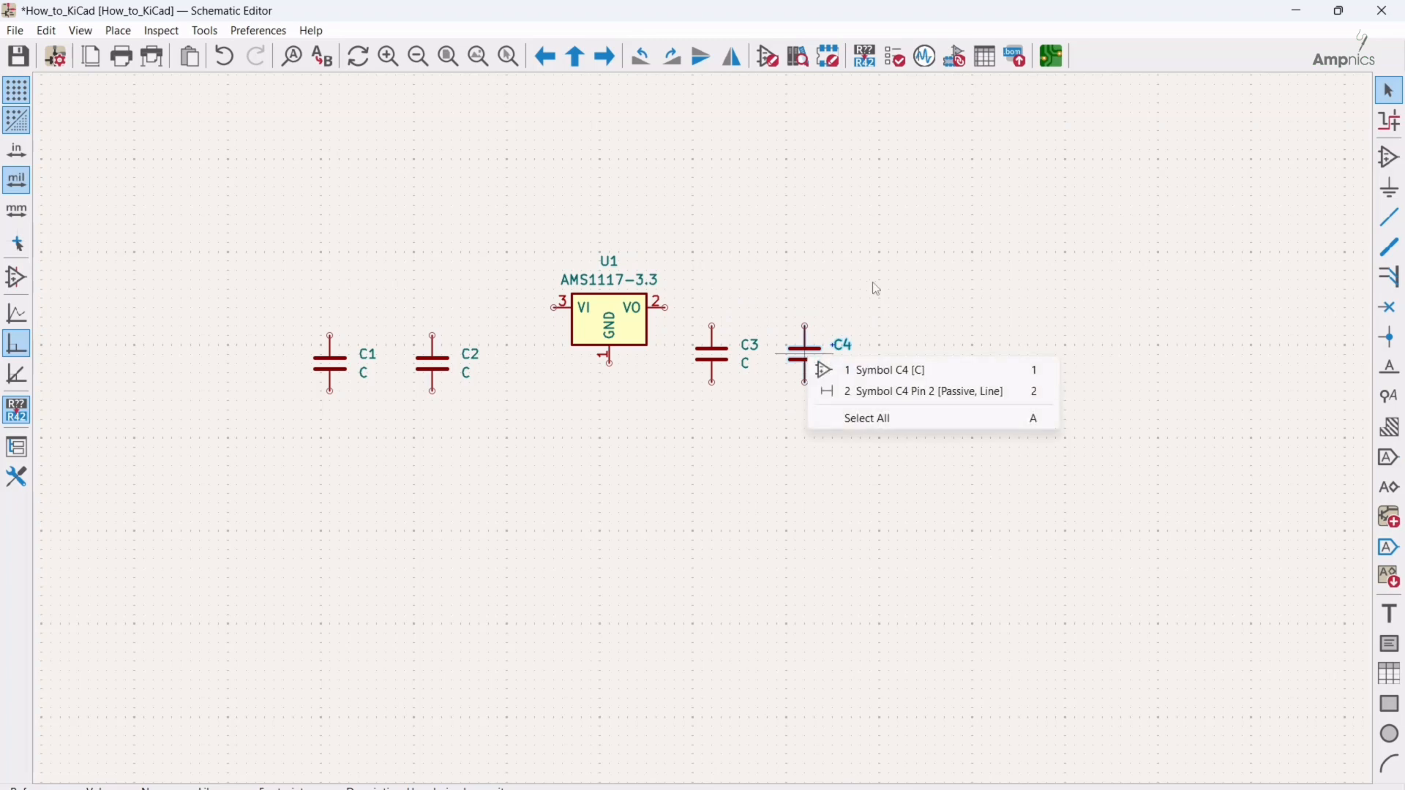
pyautogui.click(888, 370)
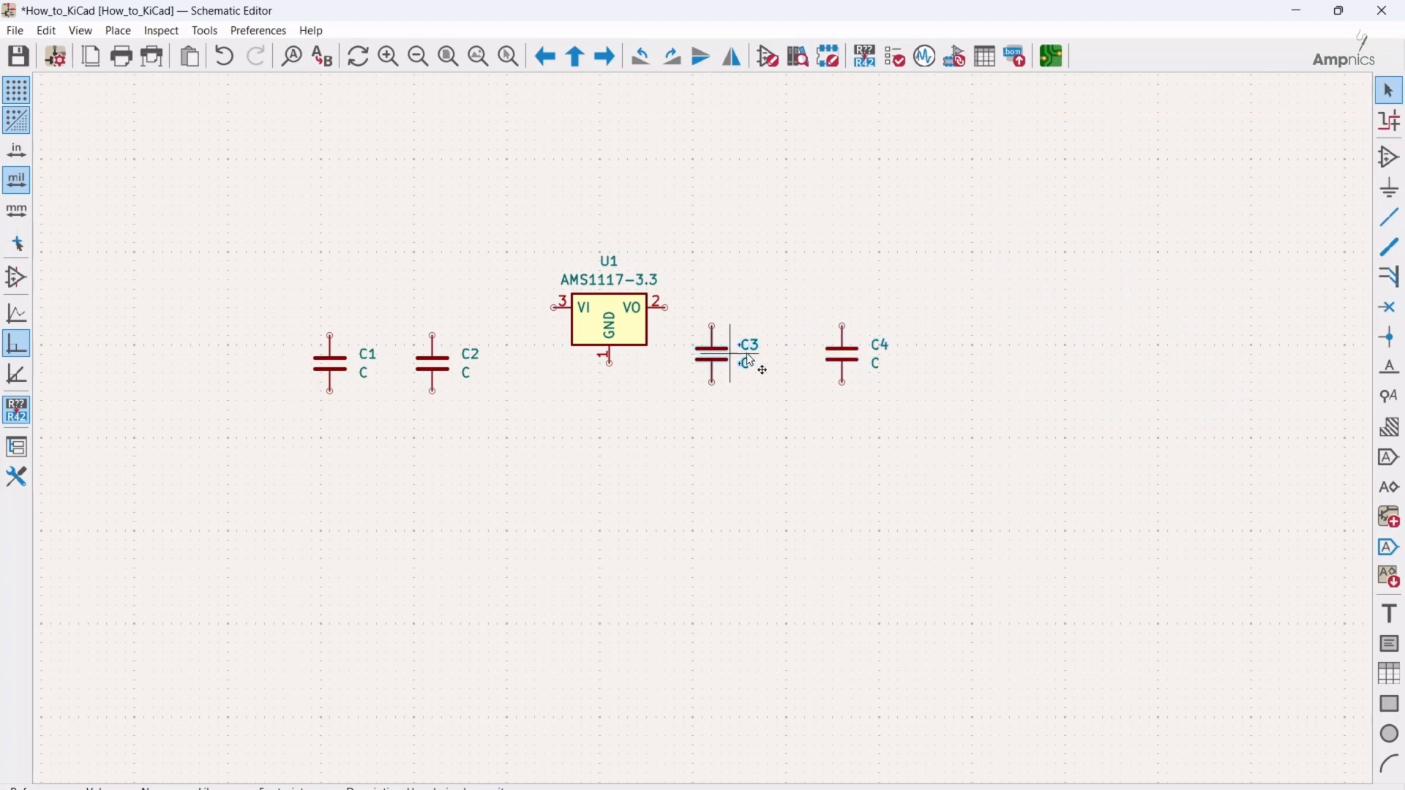
pyautogui.moveTo(713, 354); pyautogui.dragTo(756, 354)
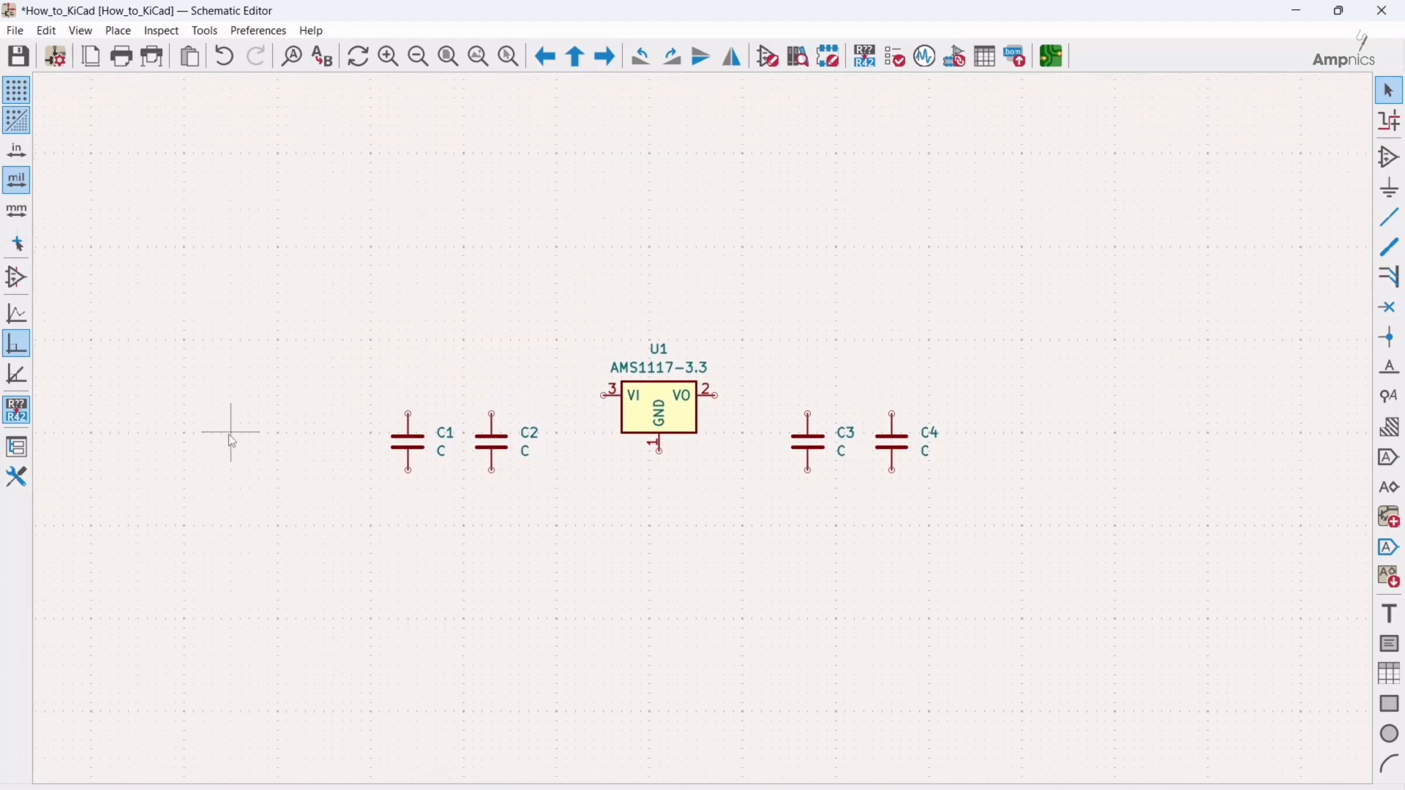
pyautogui.moveTo(258, 433)
pyautogui.write('2')
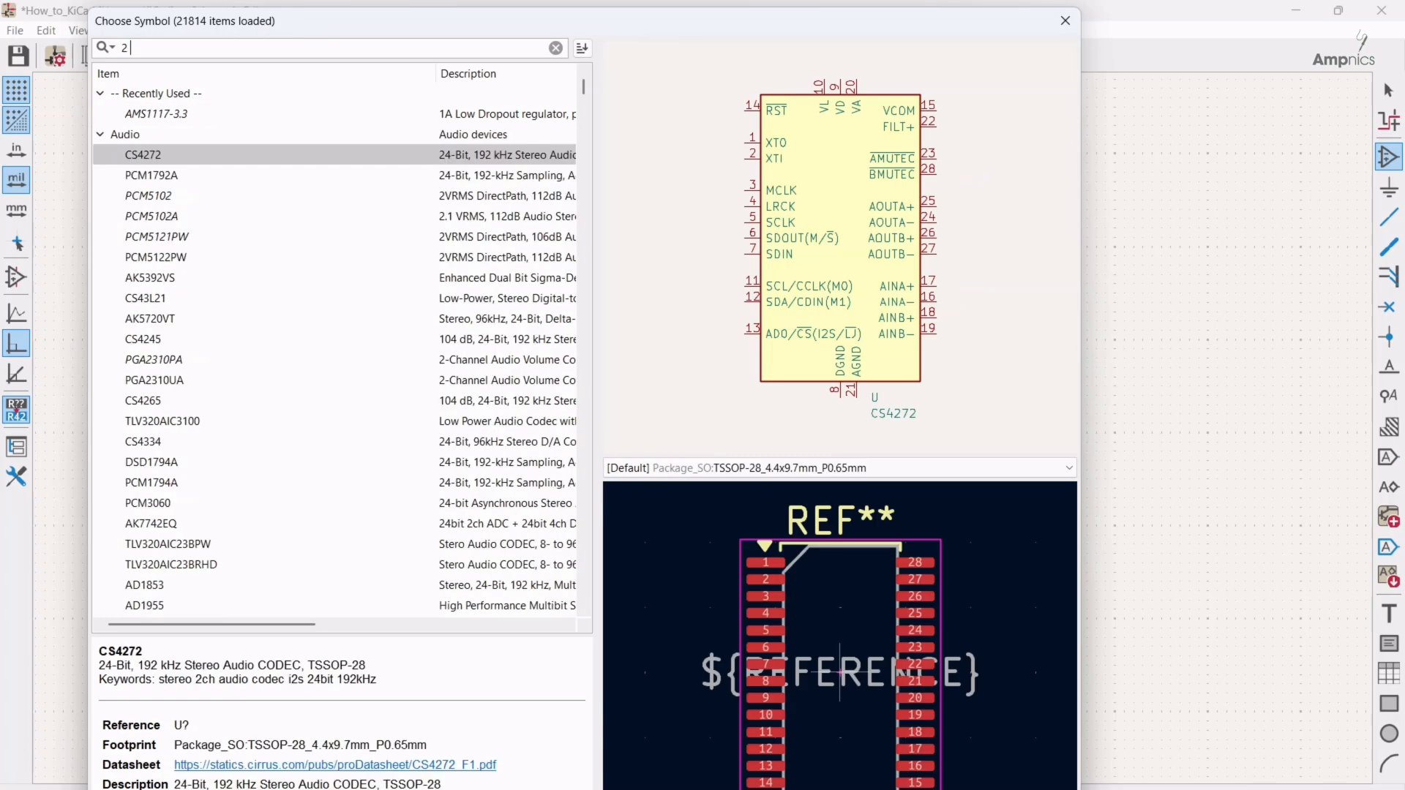
# - Place Screw_Terminal_01x02 connectors J1 at the far left and J2 at the far right
pyautogui.write('screw')
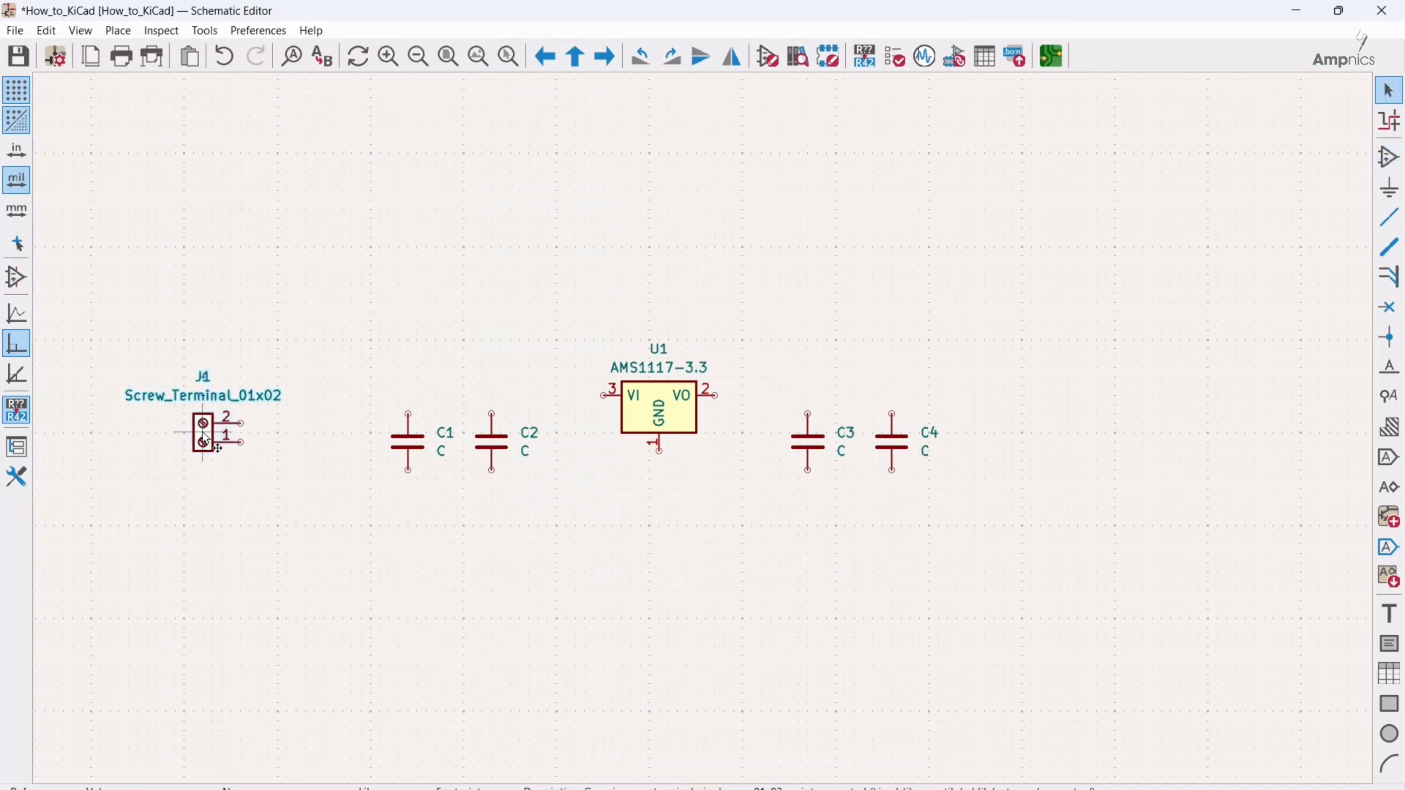
pyautogui.click(976, 439)
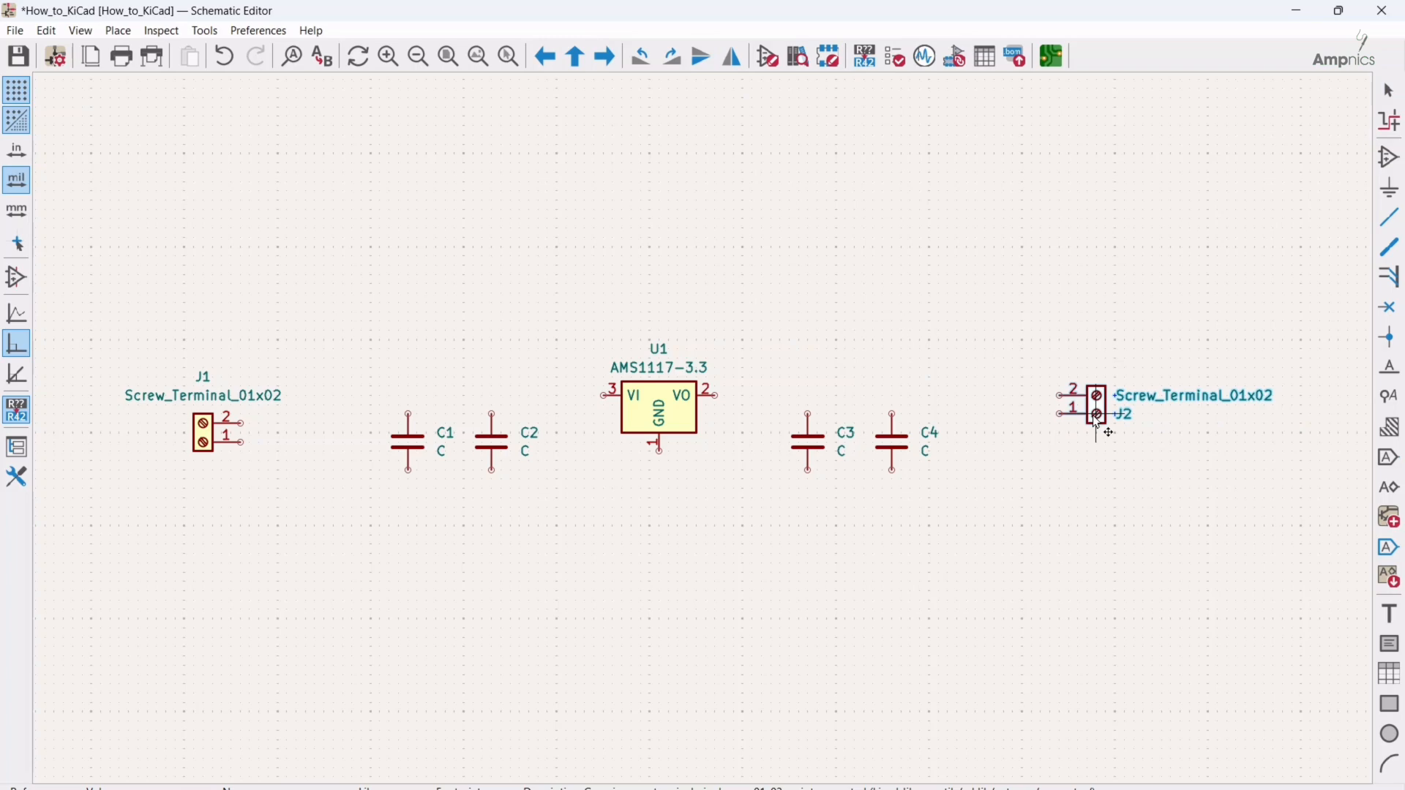
pyautogui.click(413, 430)
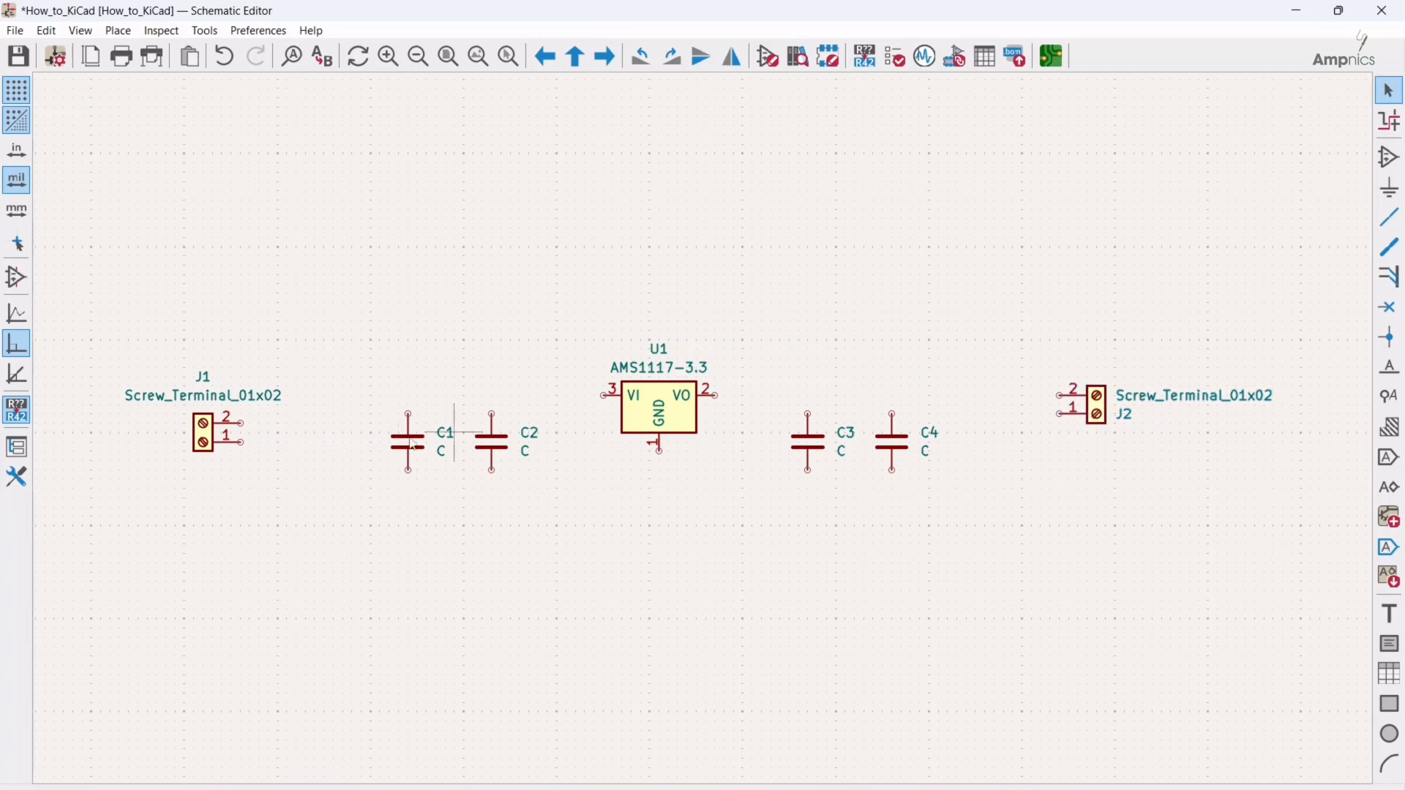
pyautogui.click(202, 423)
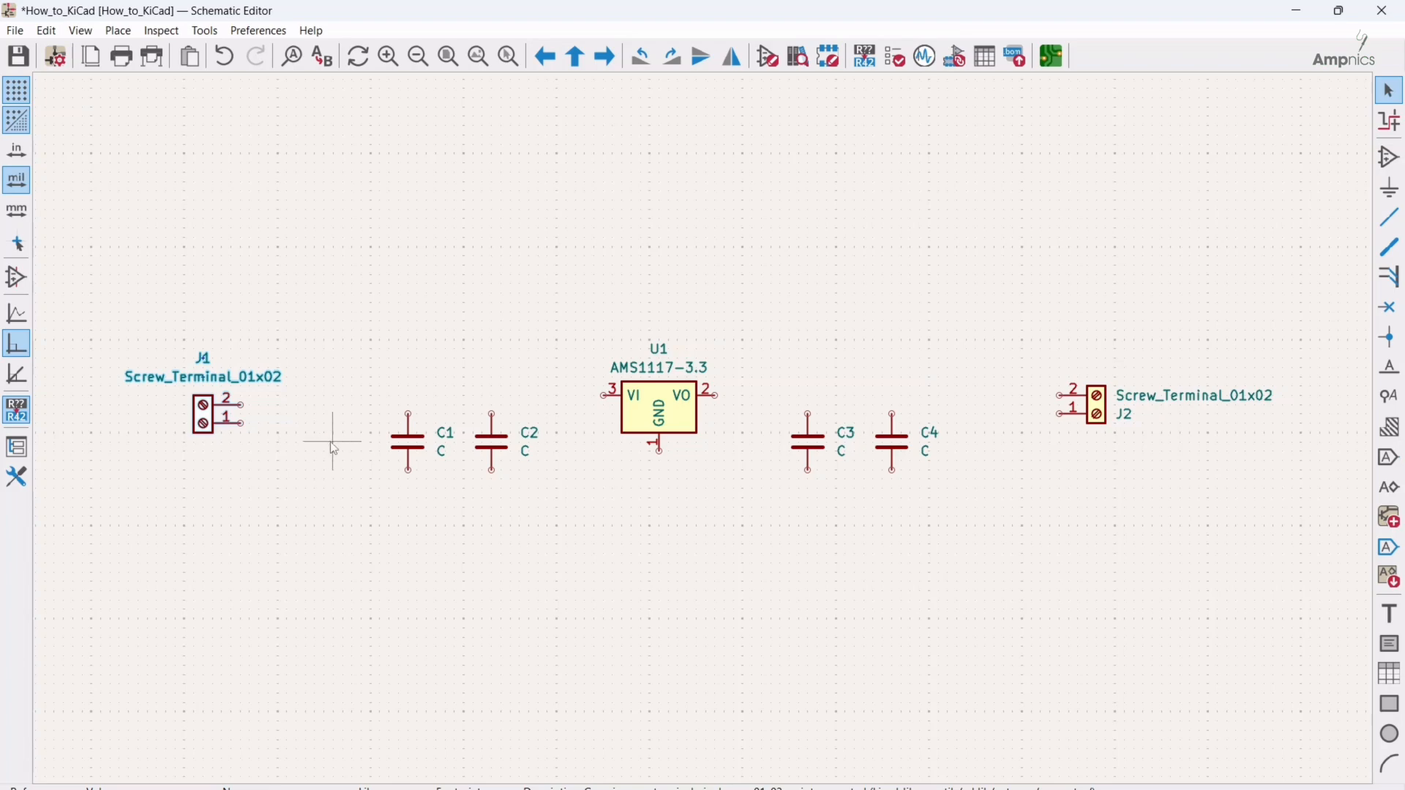
pyautogui.moveTo(353, 439)
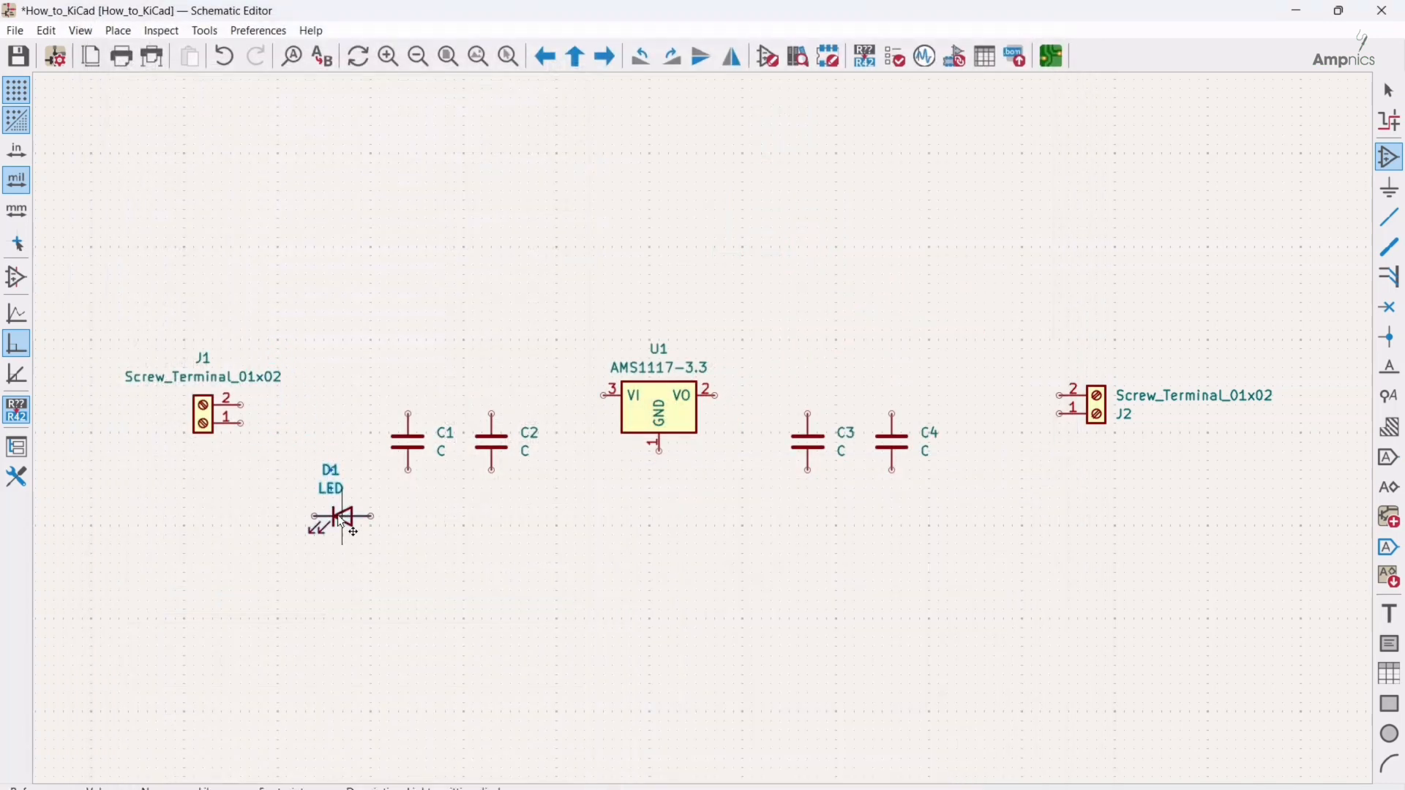
# - Rotate LED D1 to stand vertically below screw terminal J1
pyautogui.press('r')
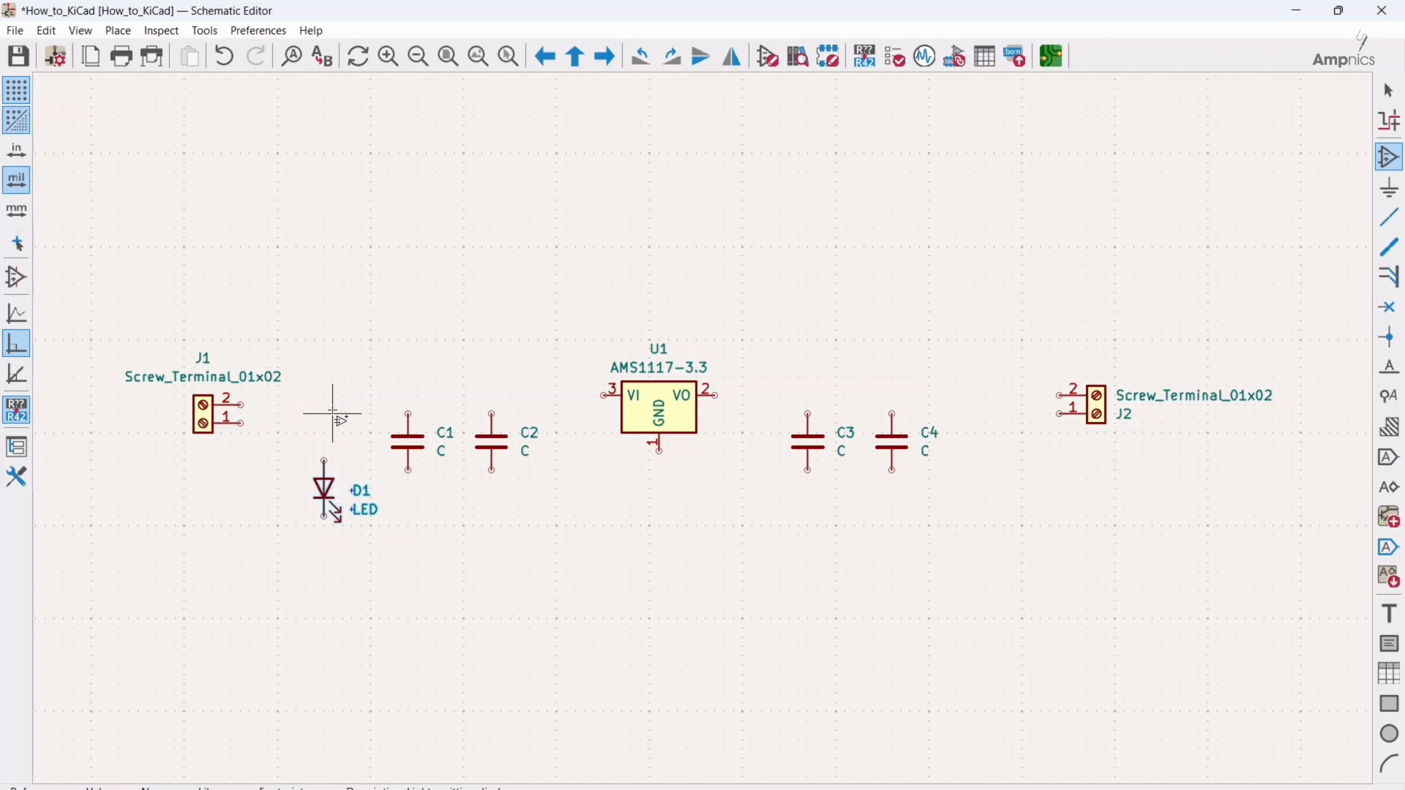
pyautogui.moveTo(336, 408)
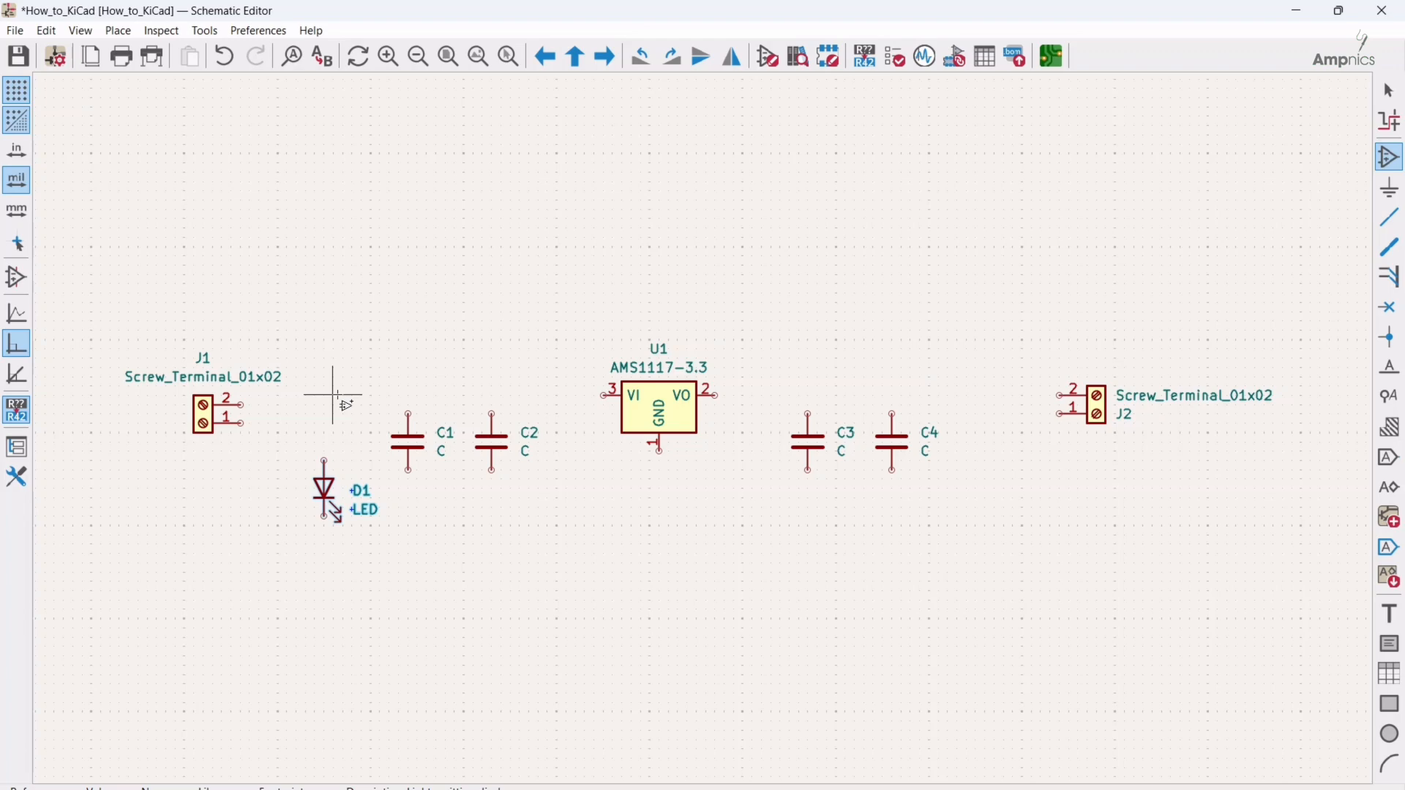
pyautogui.moveTo(426, 254)
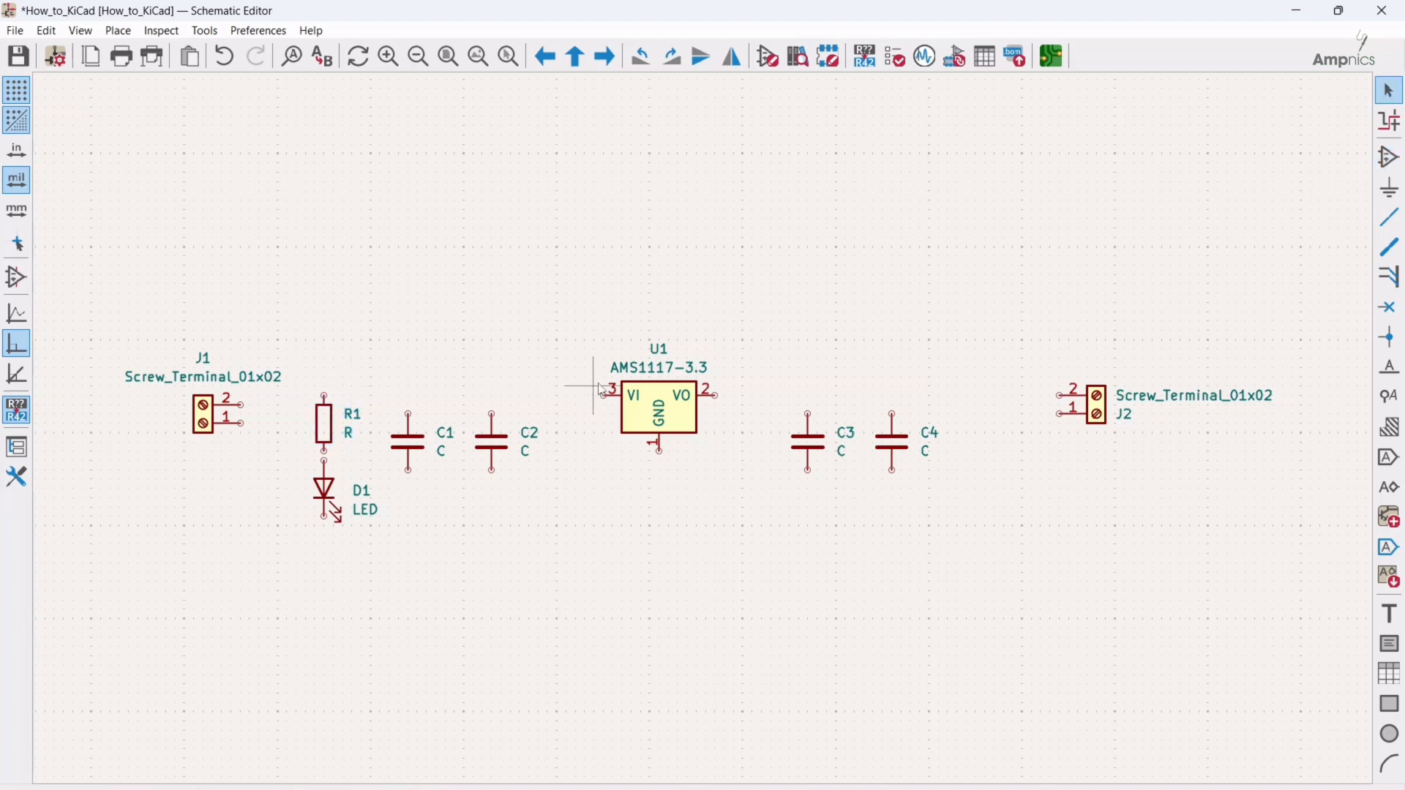
pyautogui.moveTo(602, 388)
pyautogui.write('g')
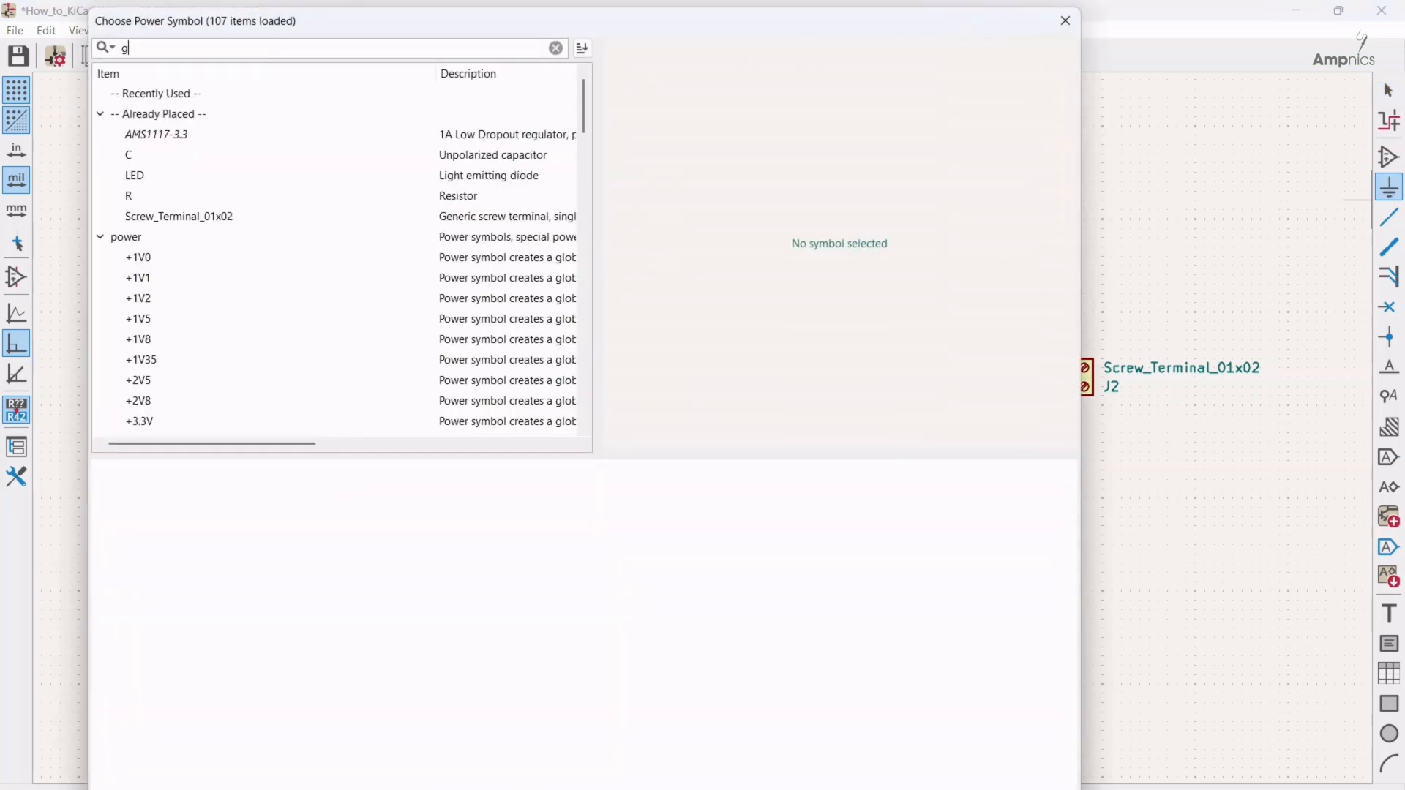
# - Choose the GND power symbol to place under D1 and U1
pyautogui.write('nd')
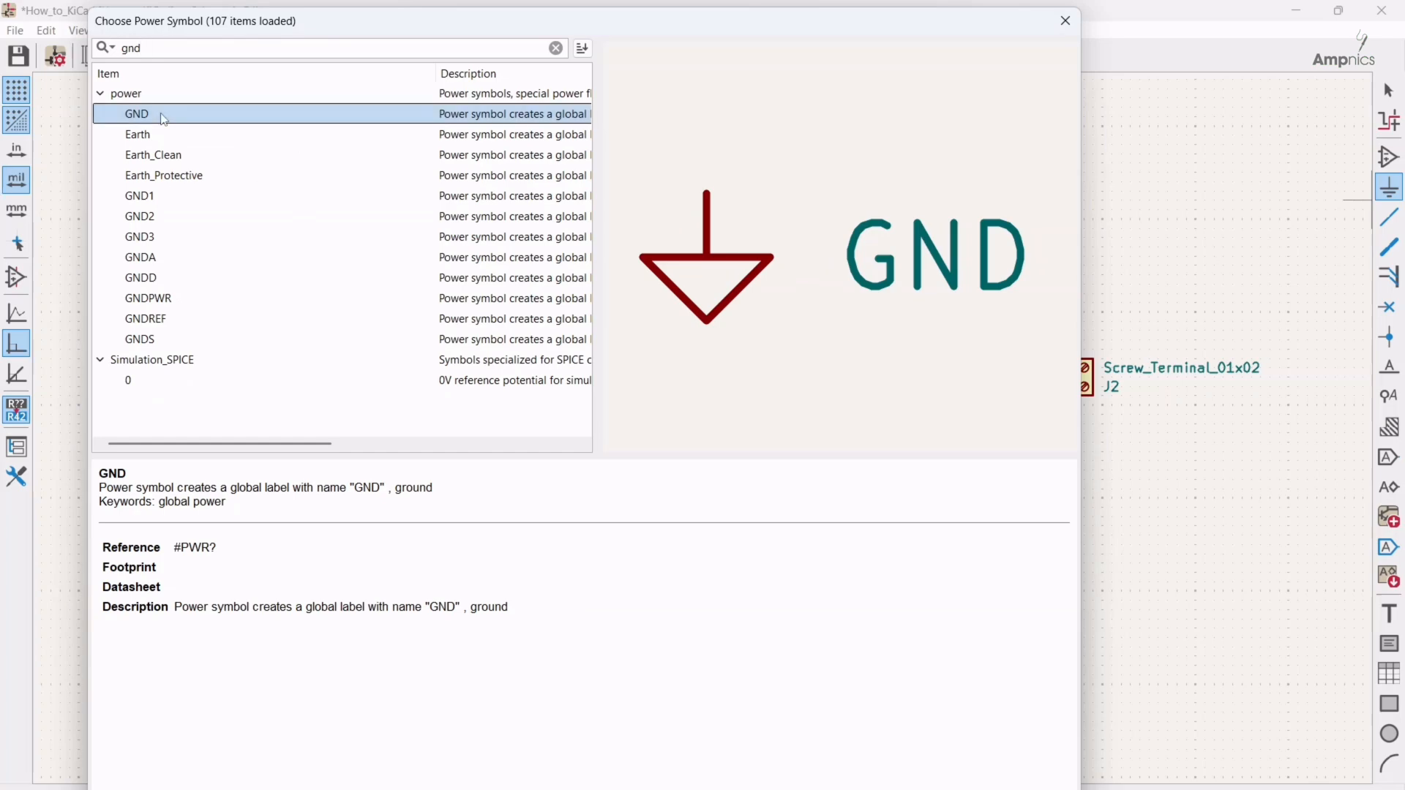
pyautogui.doubleClick(136, 114)
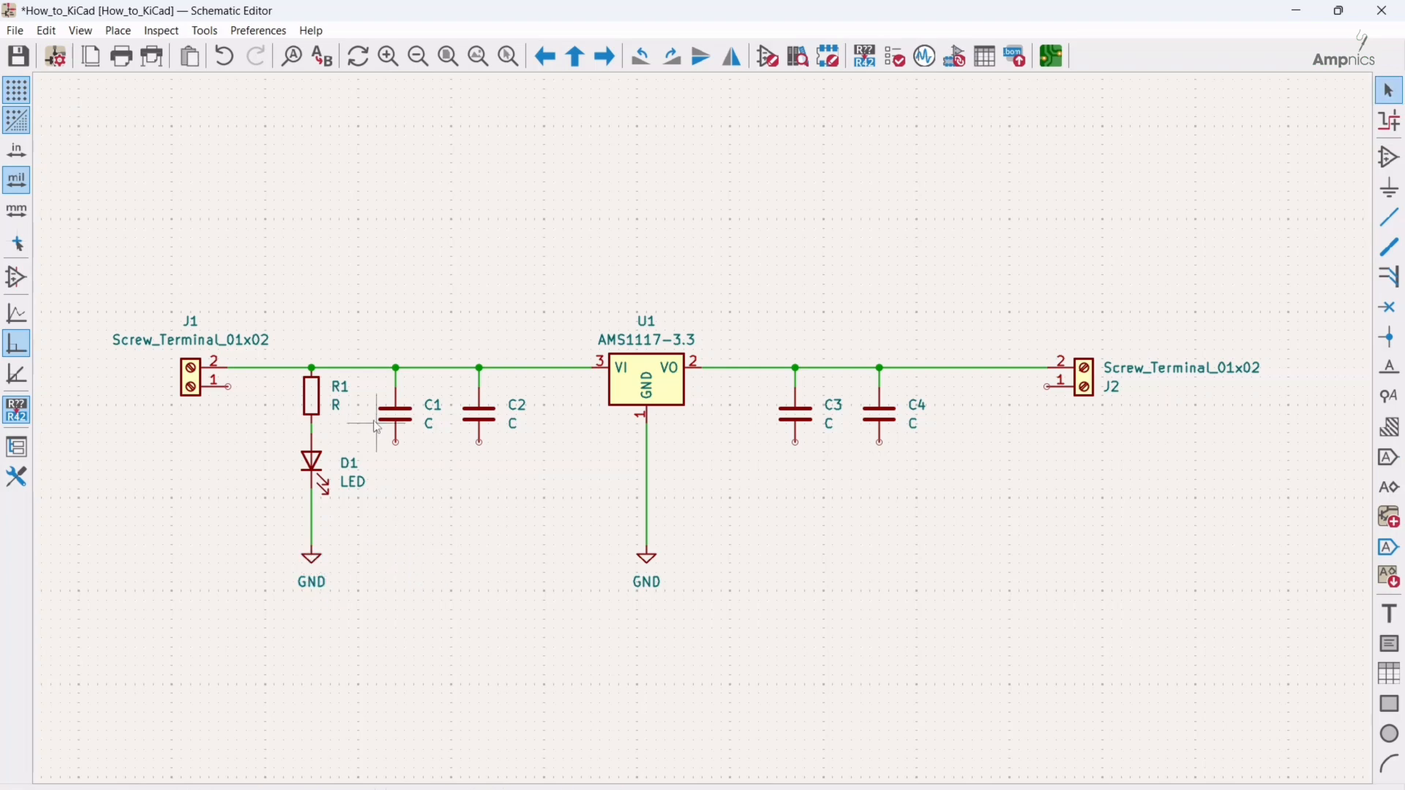
pyautogui.moveTo(442, 545)
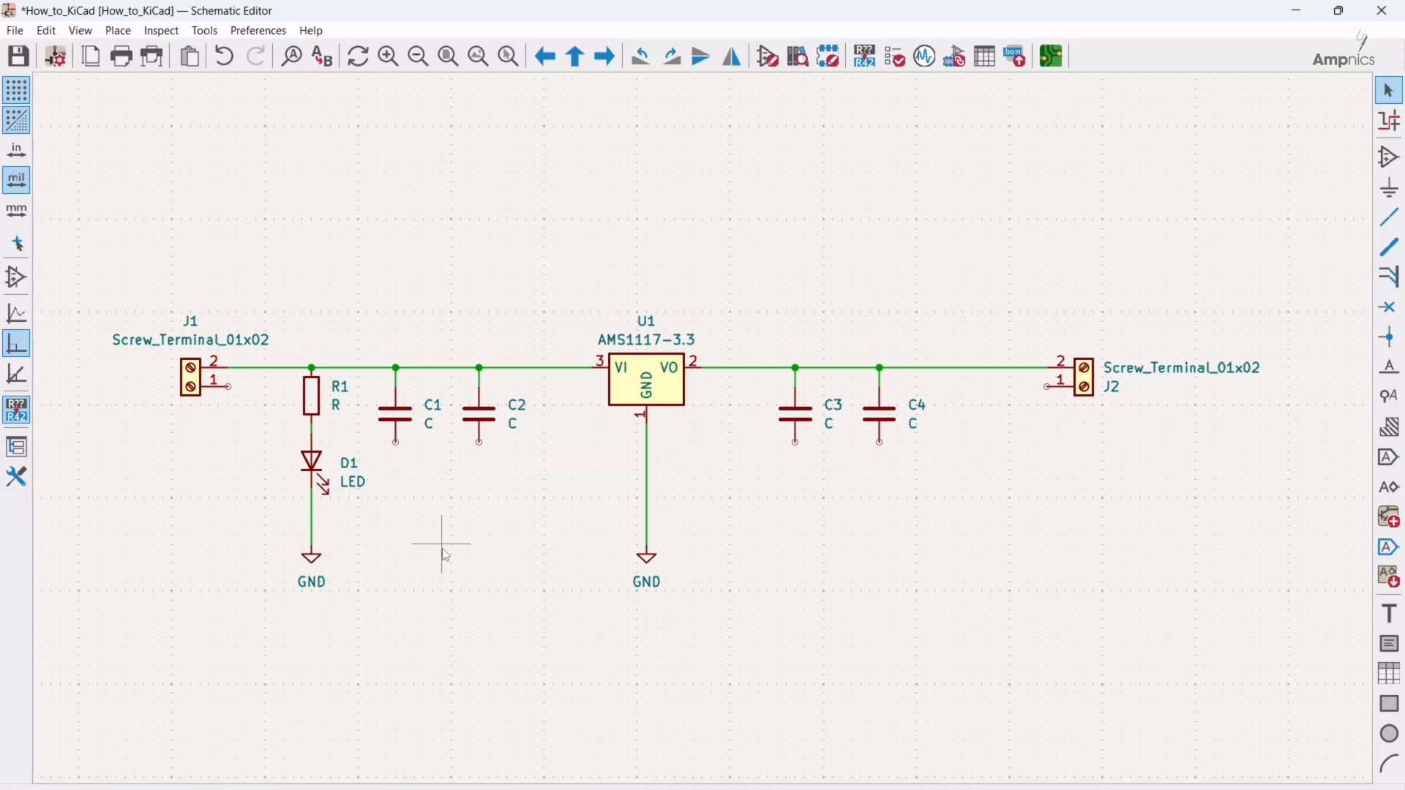
pyautogui.moveTo(553, 484)
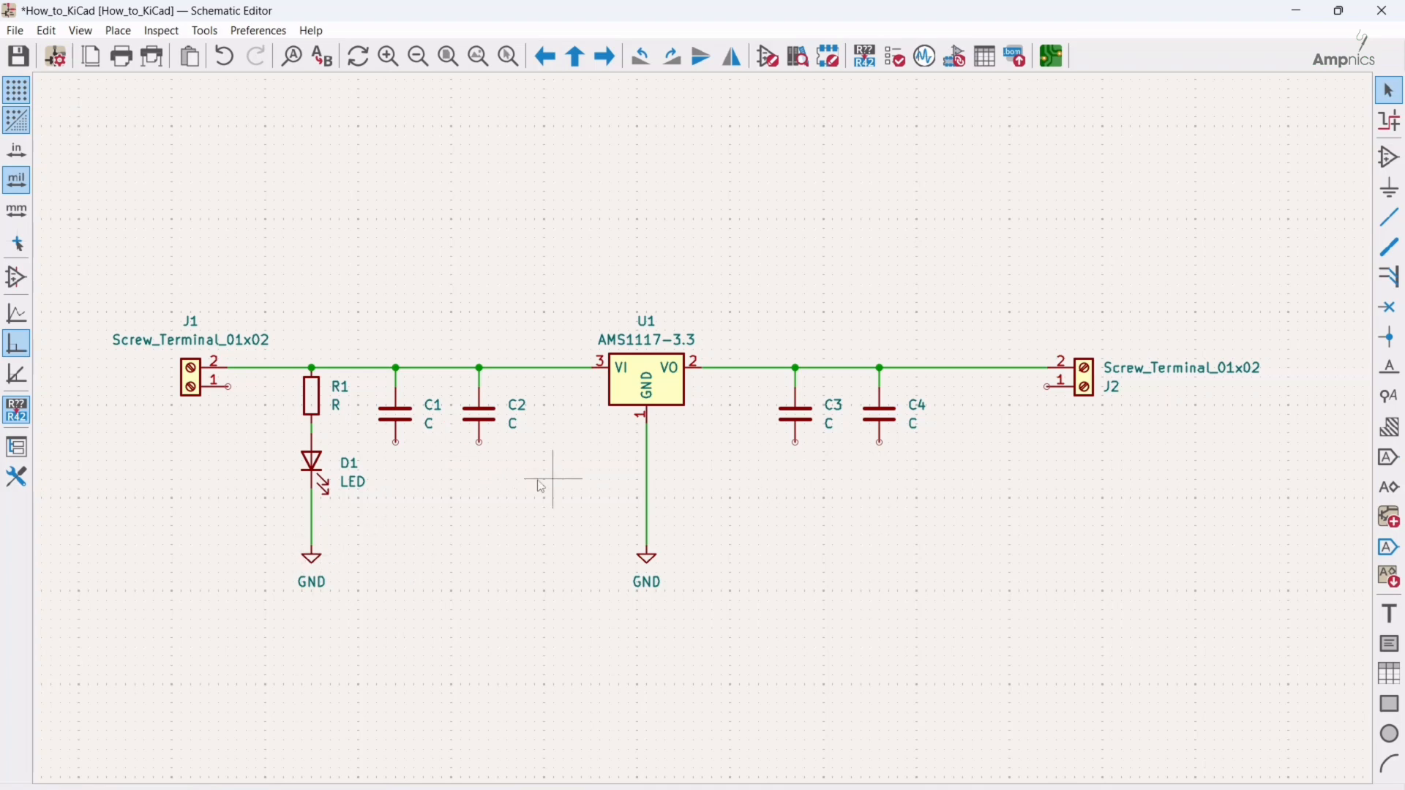
pyautogui.moveTo(228, 385)
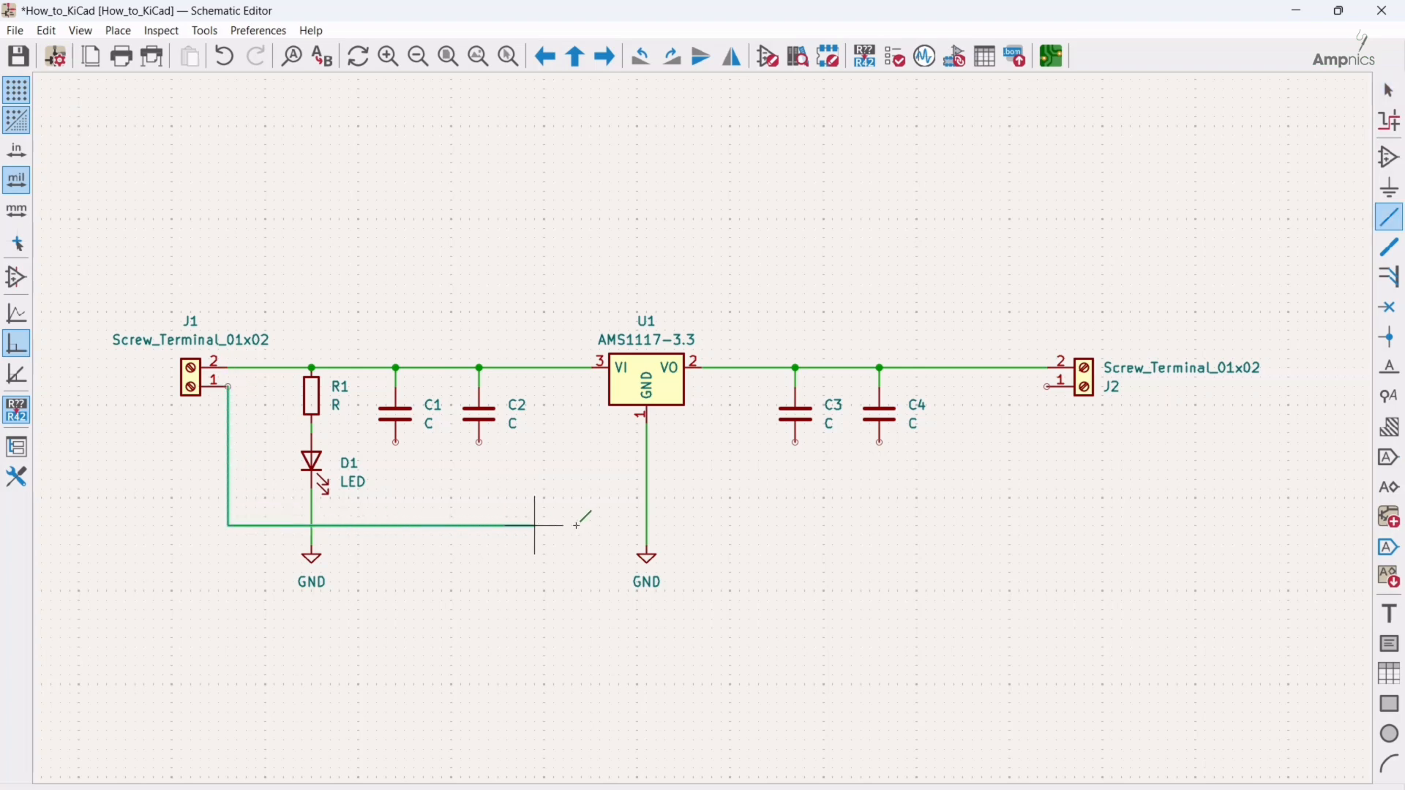
# - Draw the bottom ground rail linking J1, D1, C1–C4, U1 and J2 to GND
pyautogui.click(645, 524)
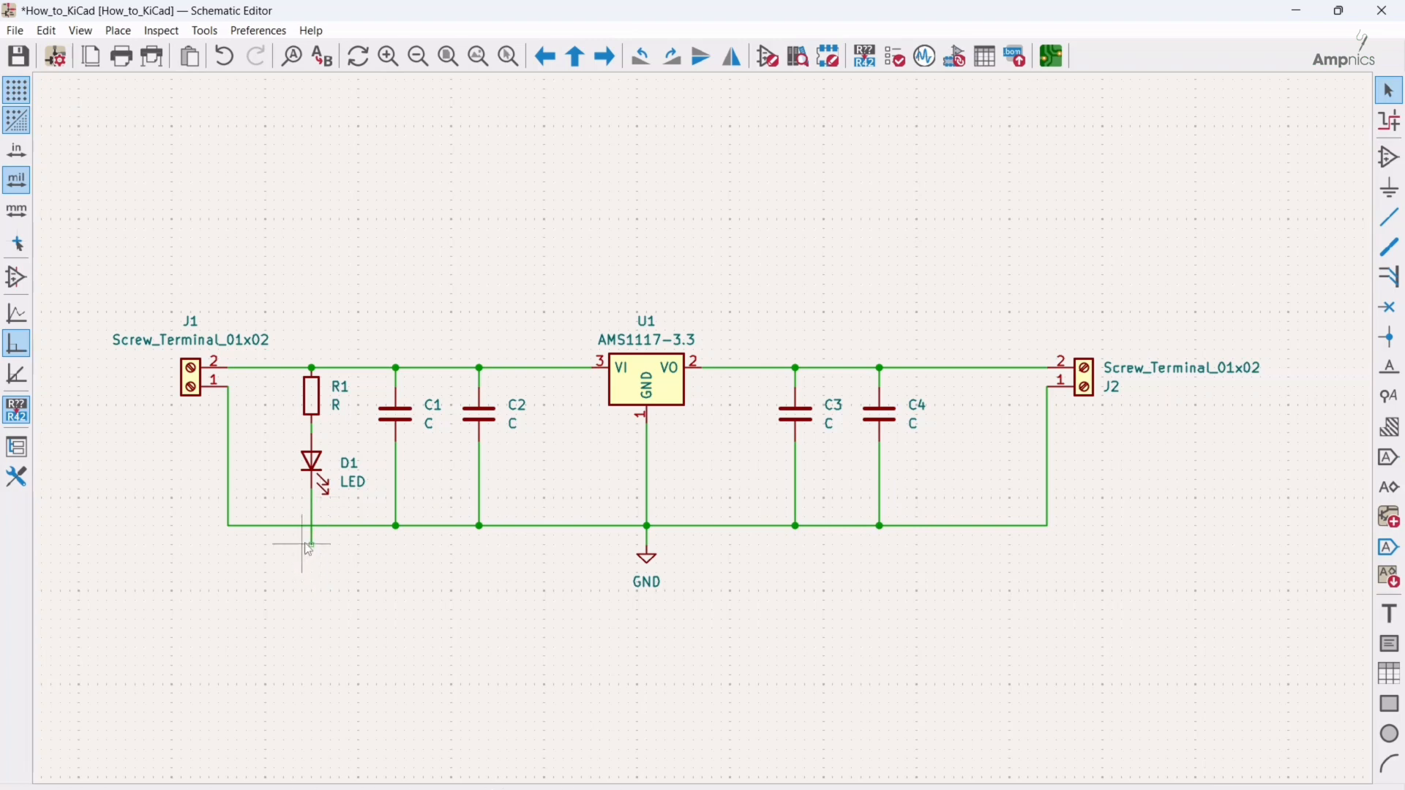
pyautogui.click(310, 528)
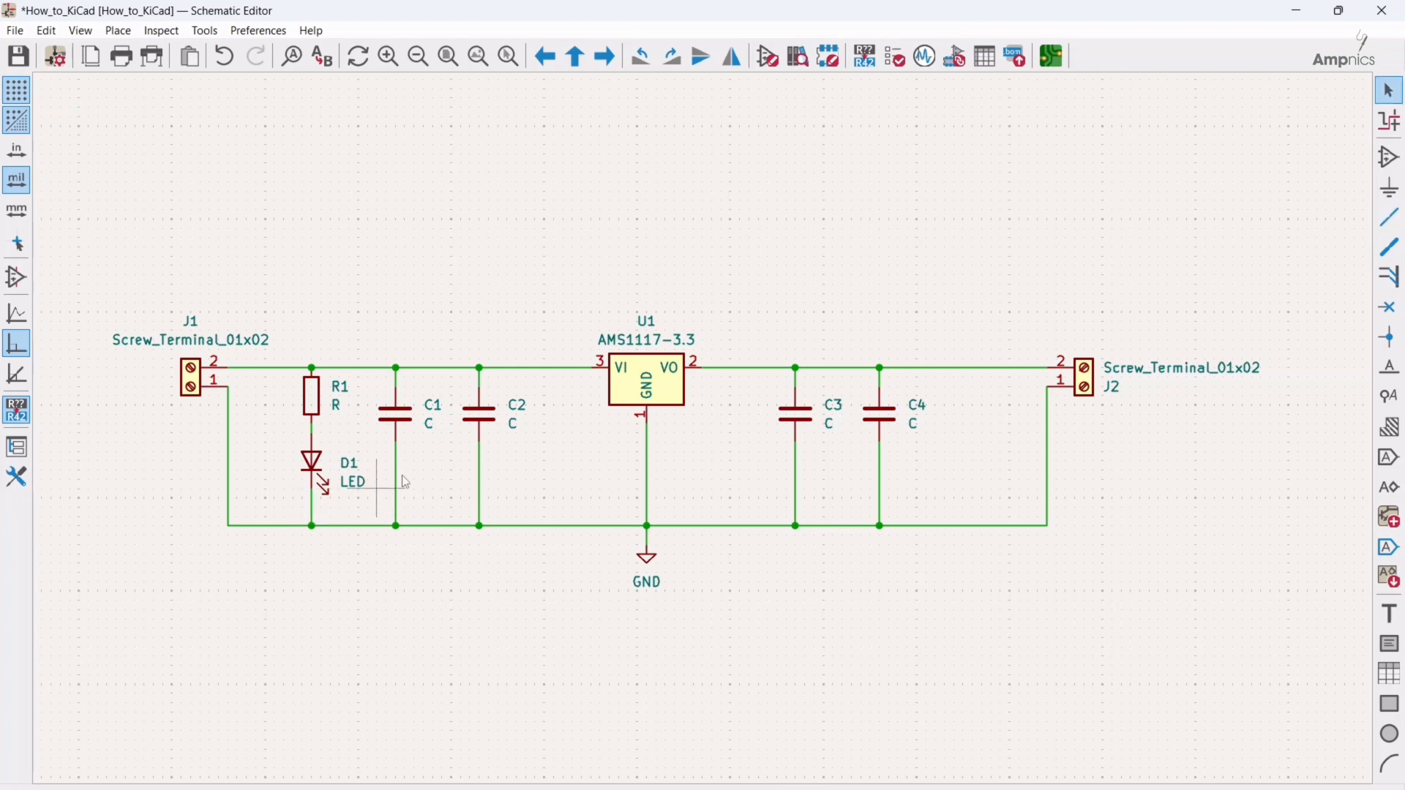
pyautogui.moveTo(404, 410)
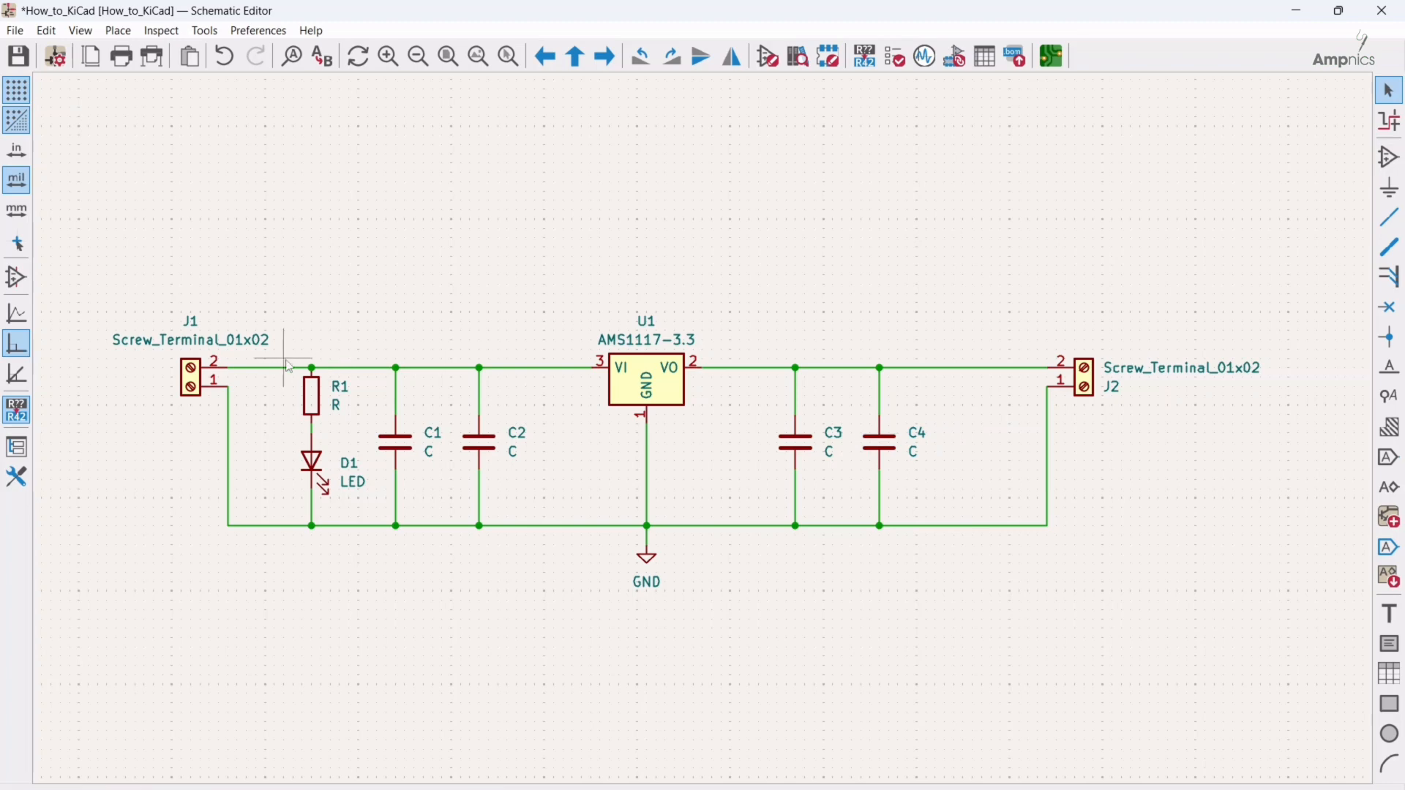
pyautogui.click(311, 480)
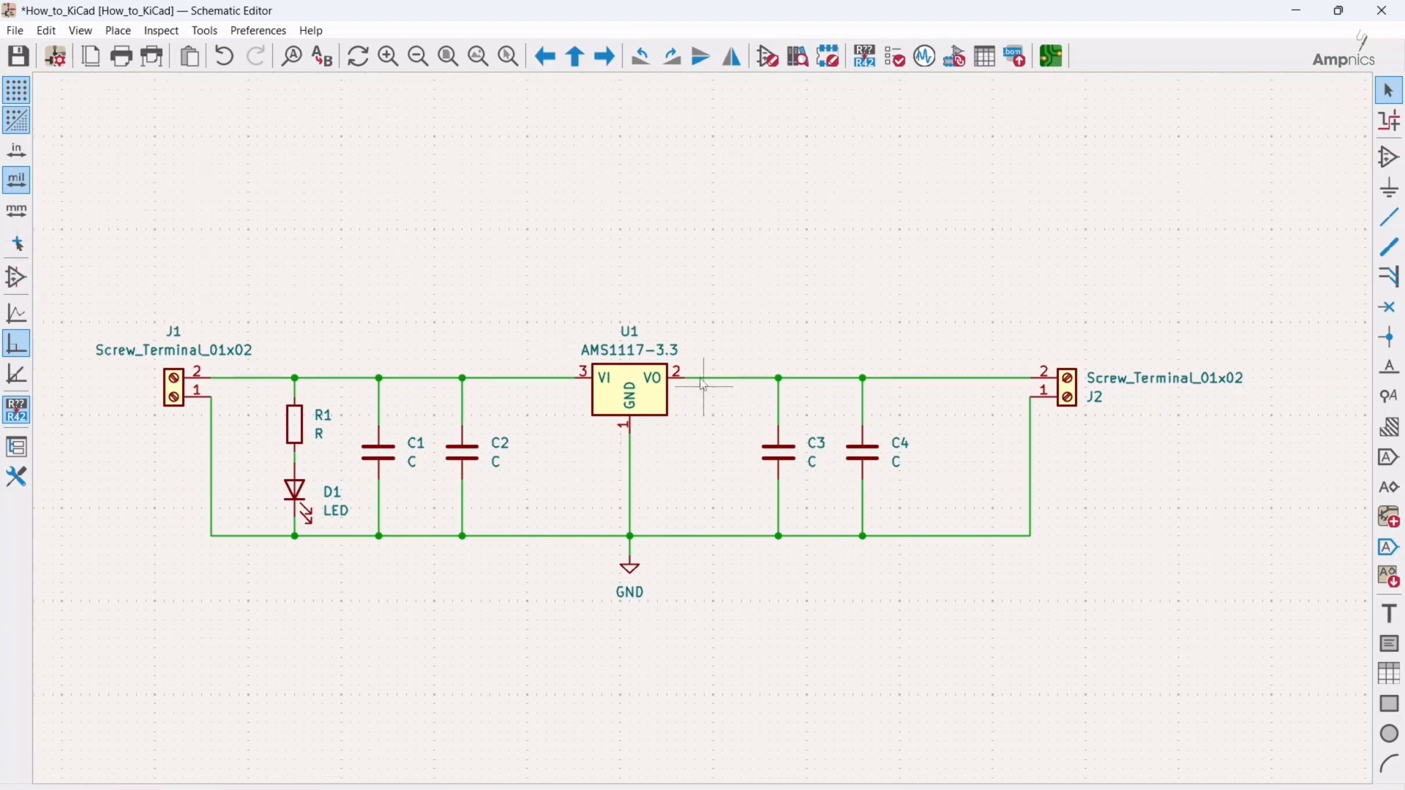
pyautogui.moveTo(393, 464)
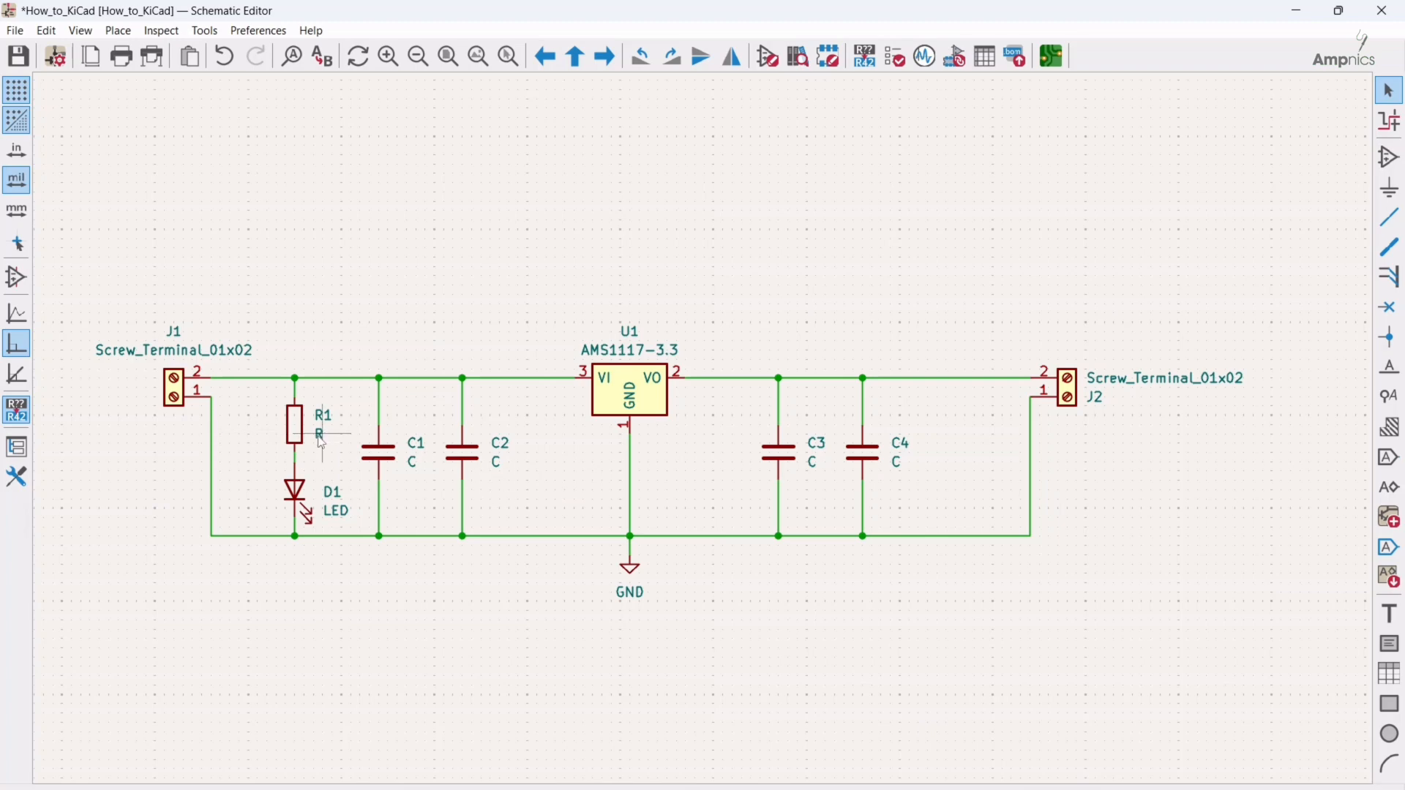
# - Set resistor R1's value to 2k2
pyautogui.doubleClick(318, 433)
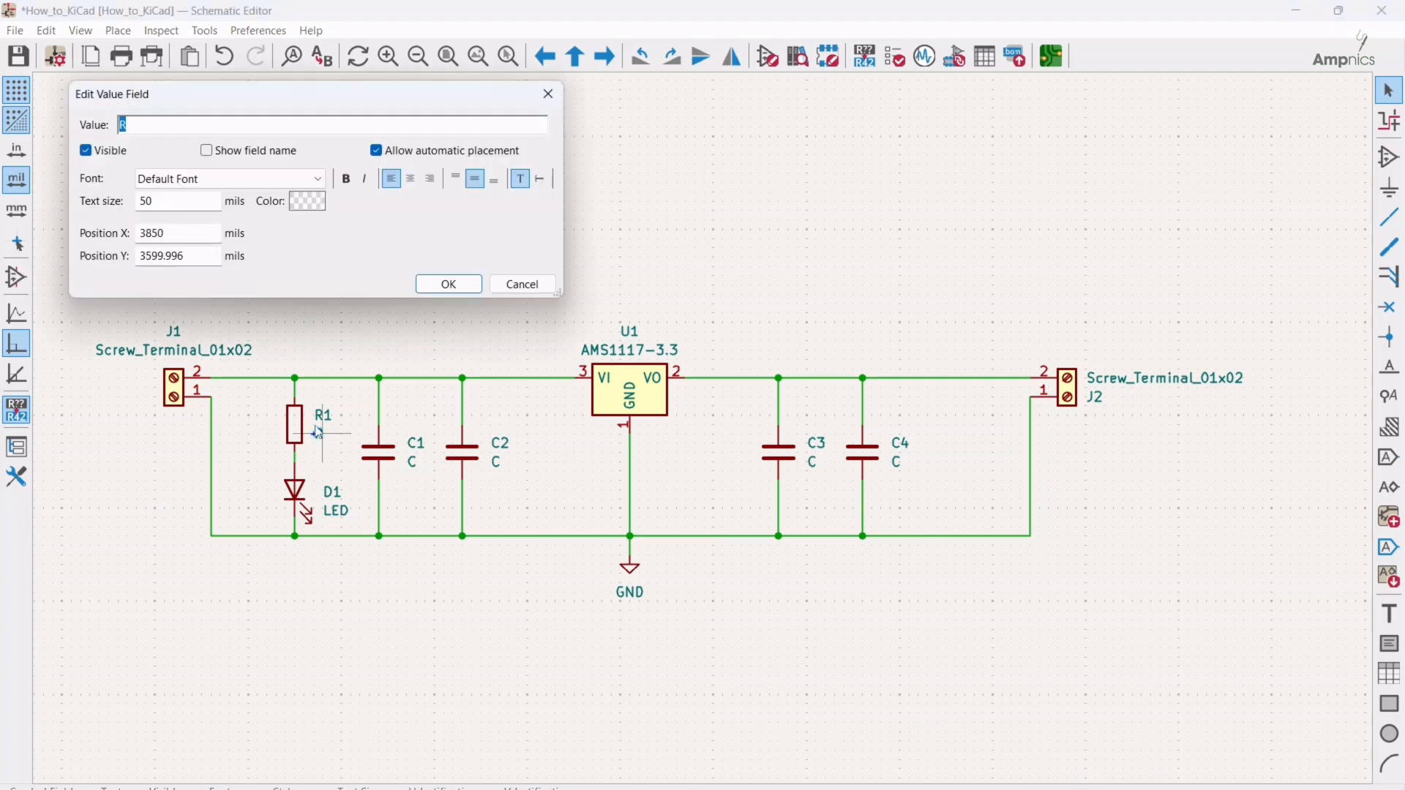
pyautogui.write('2k2')
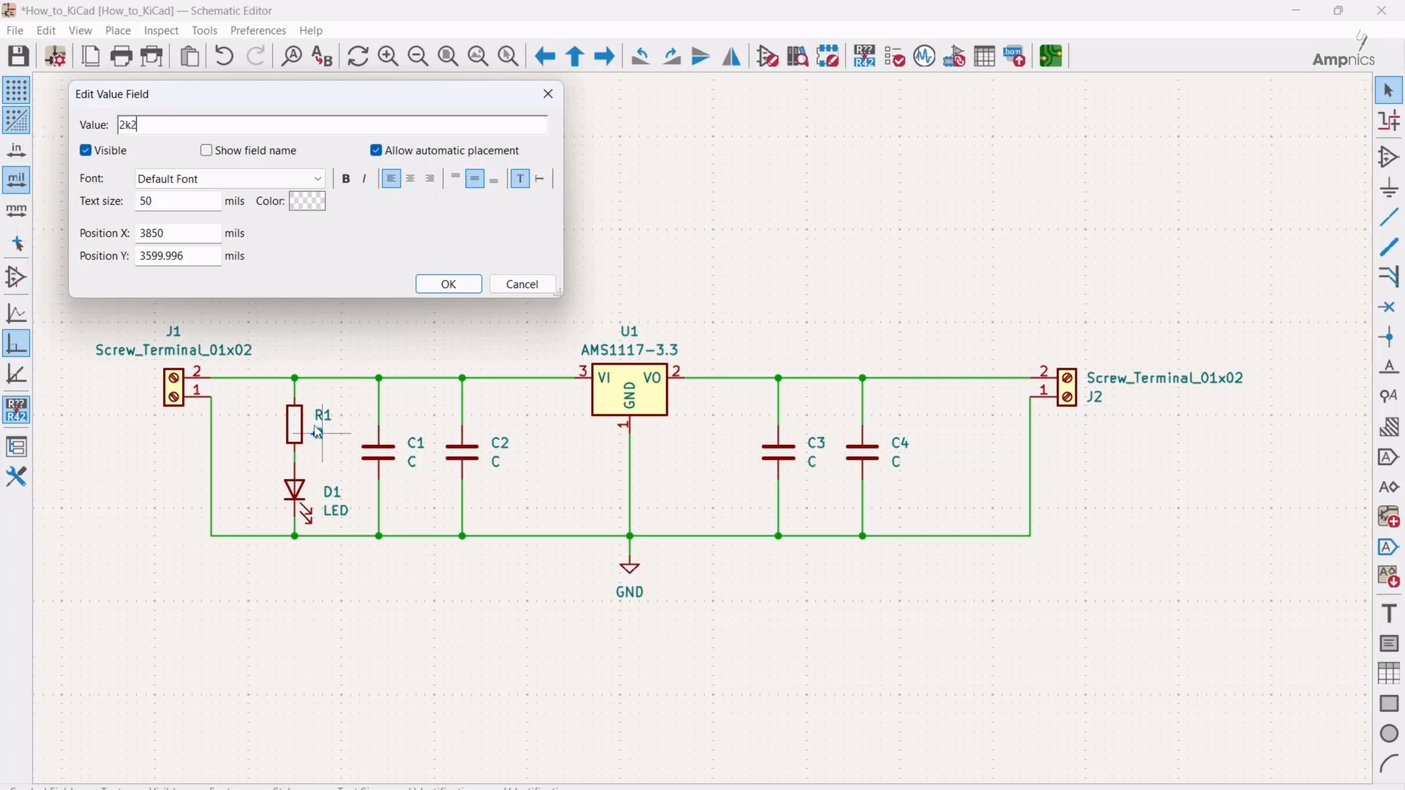
pyautogui.click(448, 284)
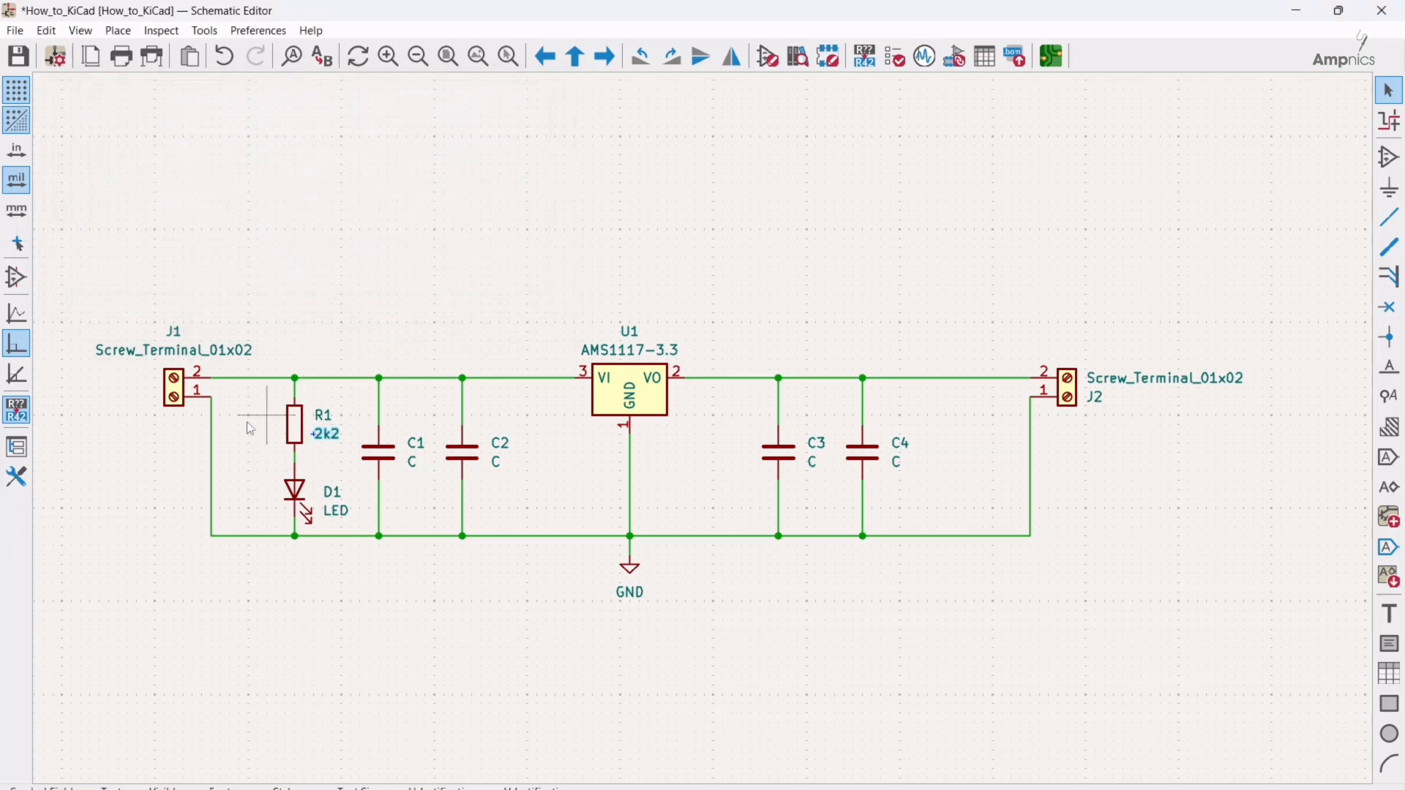
pyautogui.moveTo(413, 470)
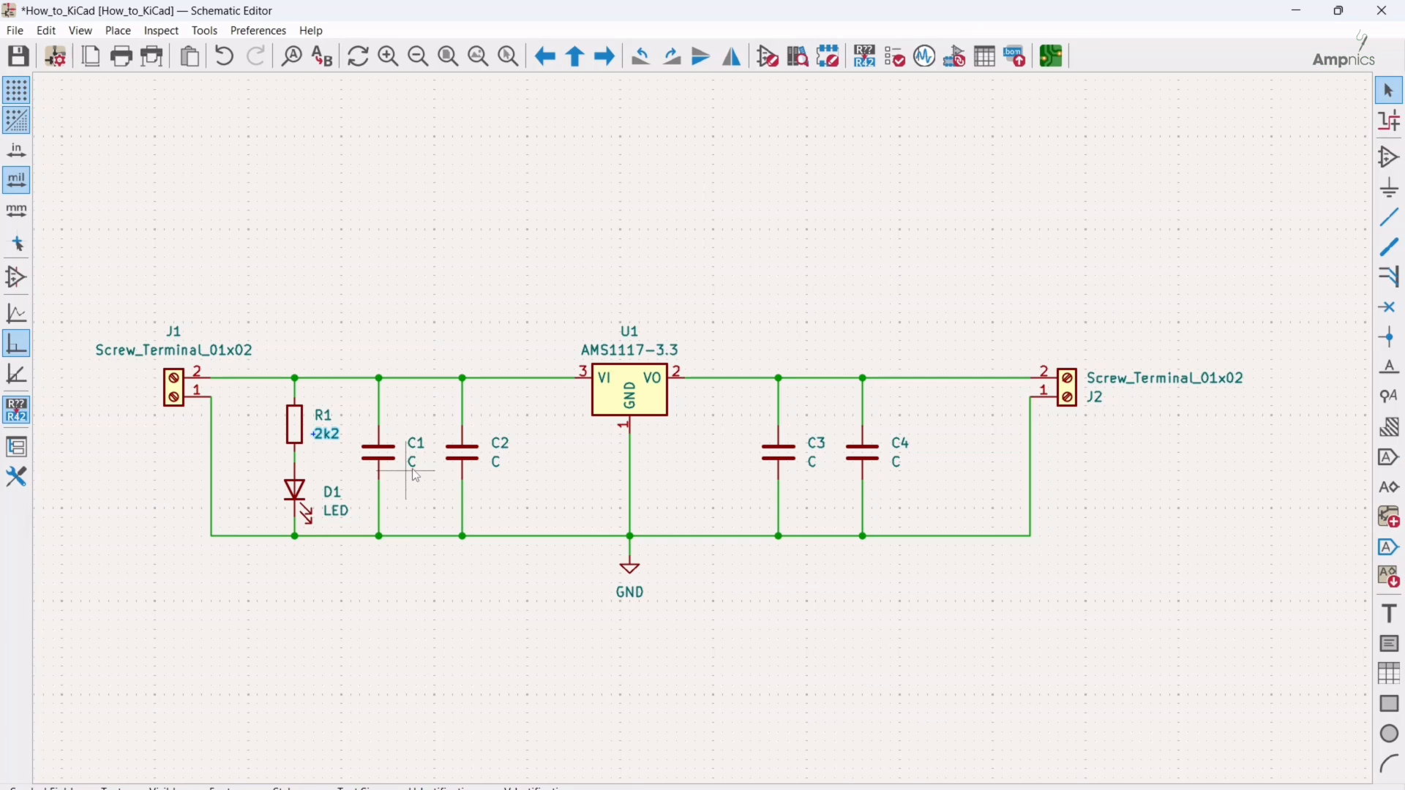
# - Set capacitor C1 to 10uF and C2 to 0.1uF
pyautogui.doubleClick(410, 461)
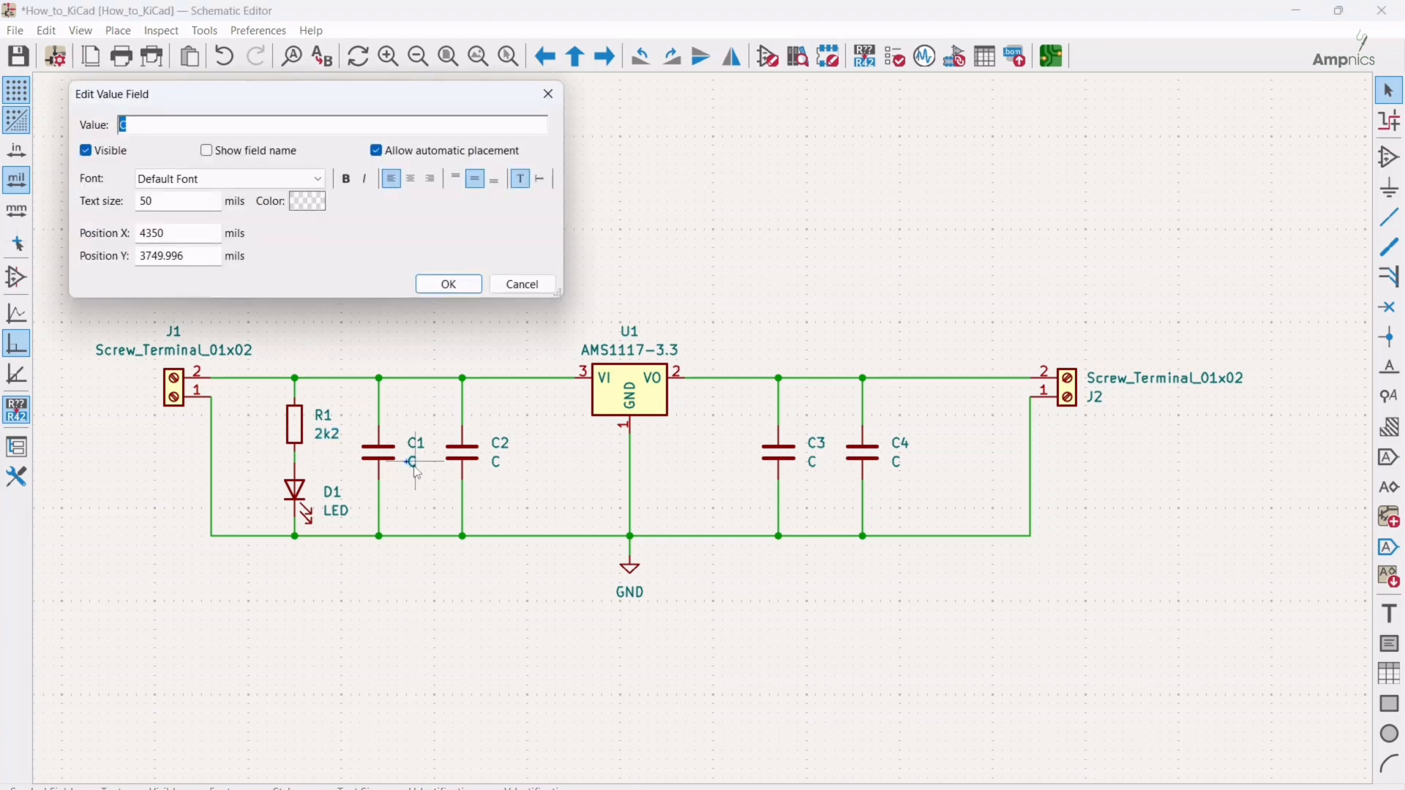
pyautogui.write('10')
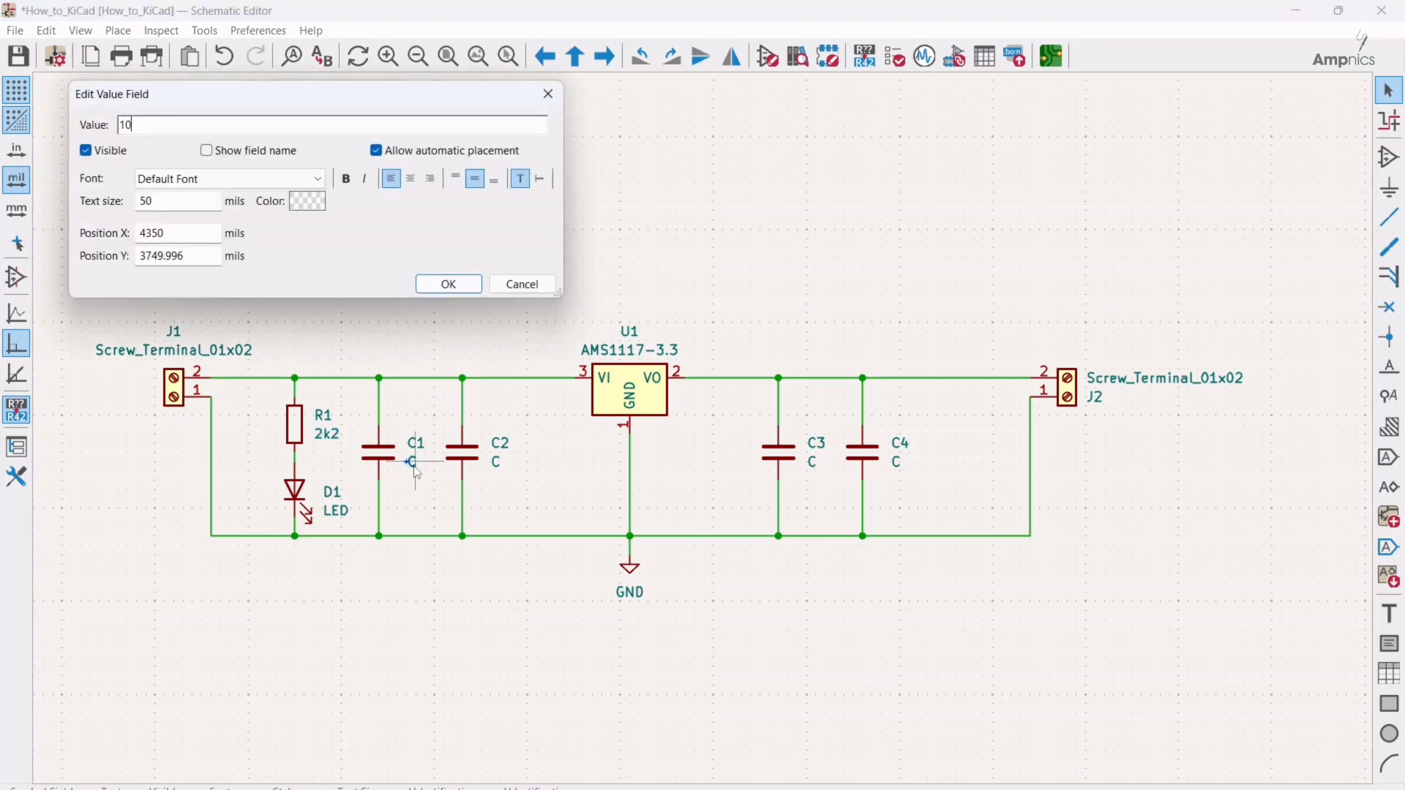
pyautogui.write('uF')
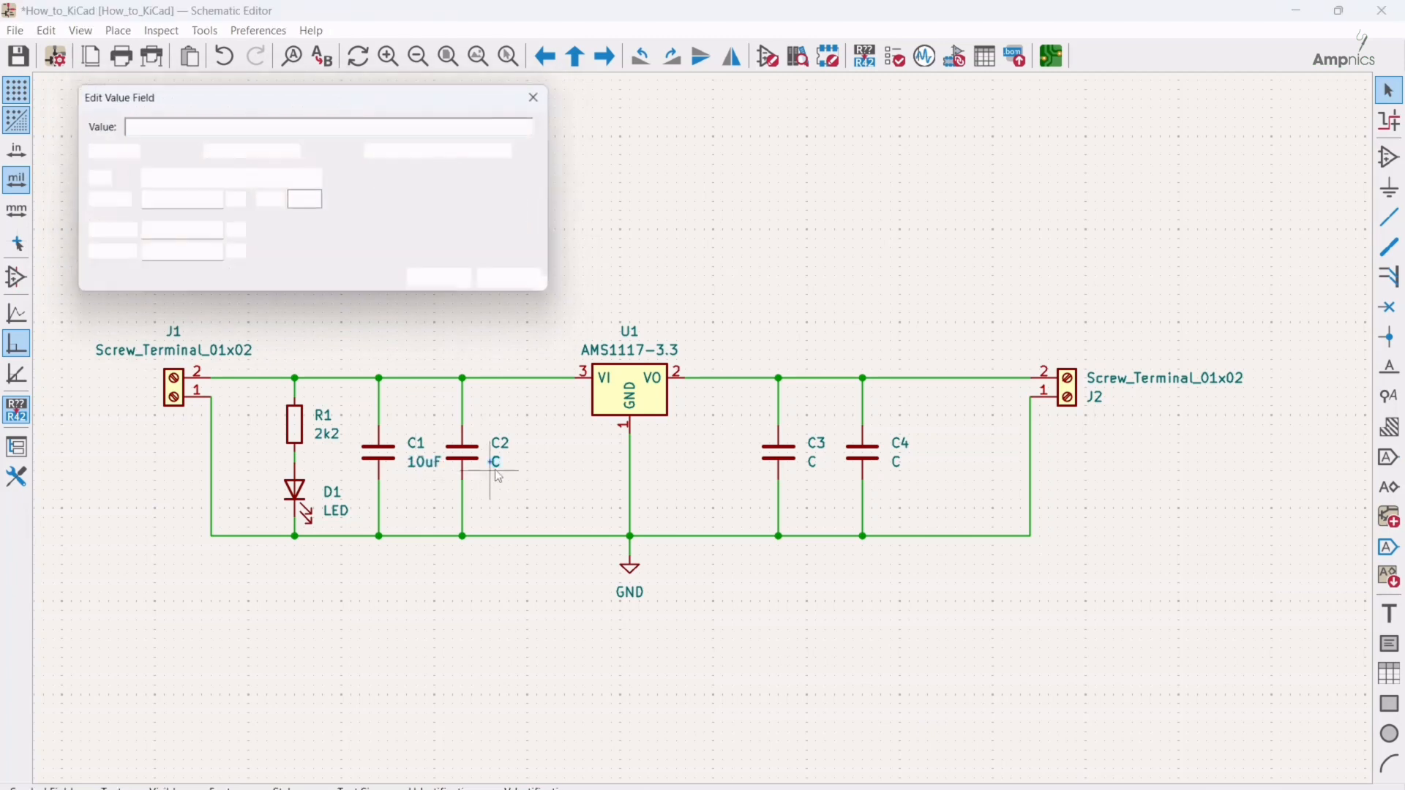
pyautogui.write('0.1')
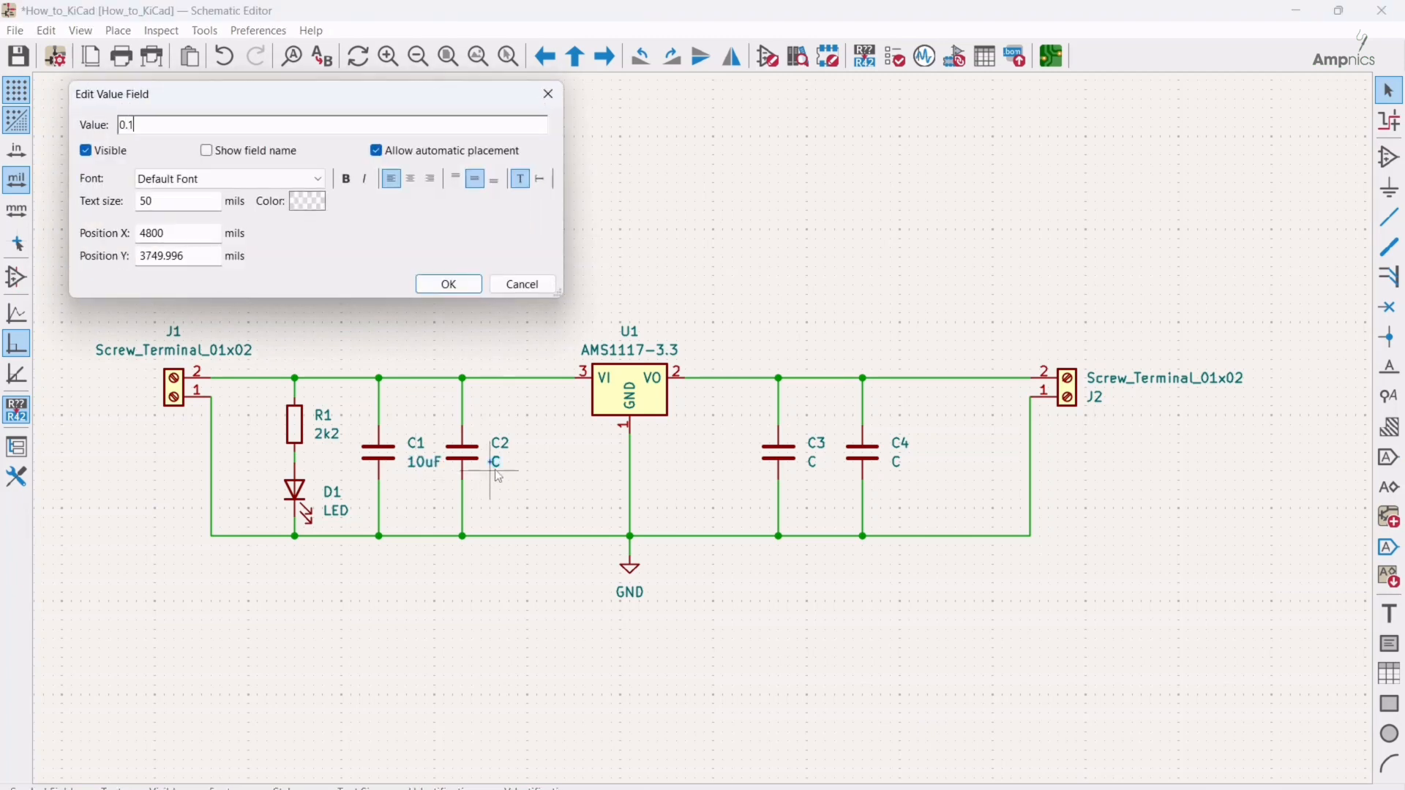
pyautogui.write('uF')
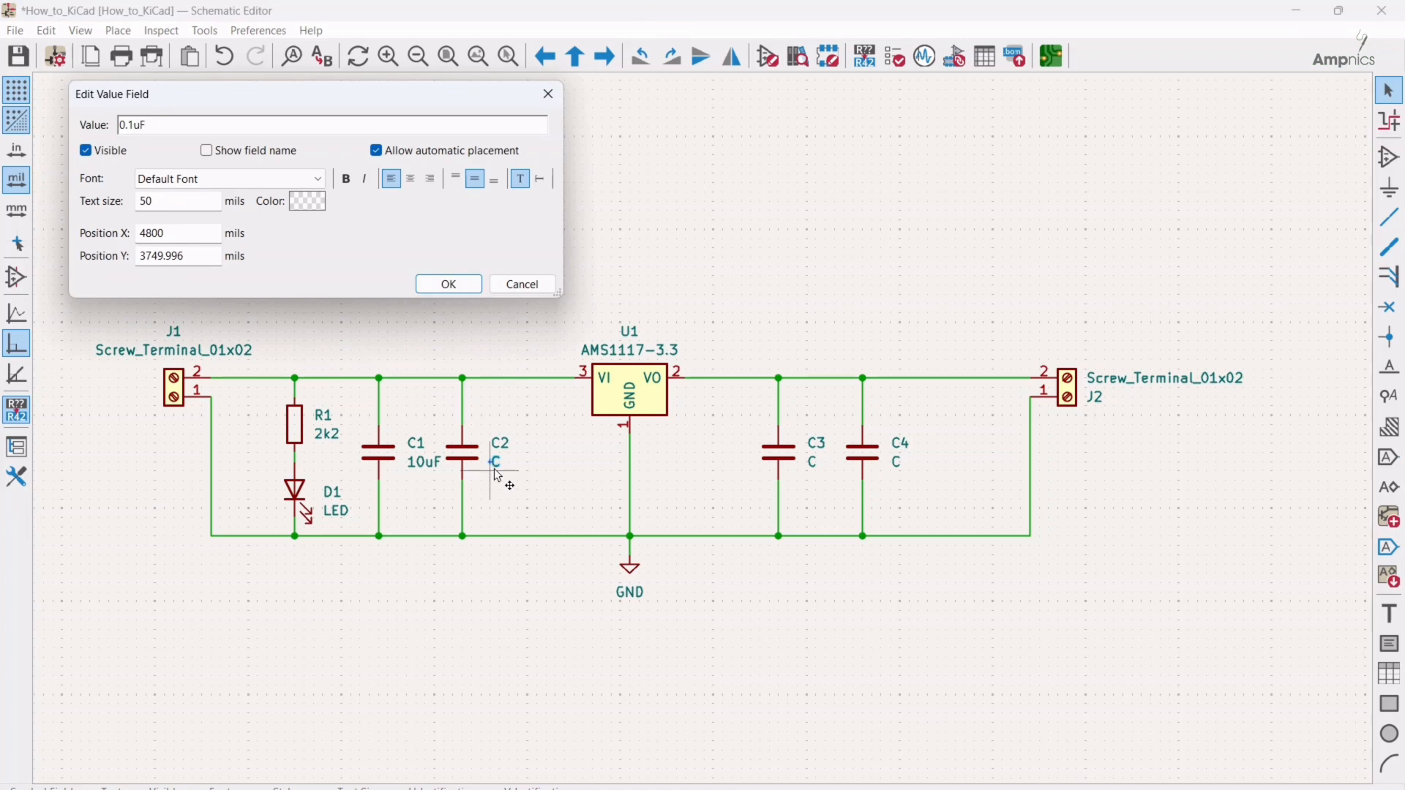
pyautogui.click(447, 284)
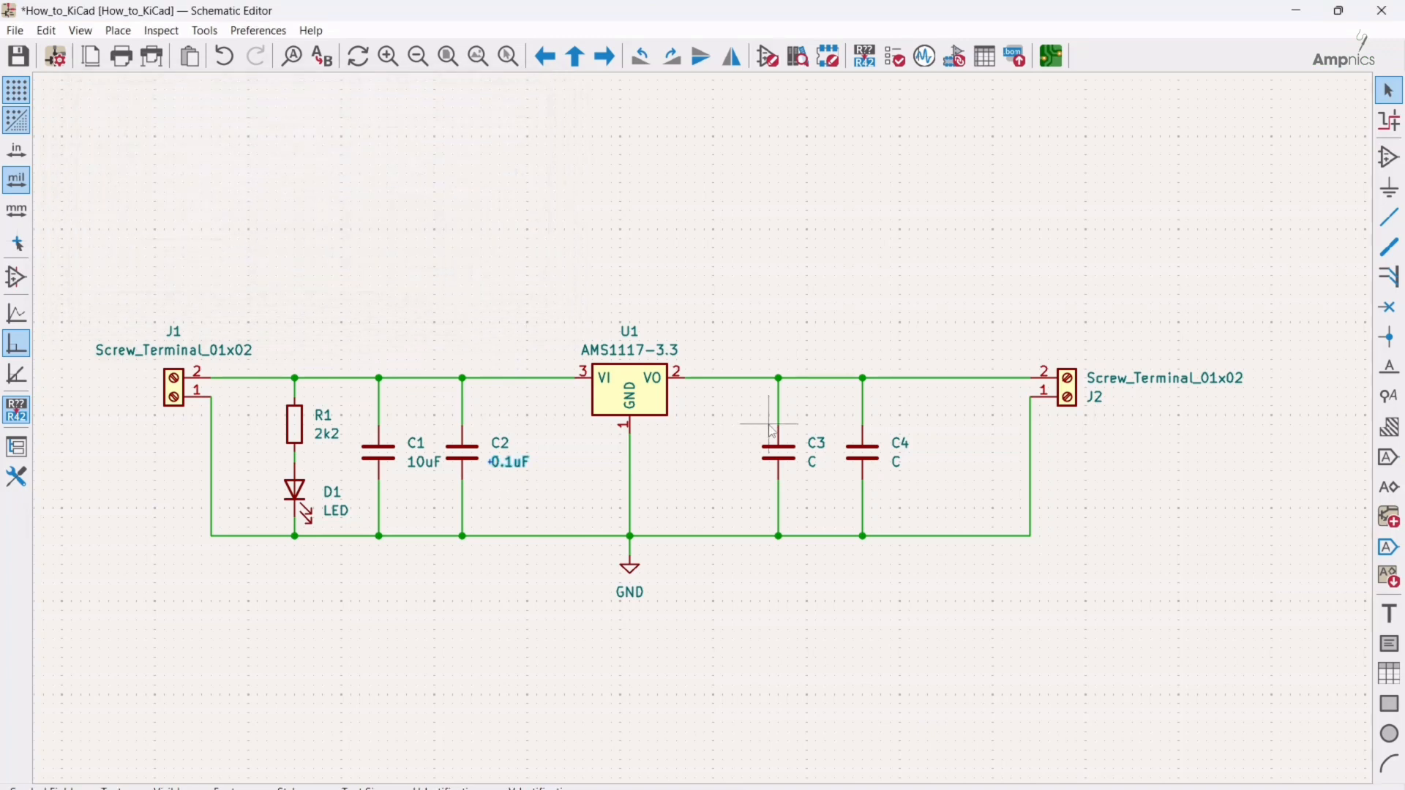
# - Set capacitor C3 to 10uF and C4 to 0.1uF
pyautogui.doubleClick(810, 459)
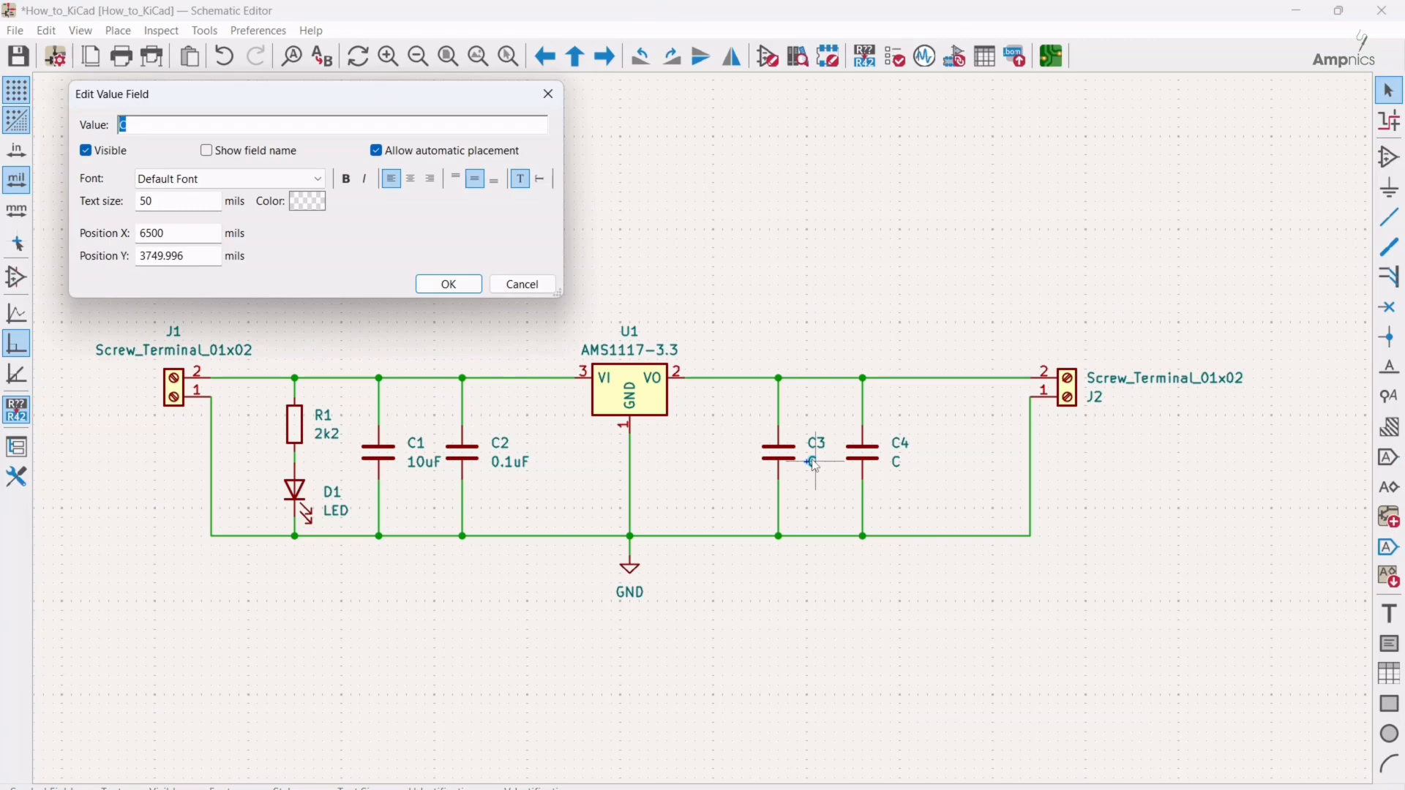
pyautogui.write('10u')
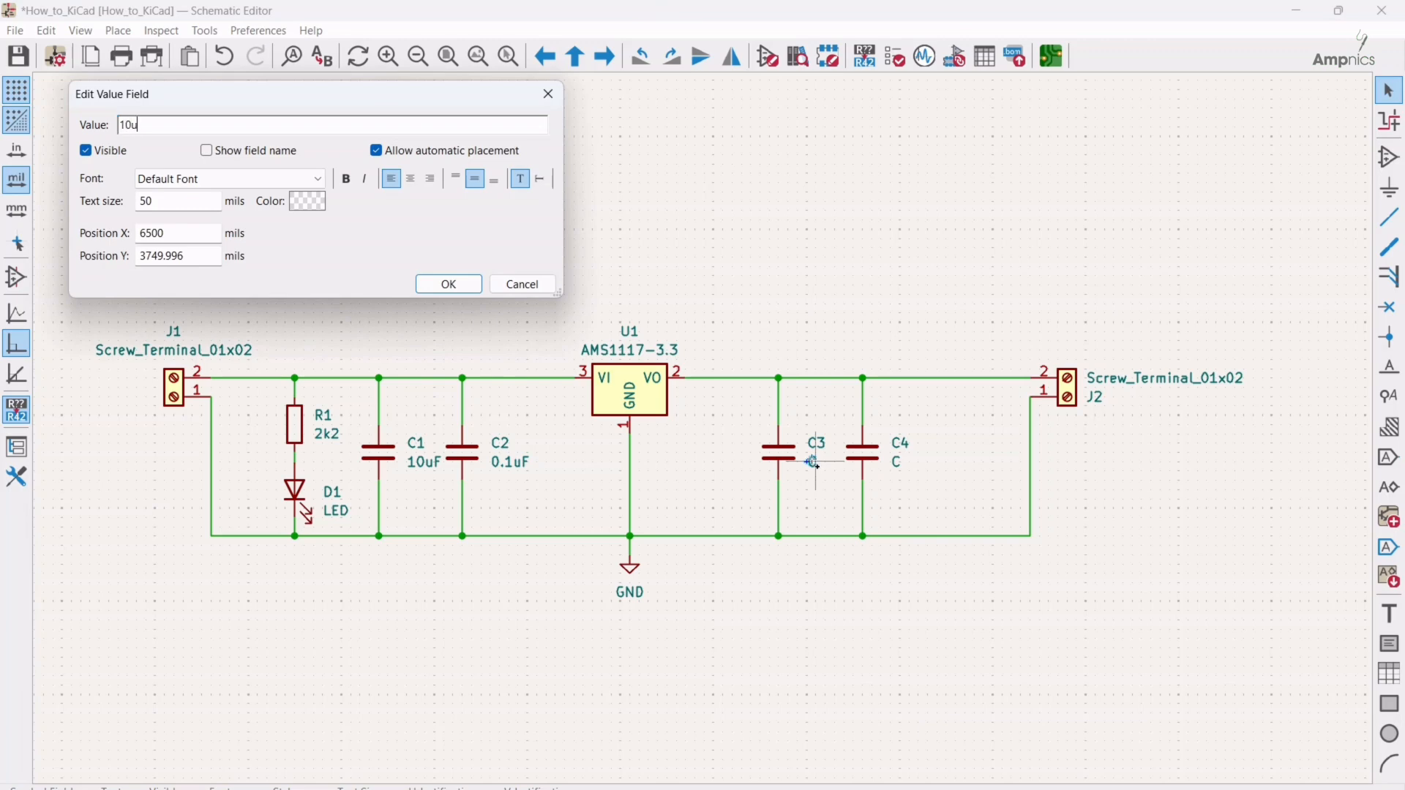
pyautogui.click(448, 283)
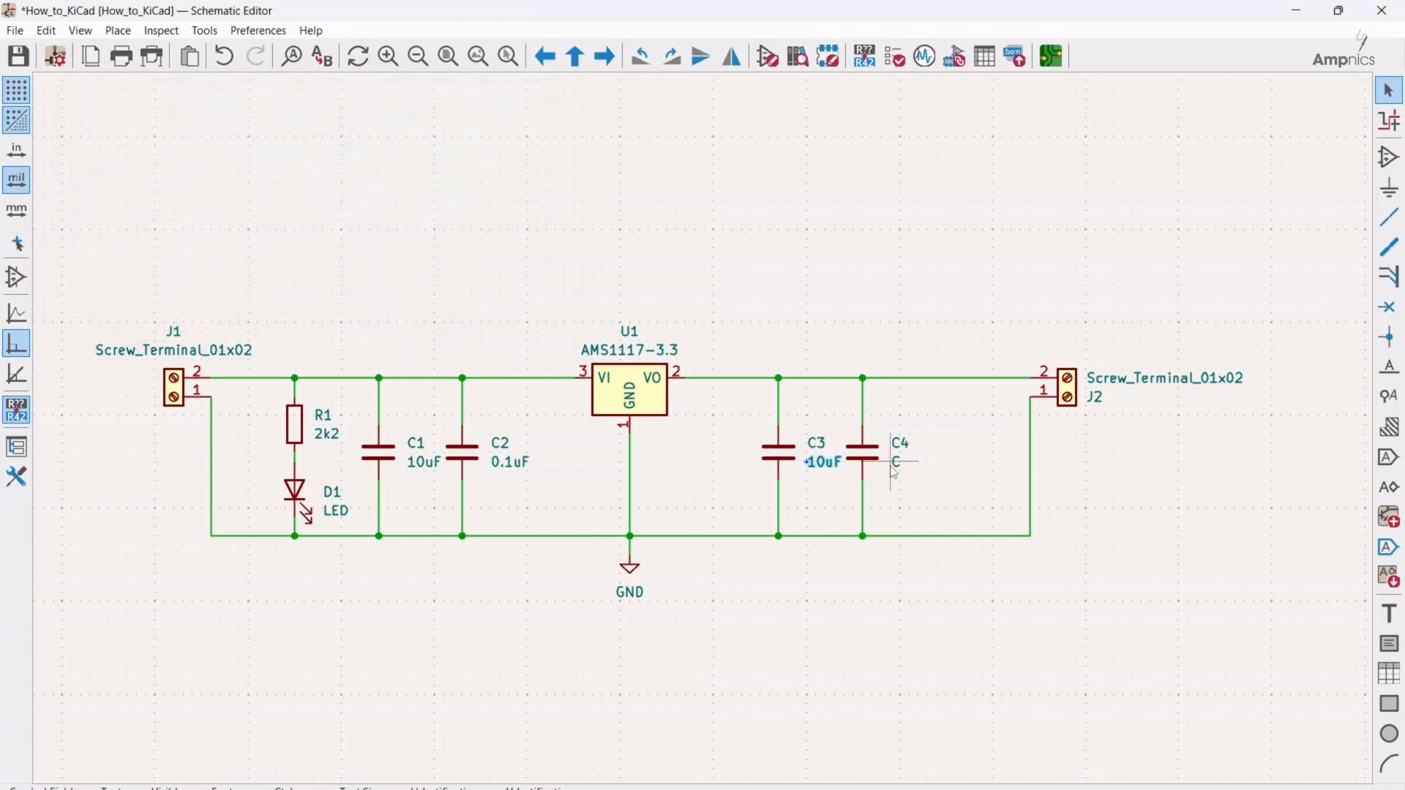
pyautogui.doubleClick(896, 463)
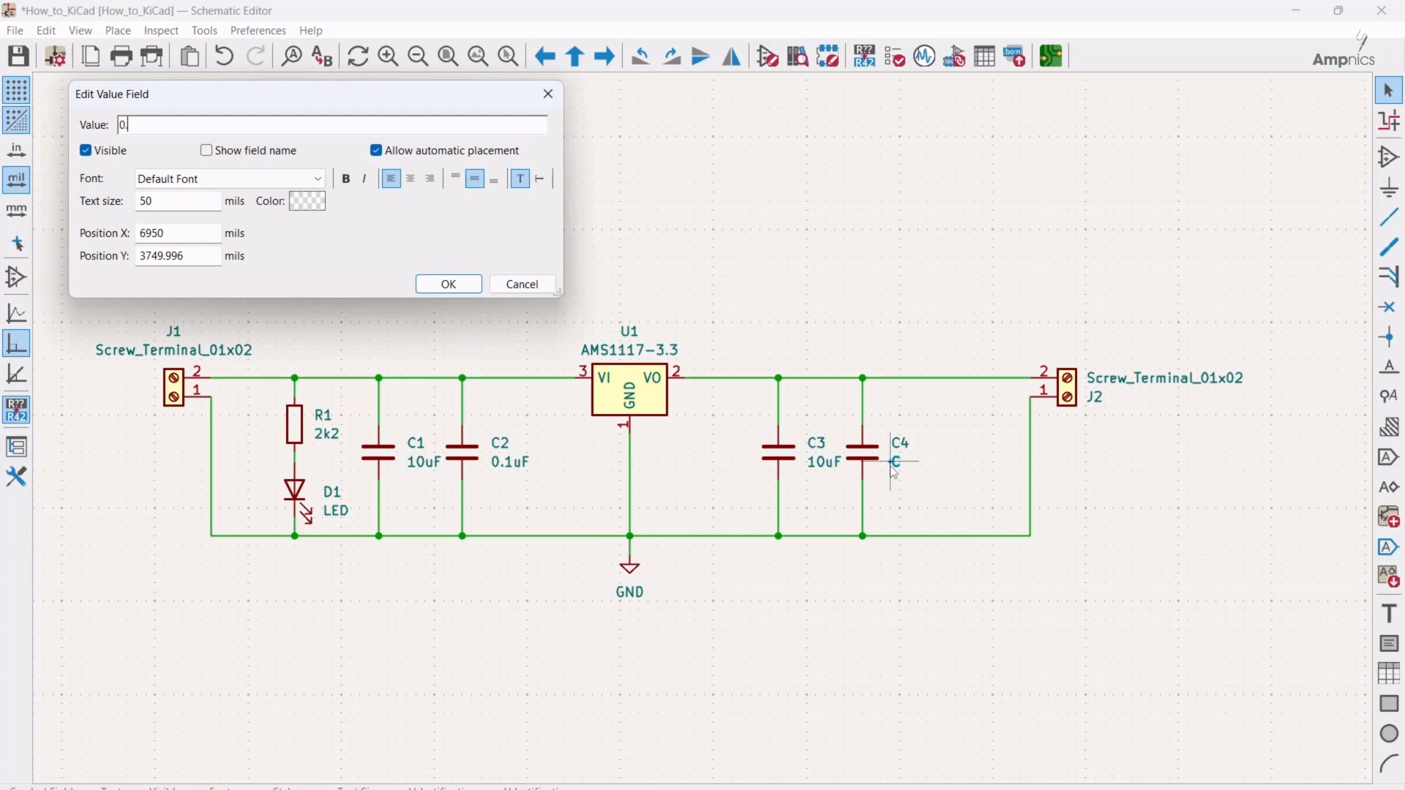
pyautogui.write('.1uF')
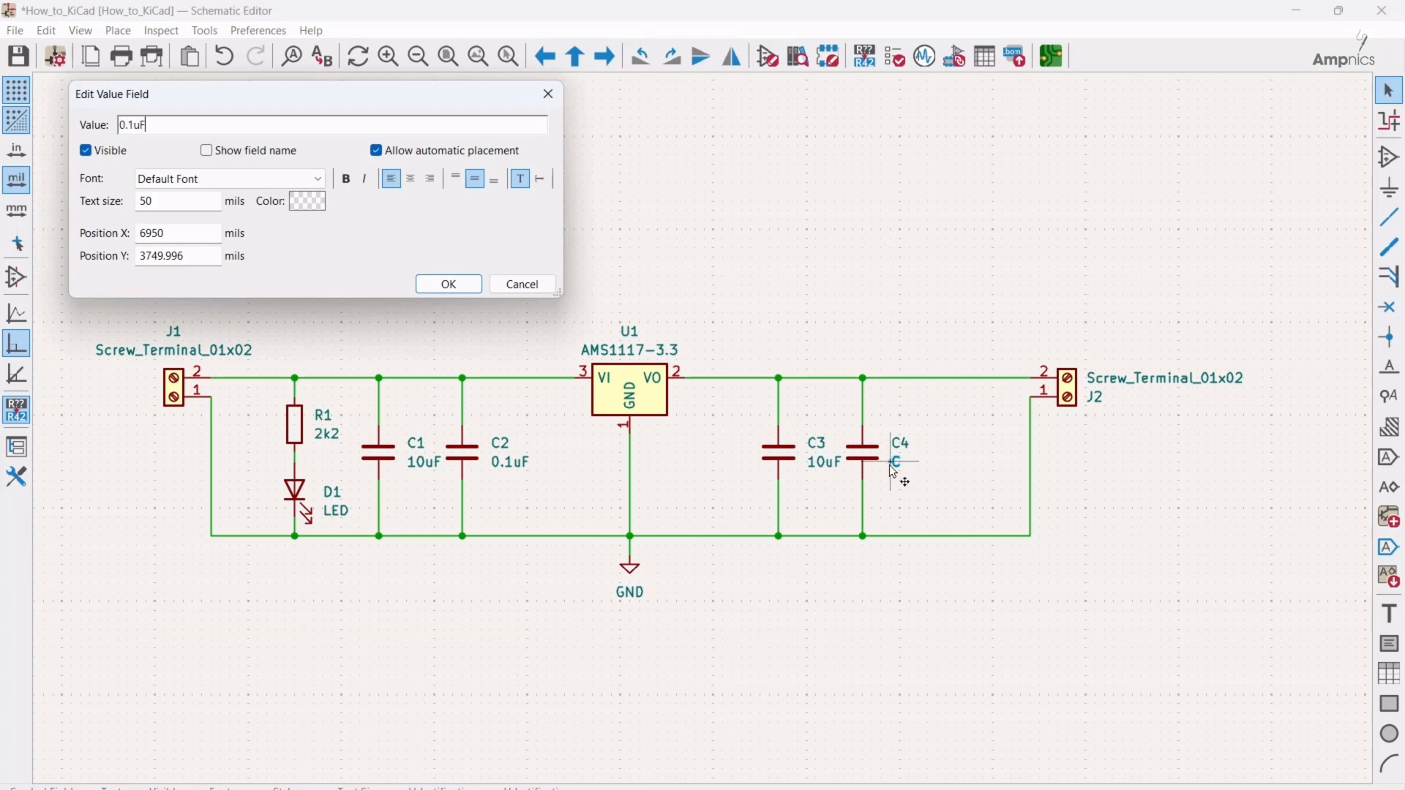
pyautogui.click(447, 282)
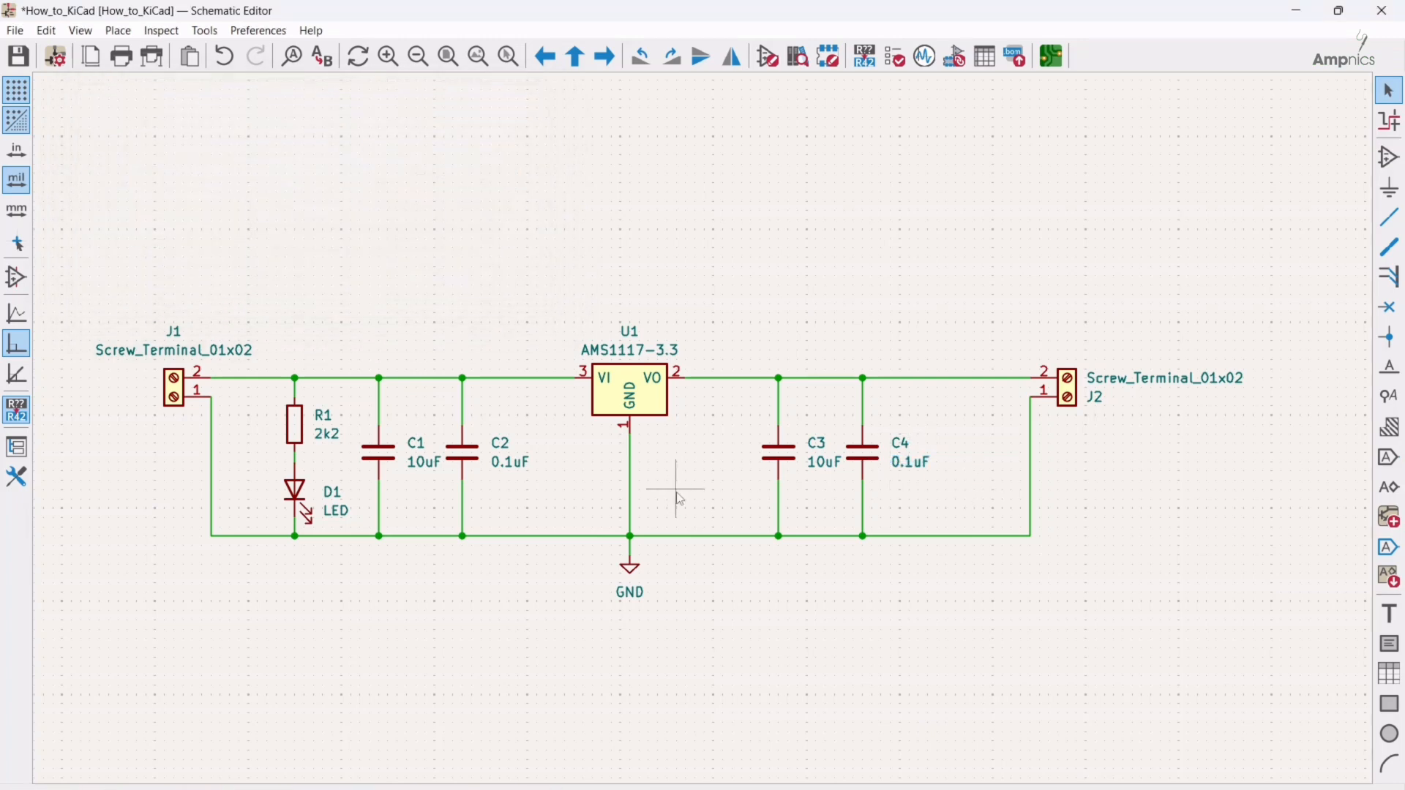